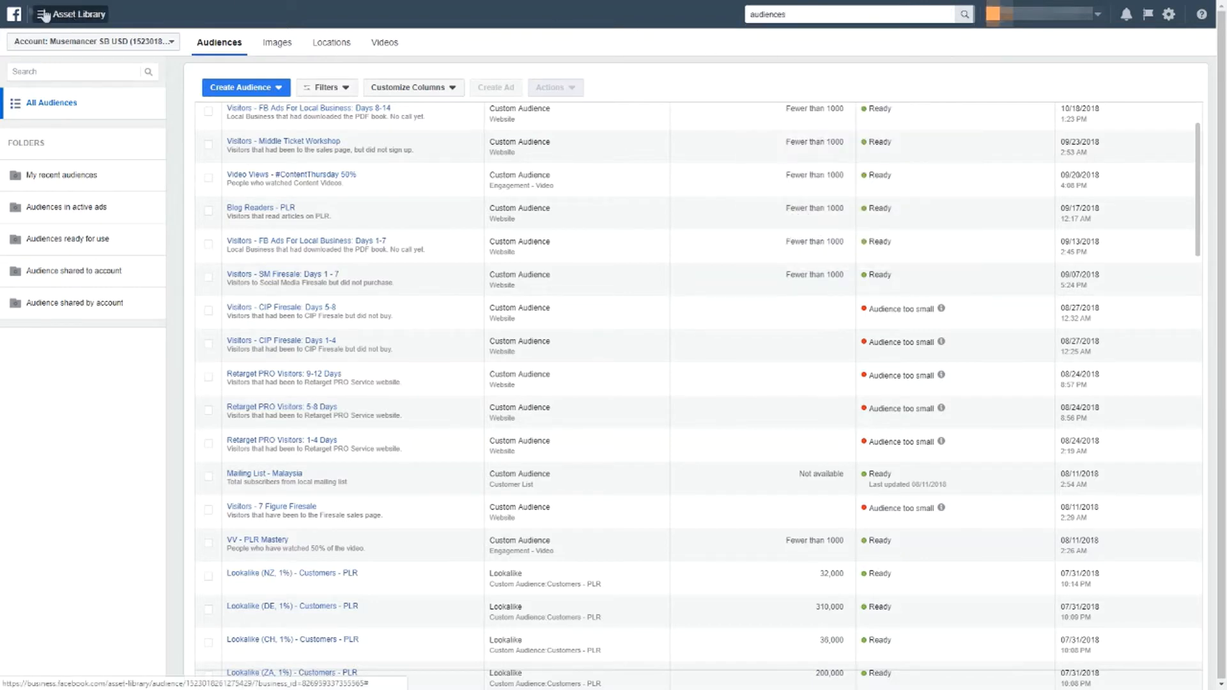
Go to the Audiences section of the asset library from the business tools menu
{"action": "left_click", "coordinate": [41, 14]}
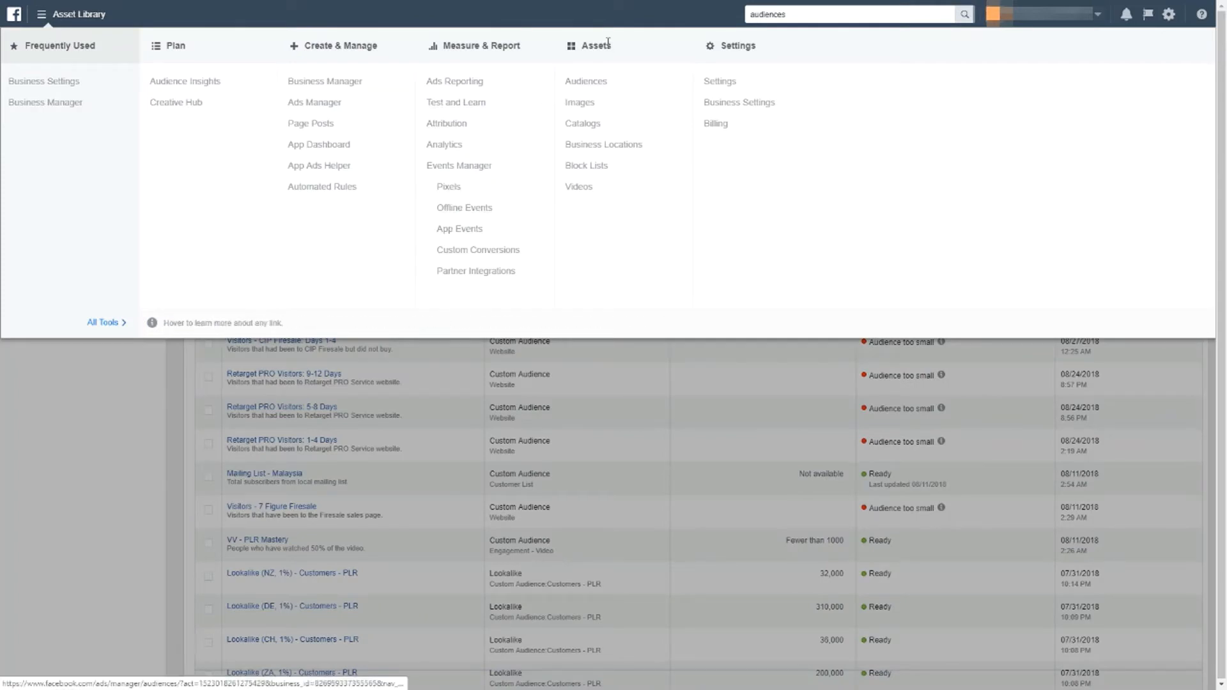
{"action": "mouse_move", "coordinate": [586, 82]}
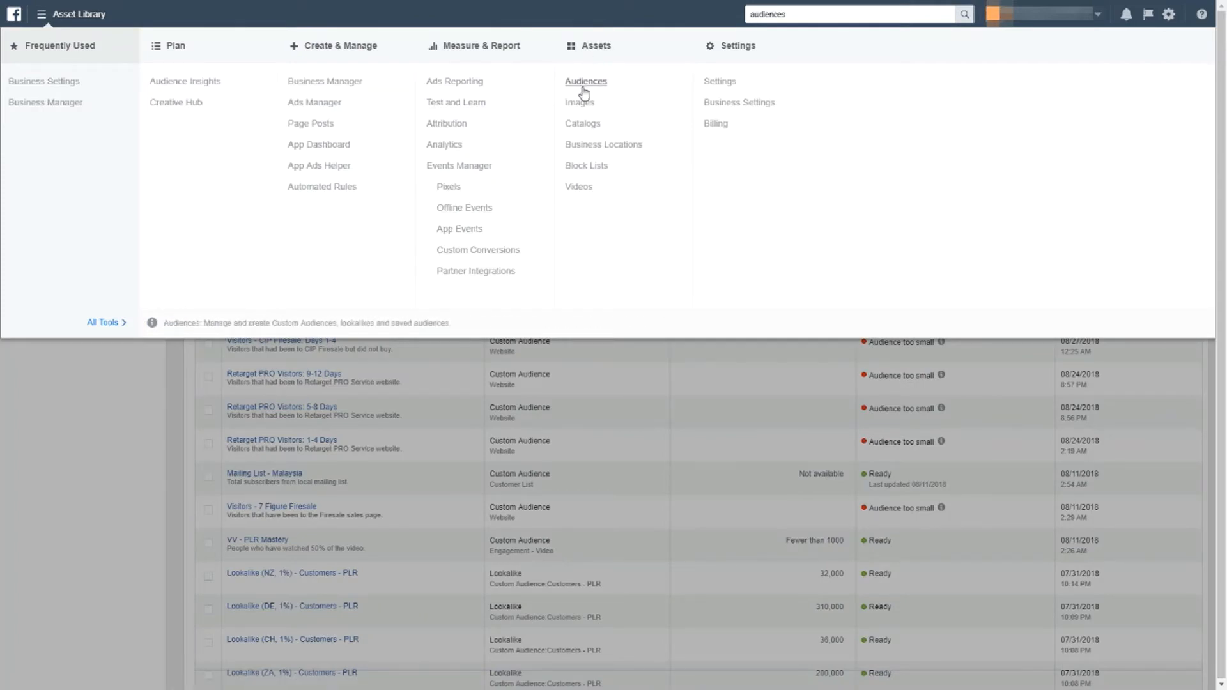
{"action": "left_click", "coordinate": [585, 81]}
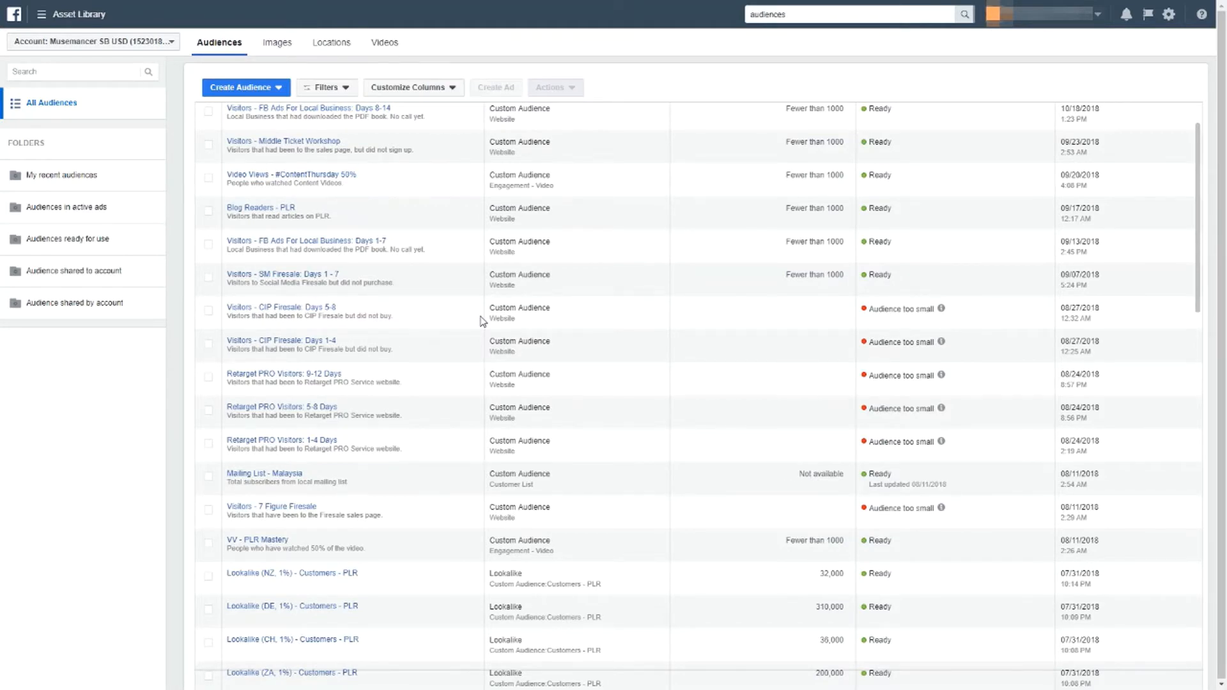
{"action": "scroll", "scroll_direction": "down", "scroll_amount": 3}
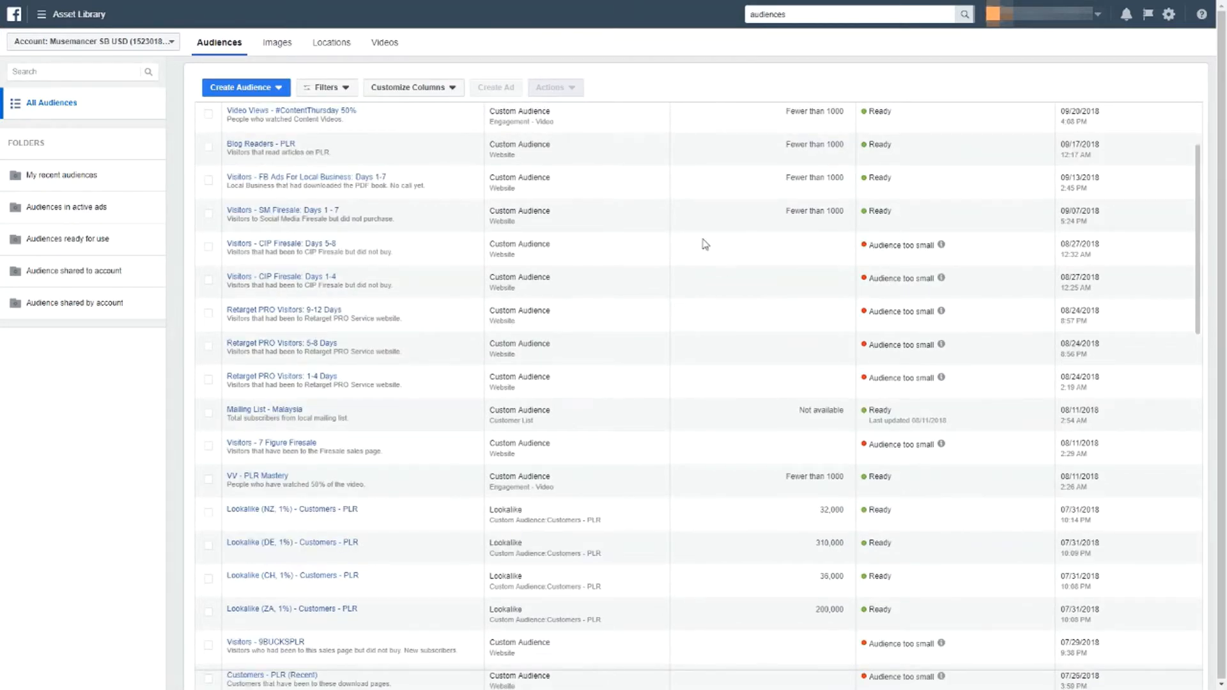
{"action": "mouse_move", "coordinate": [1085, 337]}
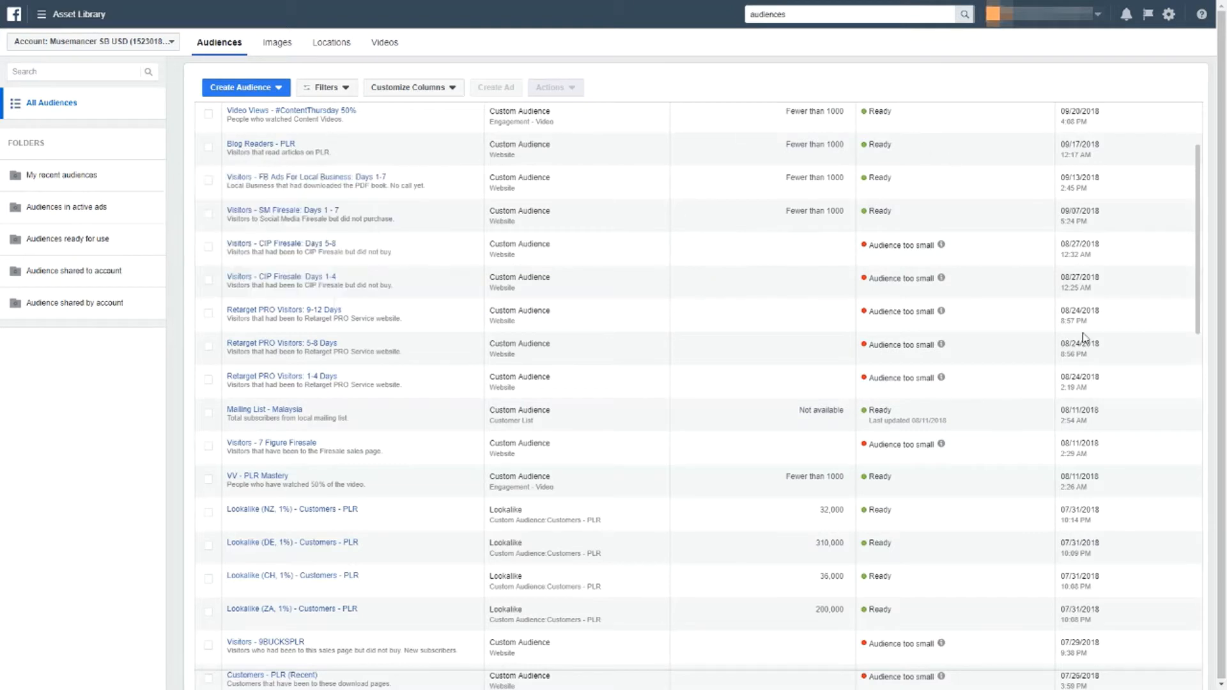
{"action": "mouse_move", "coordinate": [679, 312]}
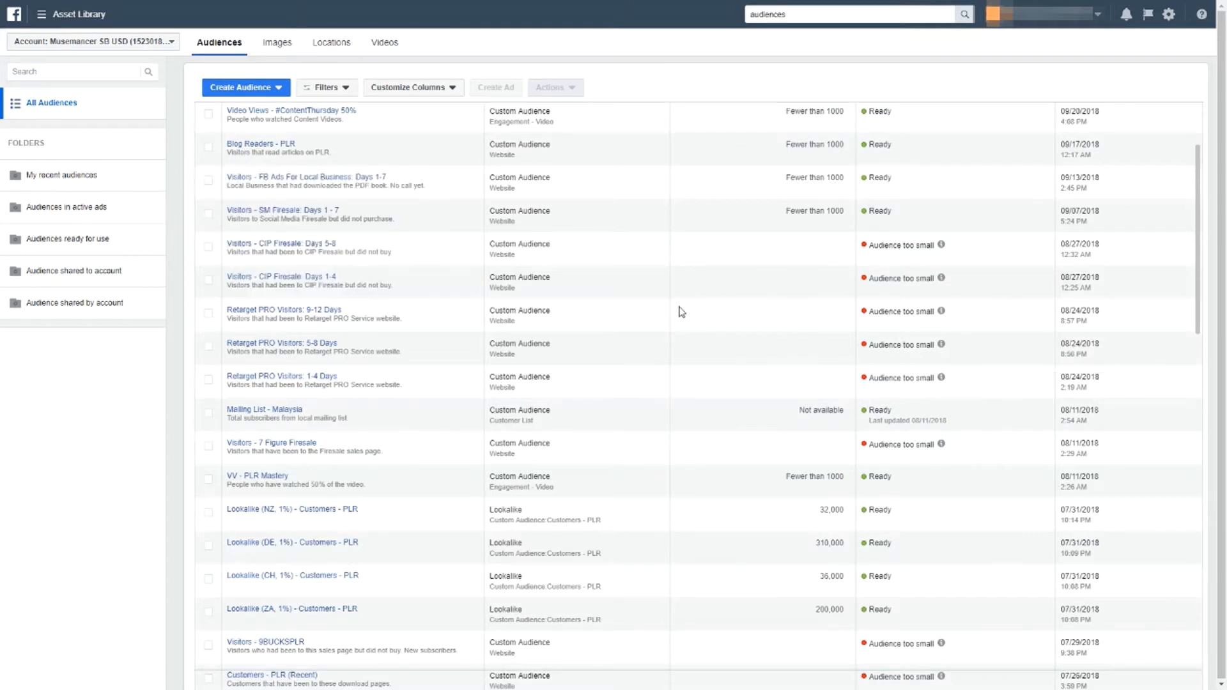
{"action": "mouse_move", "coordinate": [790, 303]}
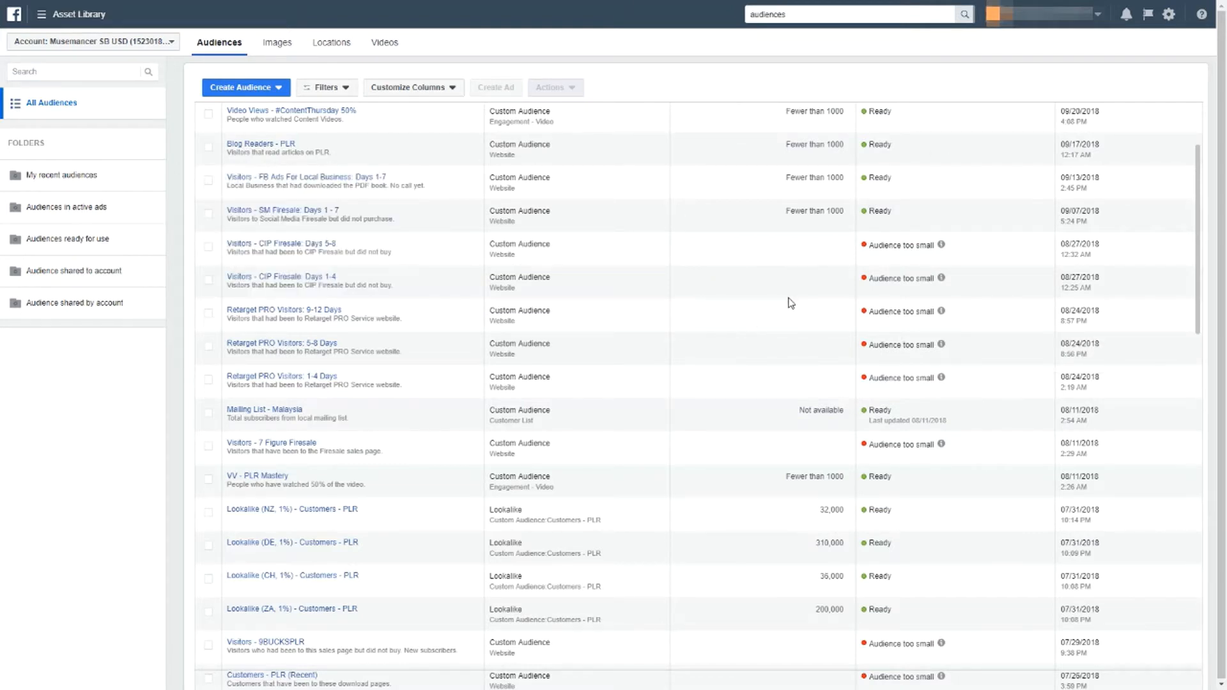
{"action": "mouse_move", "coordinate": [775, 287]}
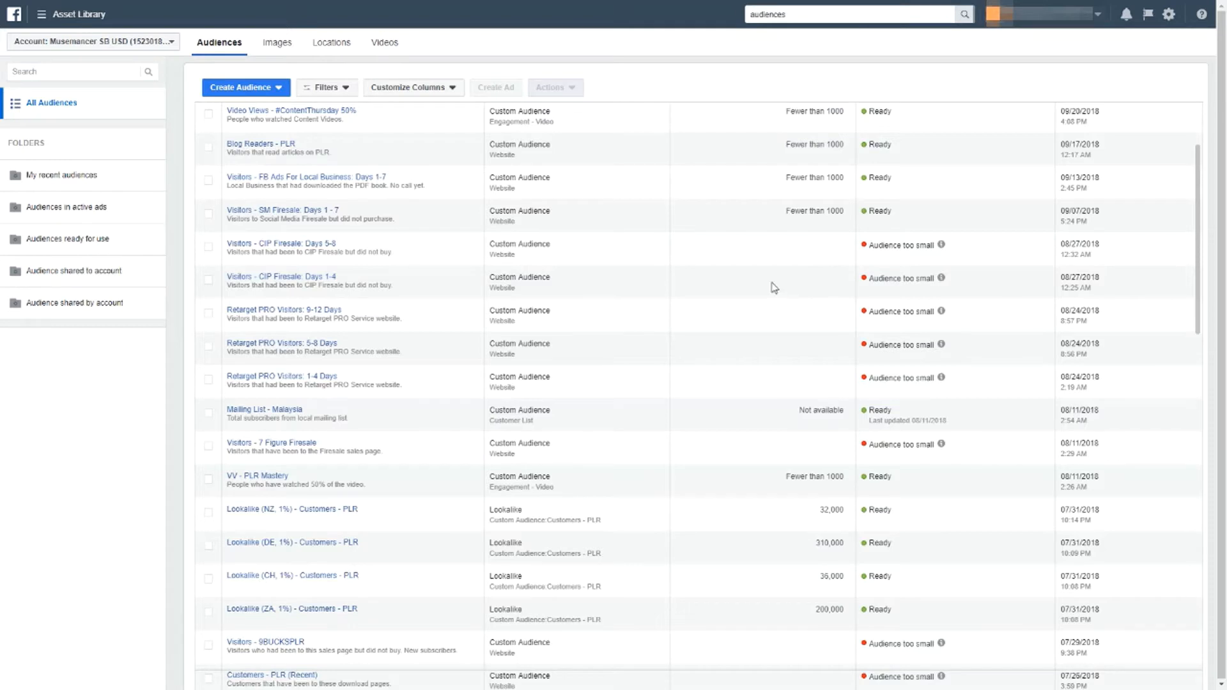
{"action": "mouse_move", "coordinate": [767, 312]}
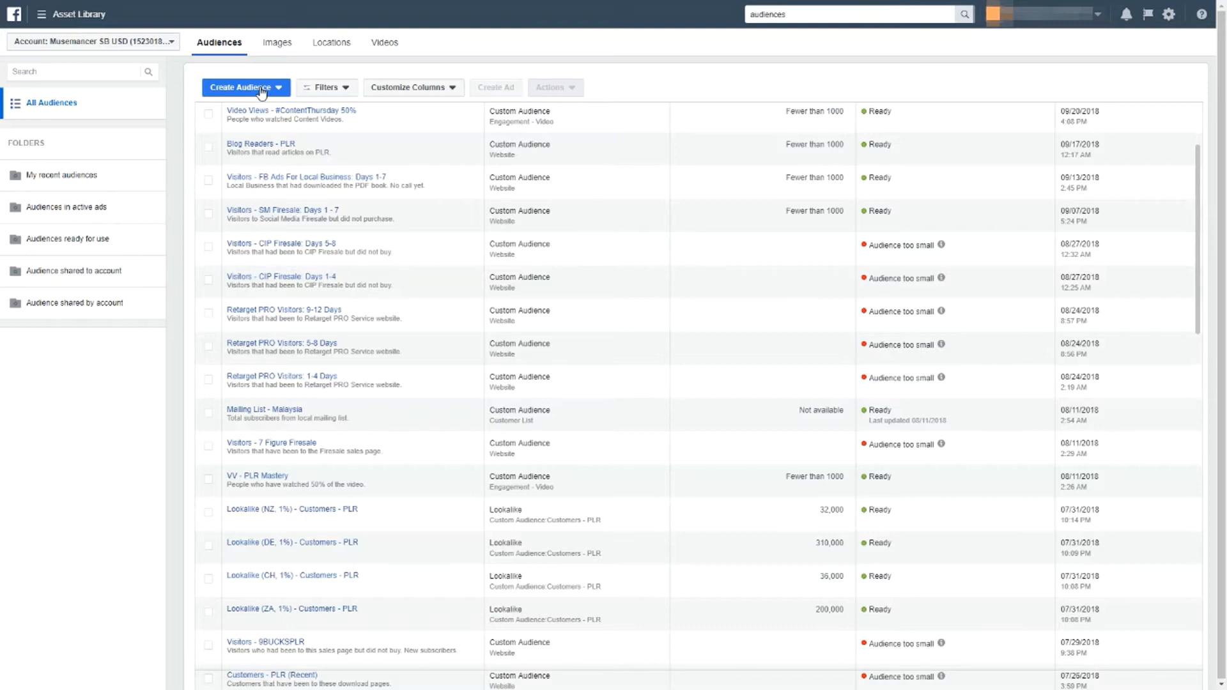
Start a new custom audience with Website Traffic as its source
{"action": "left_click", "coordinate": [245, 87]}
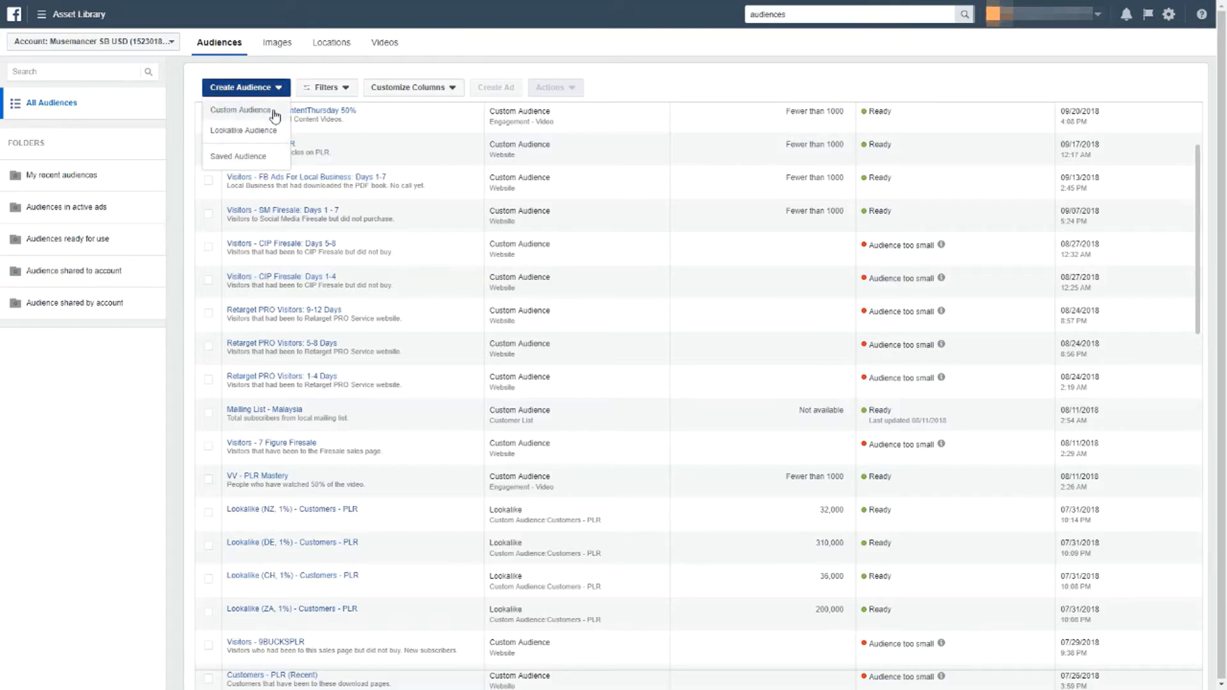
{"action": "left_click", "coordinate": [239, 110]}
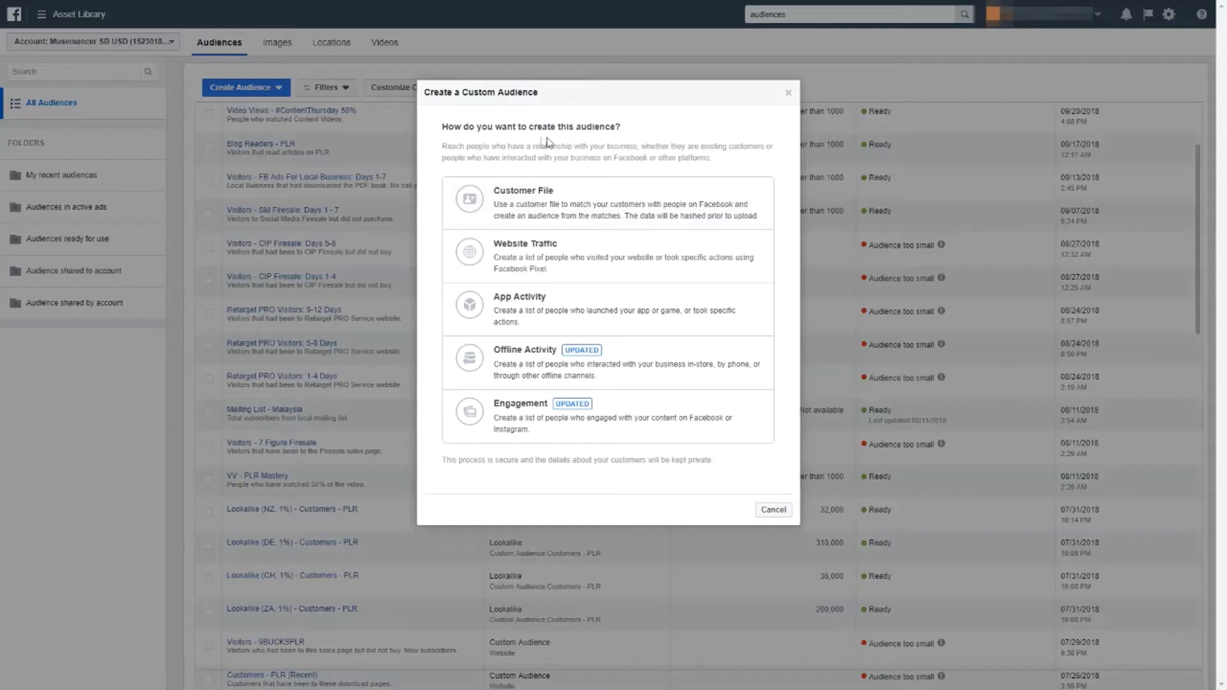
{"action": "mouse_move", "coordinate": [647, 239]}
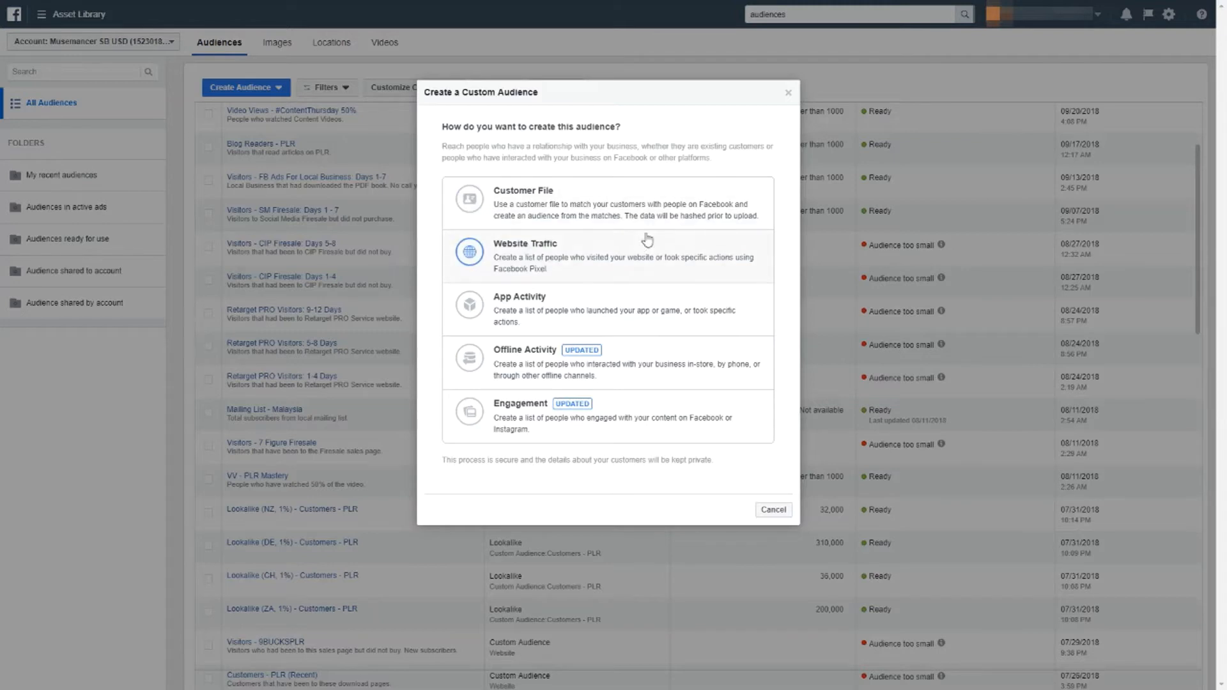
{"action": "mouse_move", "coordinate": [498, 282]}
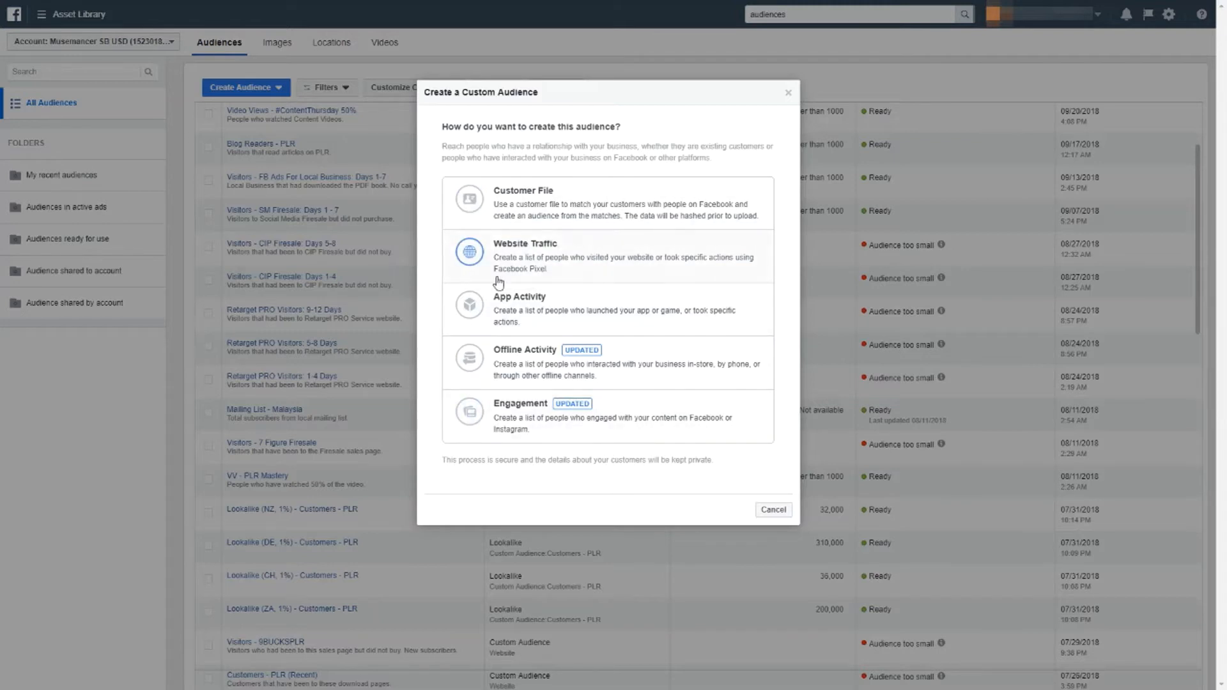
{"action": "mouse_move", "coordinate": [497, 246]}
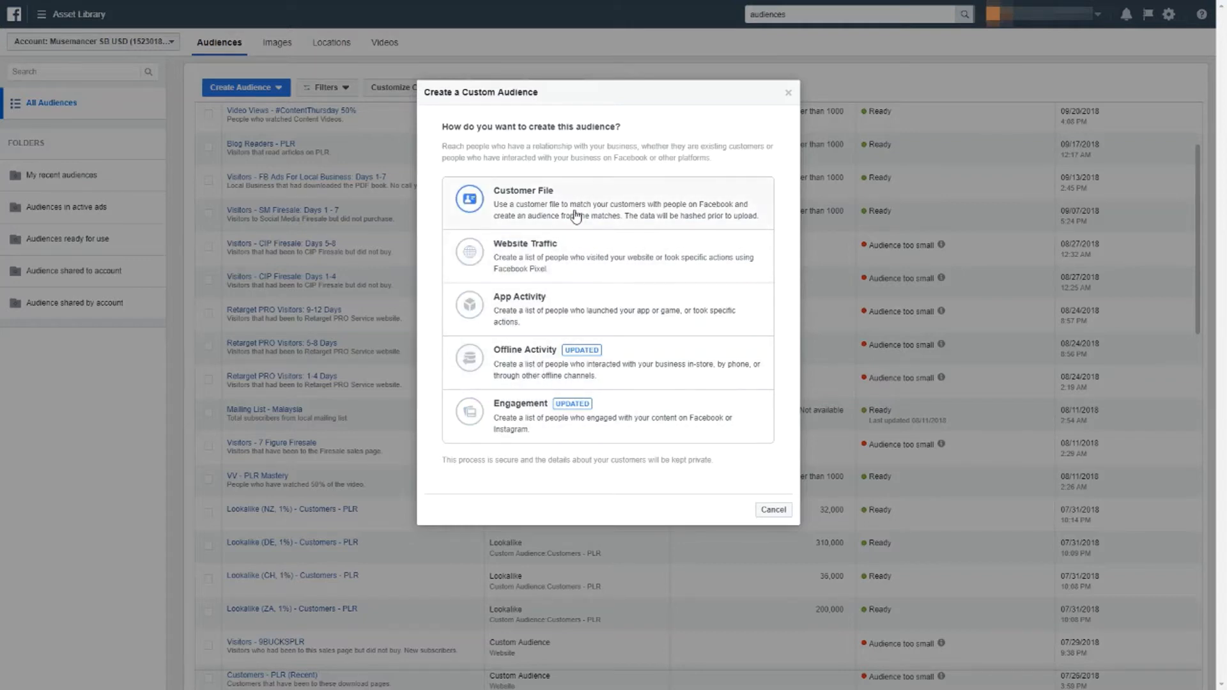
{"action": "mouse_move", "coordinate": [562, 263]}
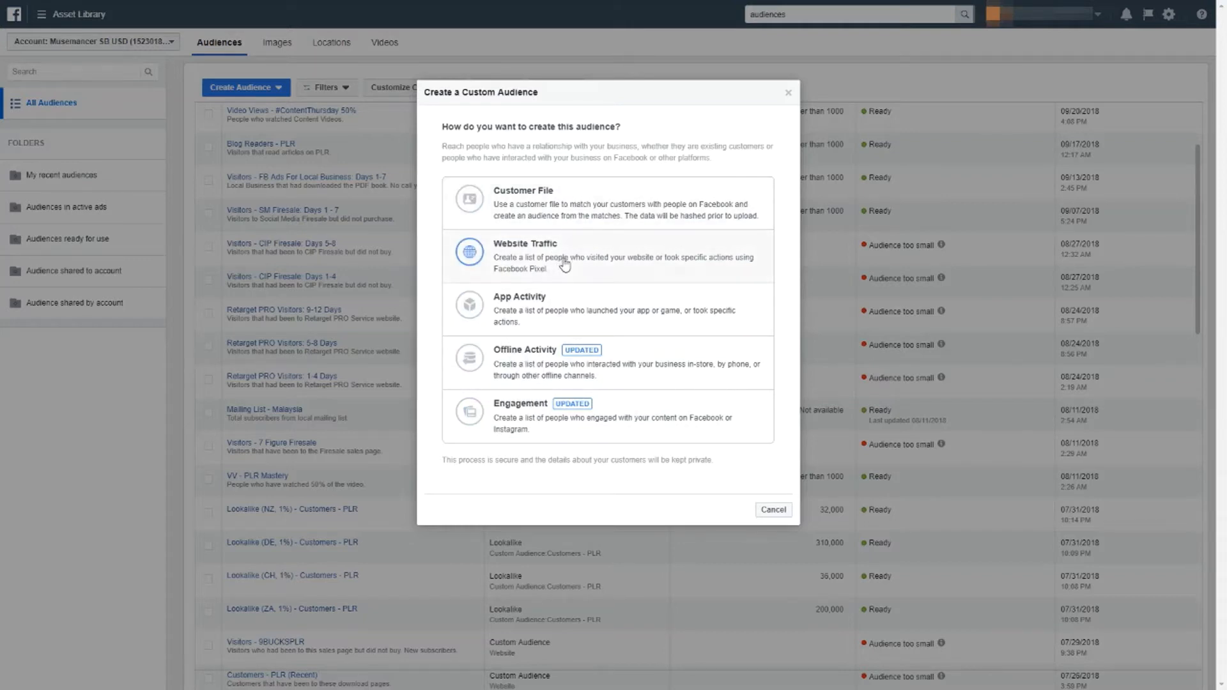
{"action": "mouse_move", "coordinate": [579, 305]}
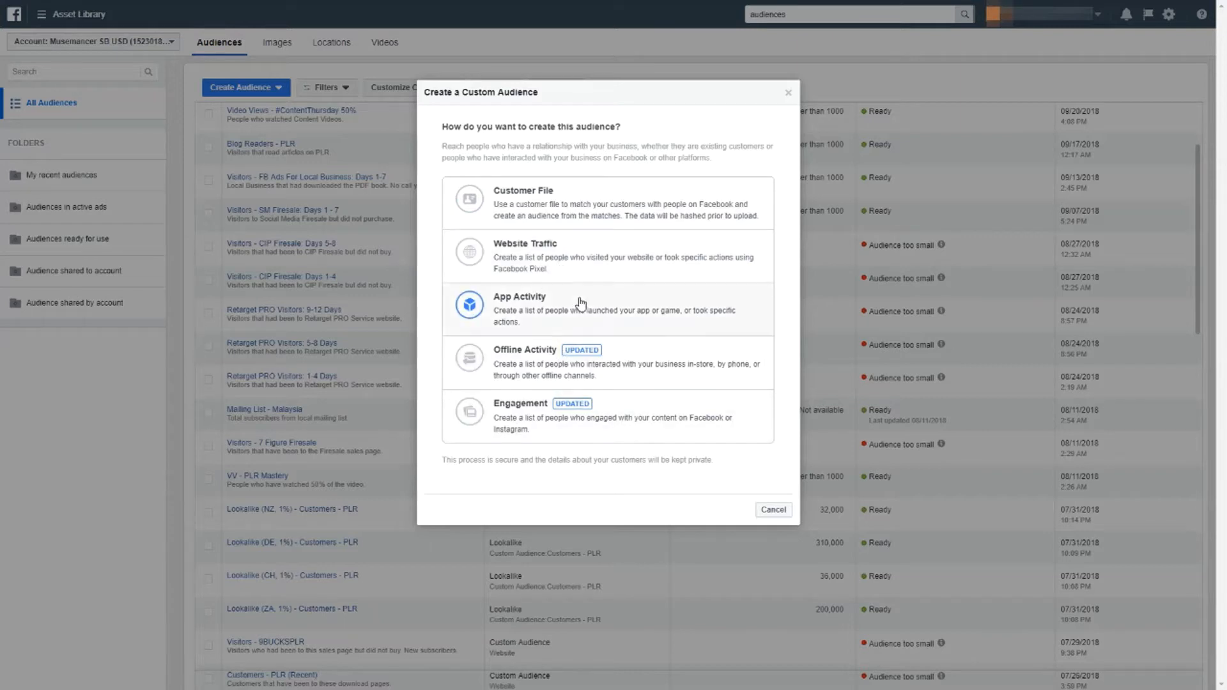
{"action": "mouse_move", "coordinate": [573, 312]}
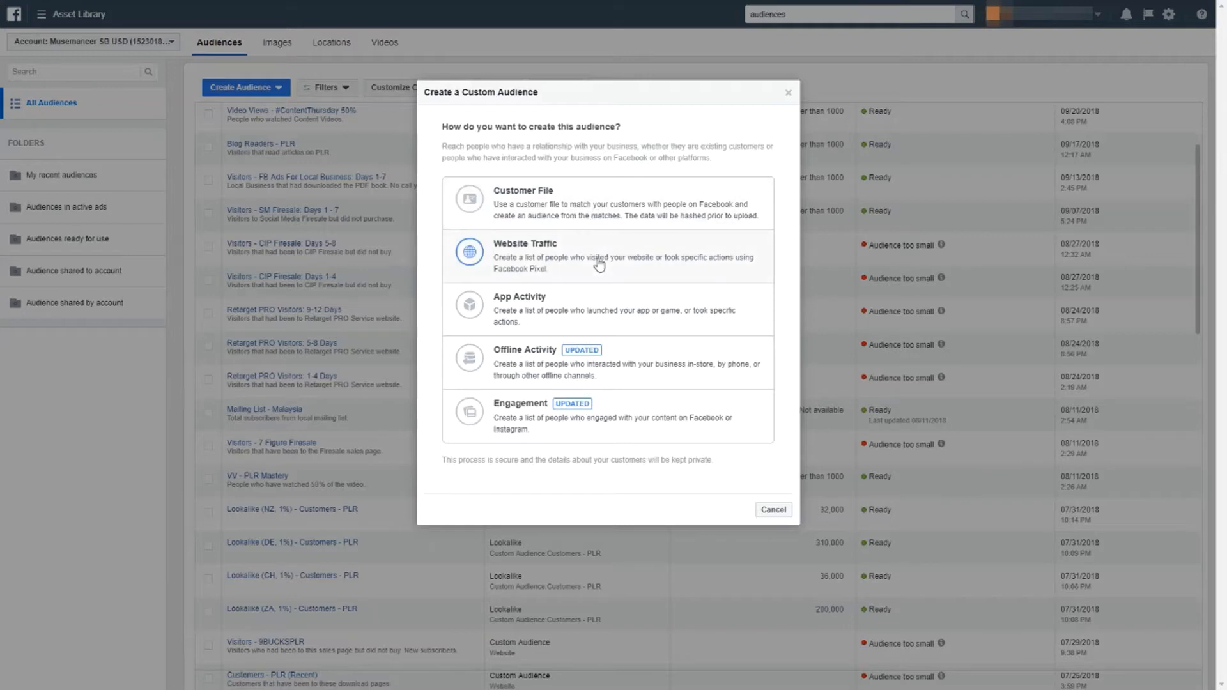
{"action": "mouse_move", "coordinate": [609, 274]}
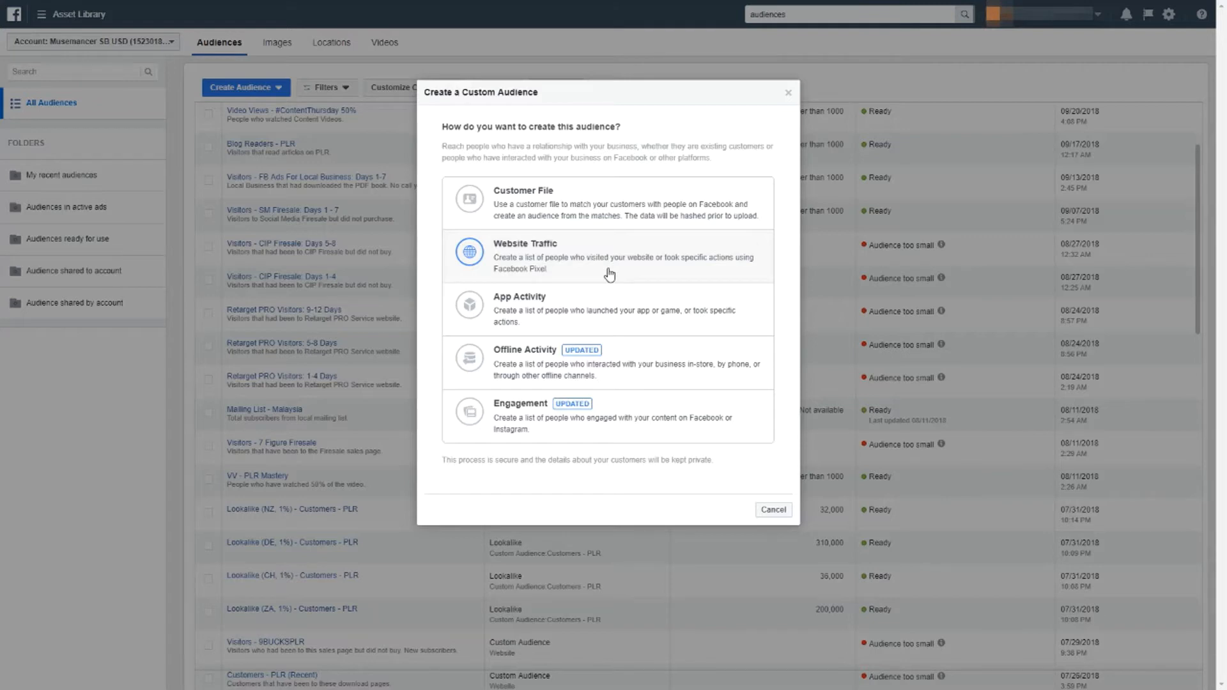
{"action": "mouse_move", "coordinate": [610, 258]}
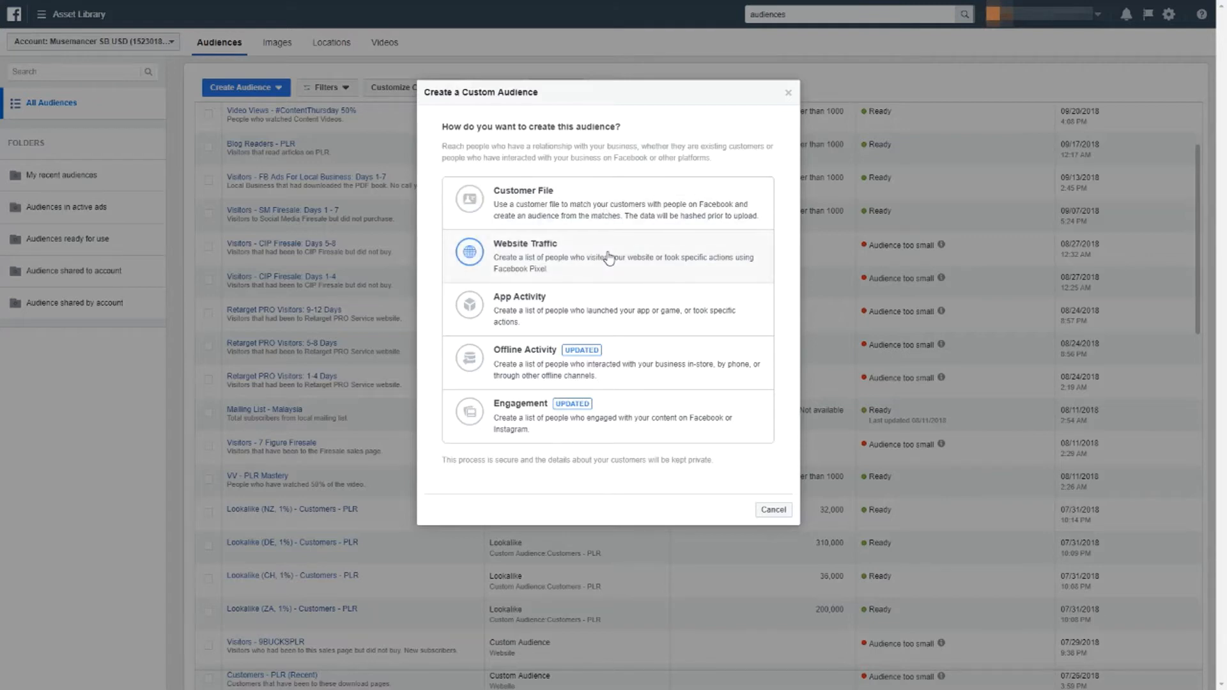
{"action": "left_click", "coordinate": [772, 510]}
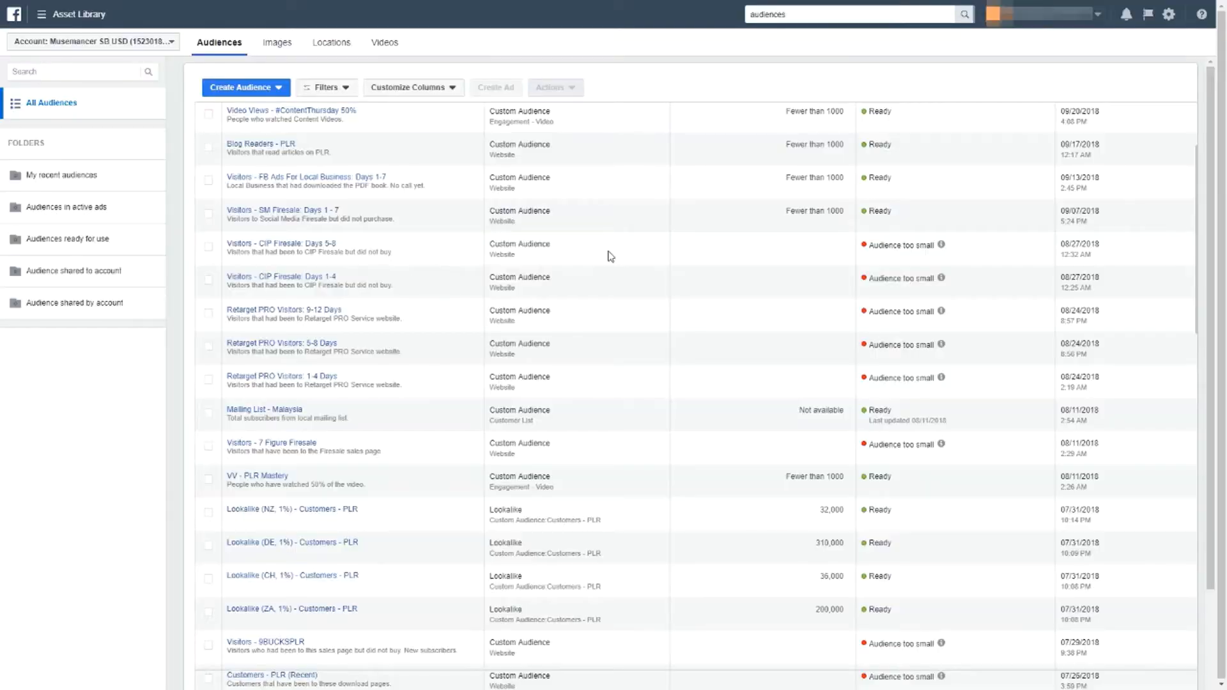
Choose the EdmundLoh.net pixel as the source and browse the visitor rule options
{"action": "left_click", "coordinate": [245, 87]}
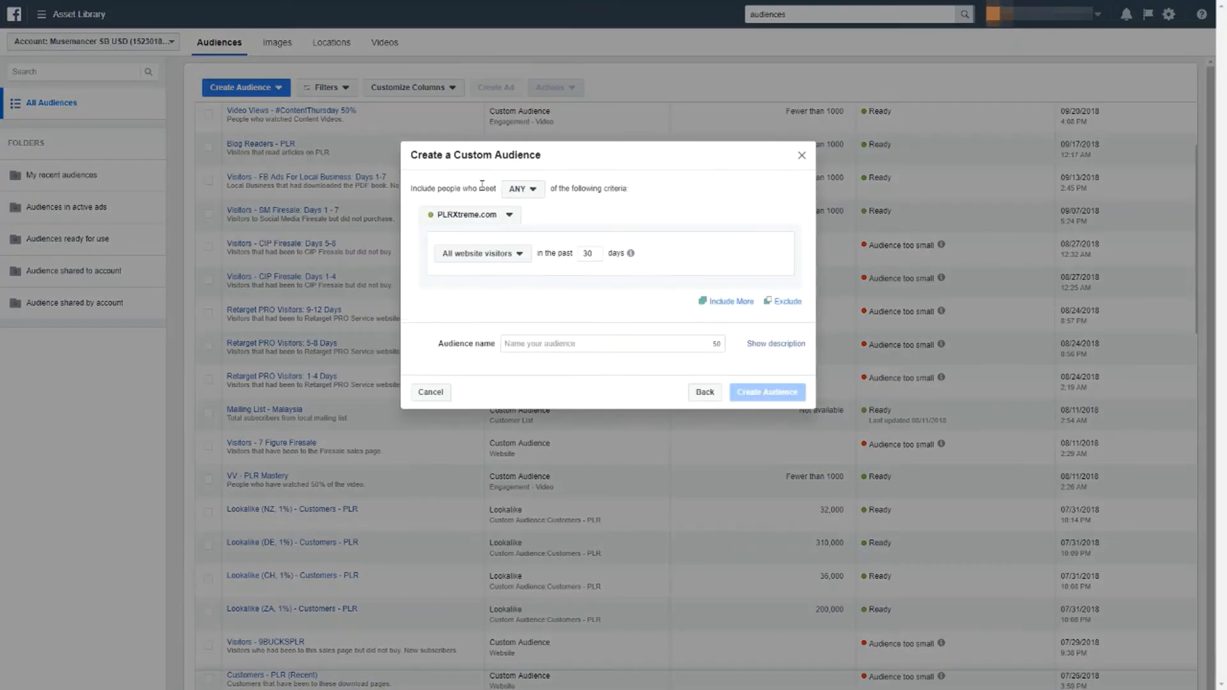
{"action": "mouse_move", "coordinate": [525, 199]}
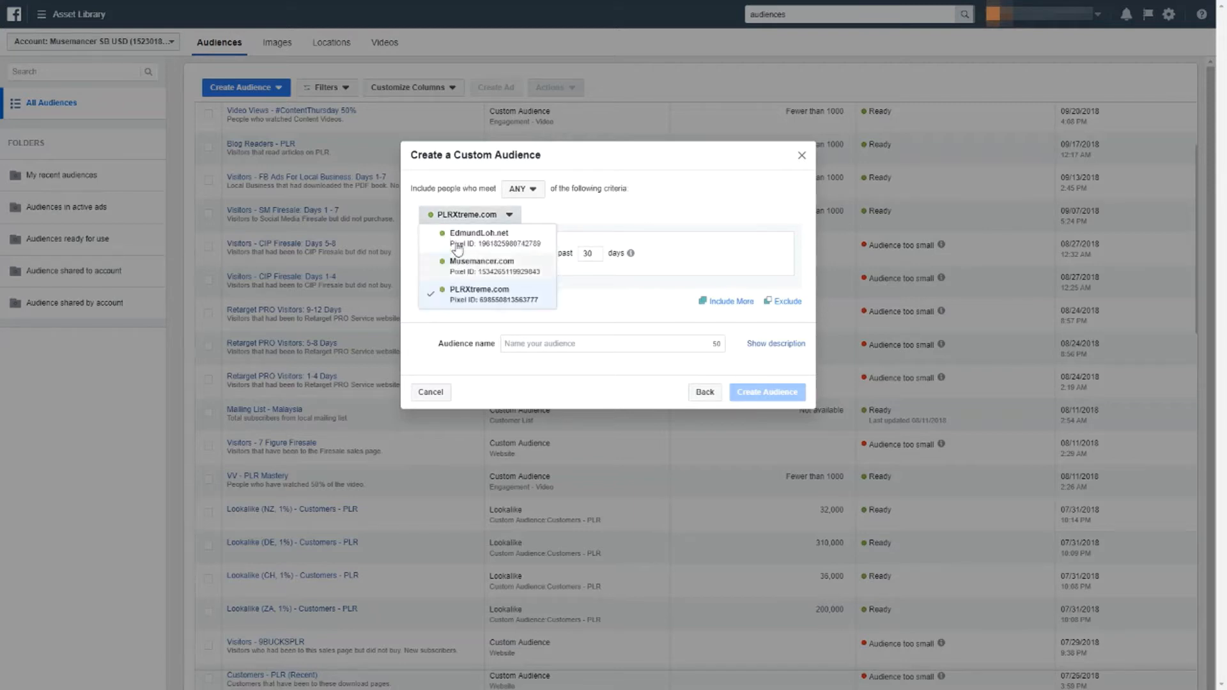
{"action": "left_click", "coordinate": [479, 293]}
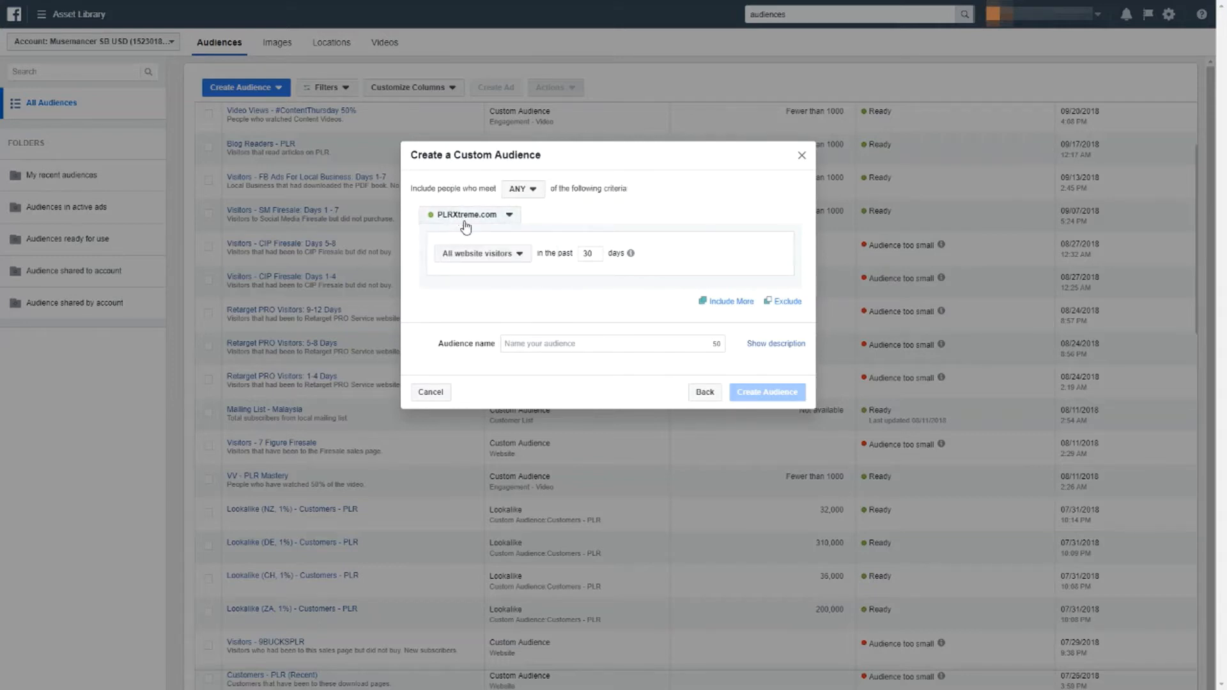
{"action": "mouse_move", "coordinate": [549, 196]}
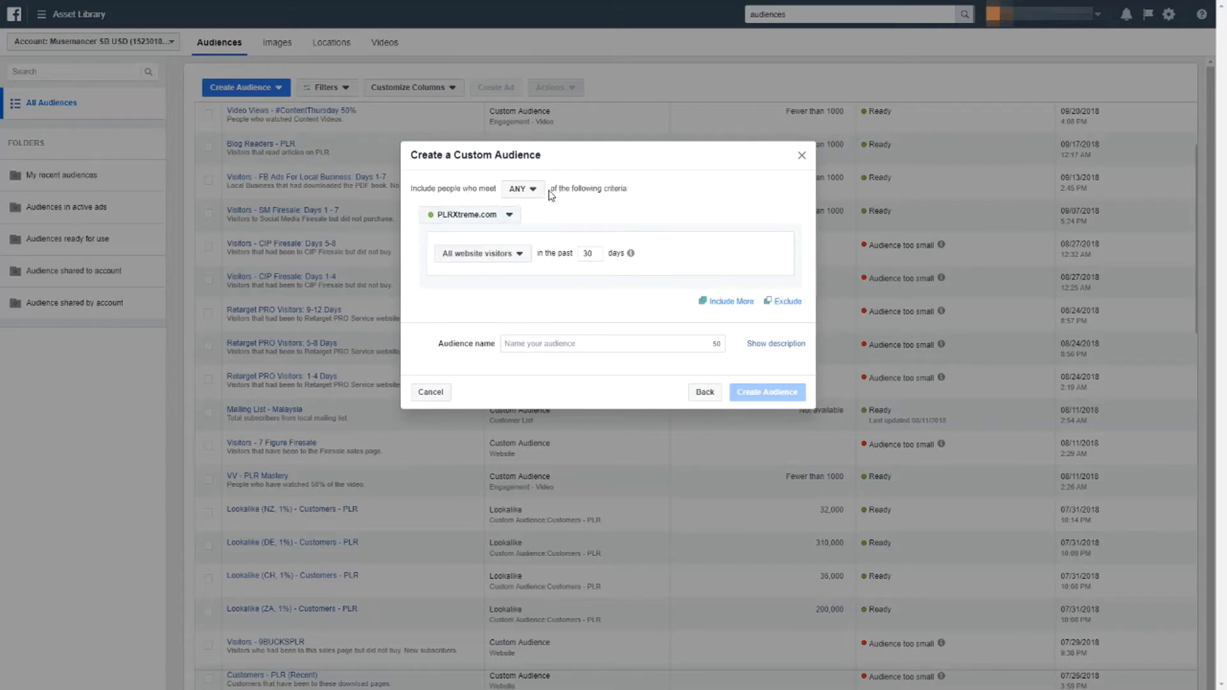
{"action": "left_click", "coordinate": [507, 215]}
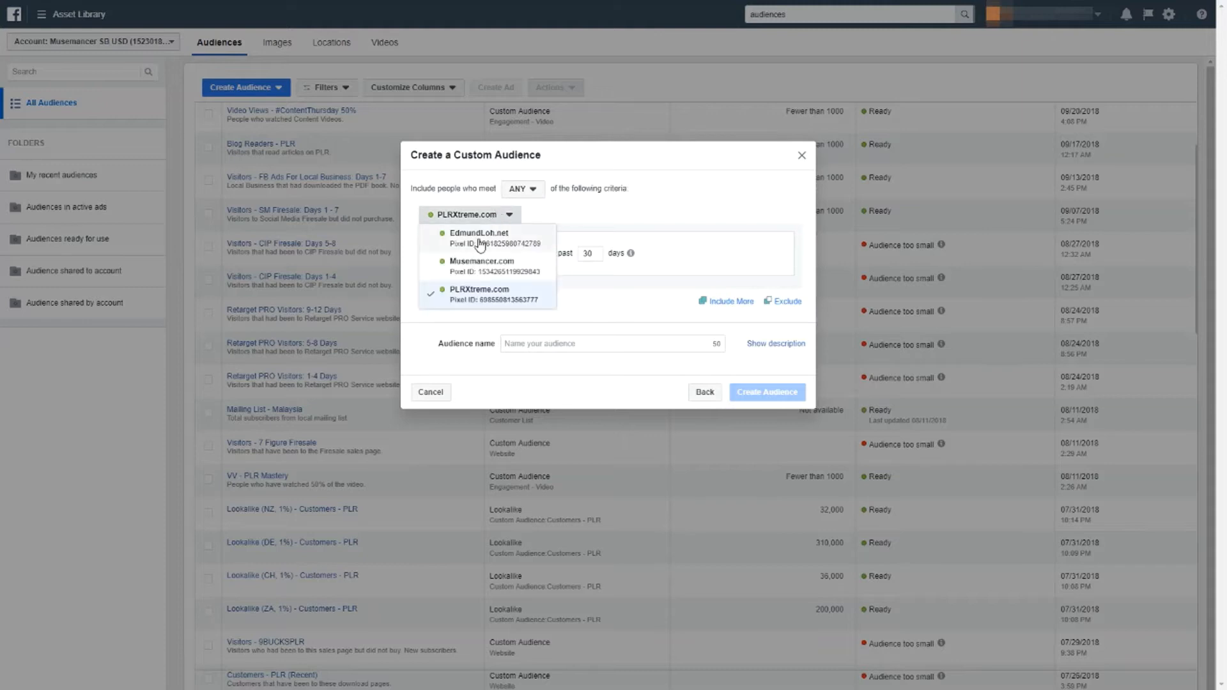
{"action": "left_click", "coordinate": [479, 233]}
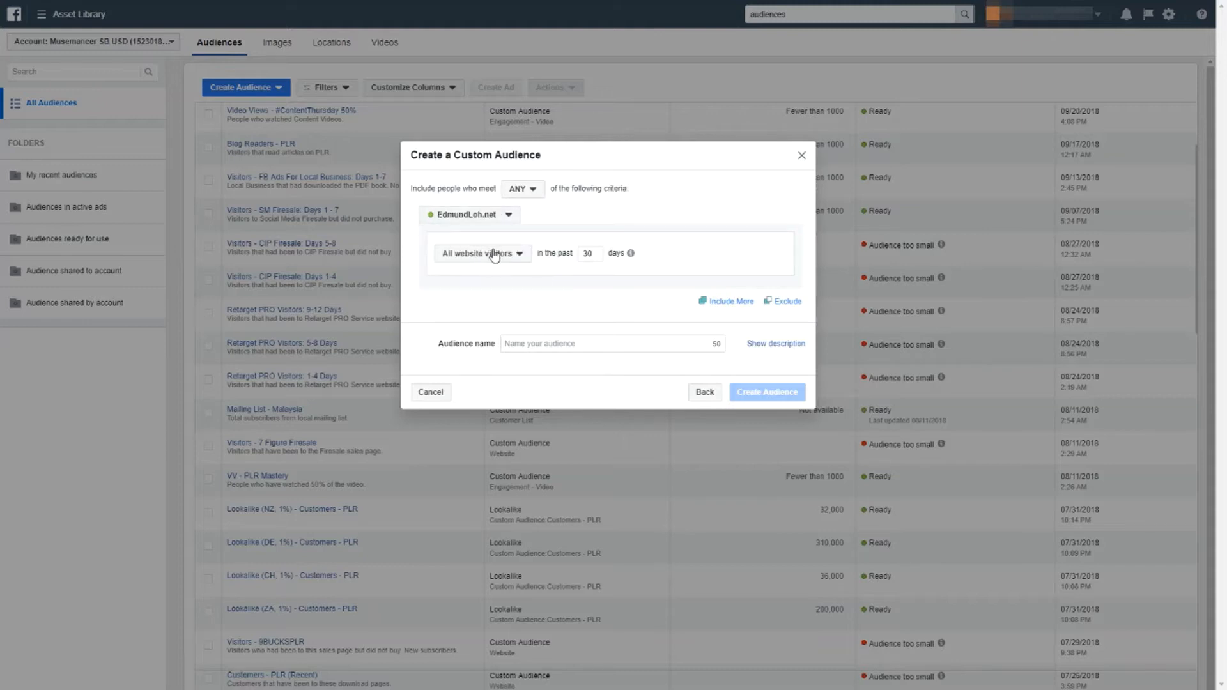
{"action": "left_click", "coordinate": [480, 253]}
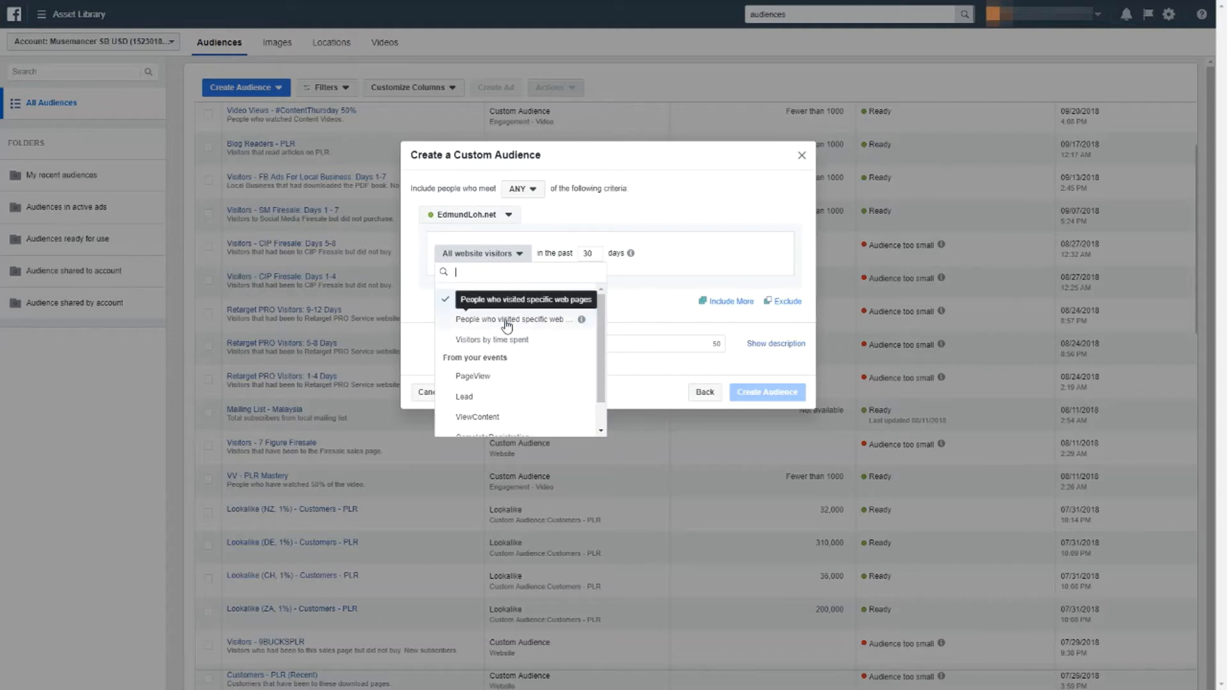
{"action": "scroll", "scroll_direction": "down", "scroll_amount": 3}
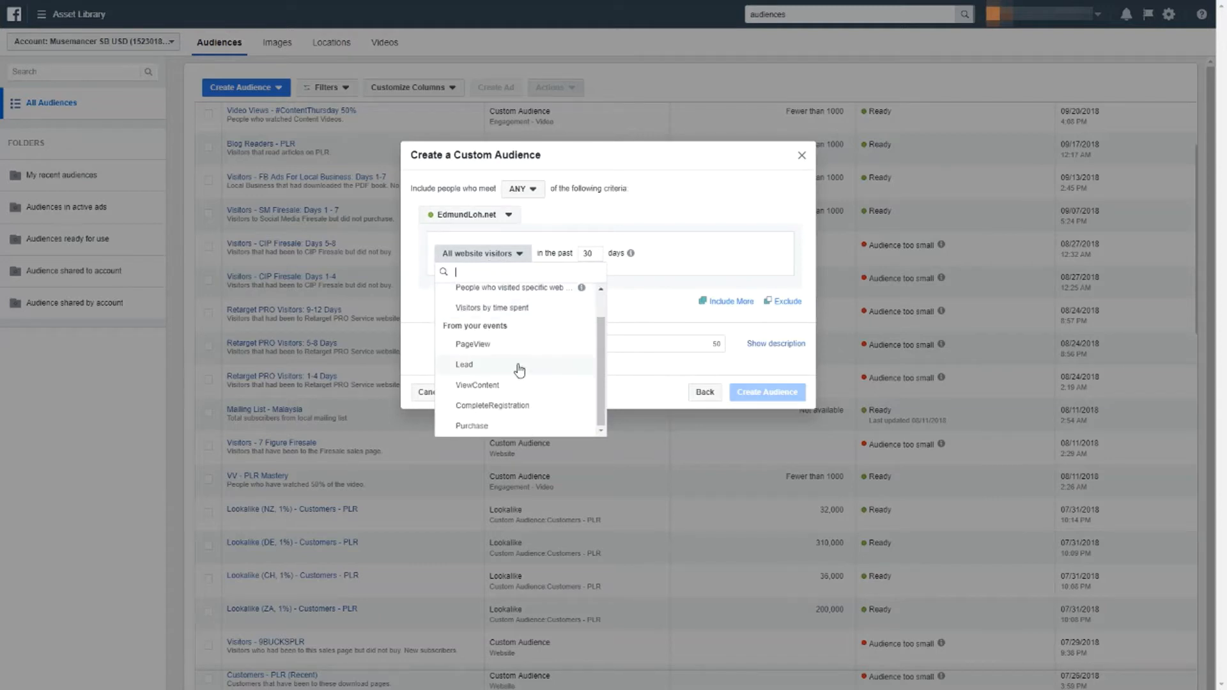
{"action": "mouse_move", "coordinate": [501, 406]}
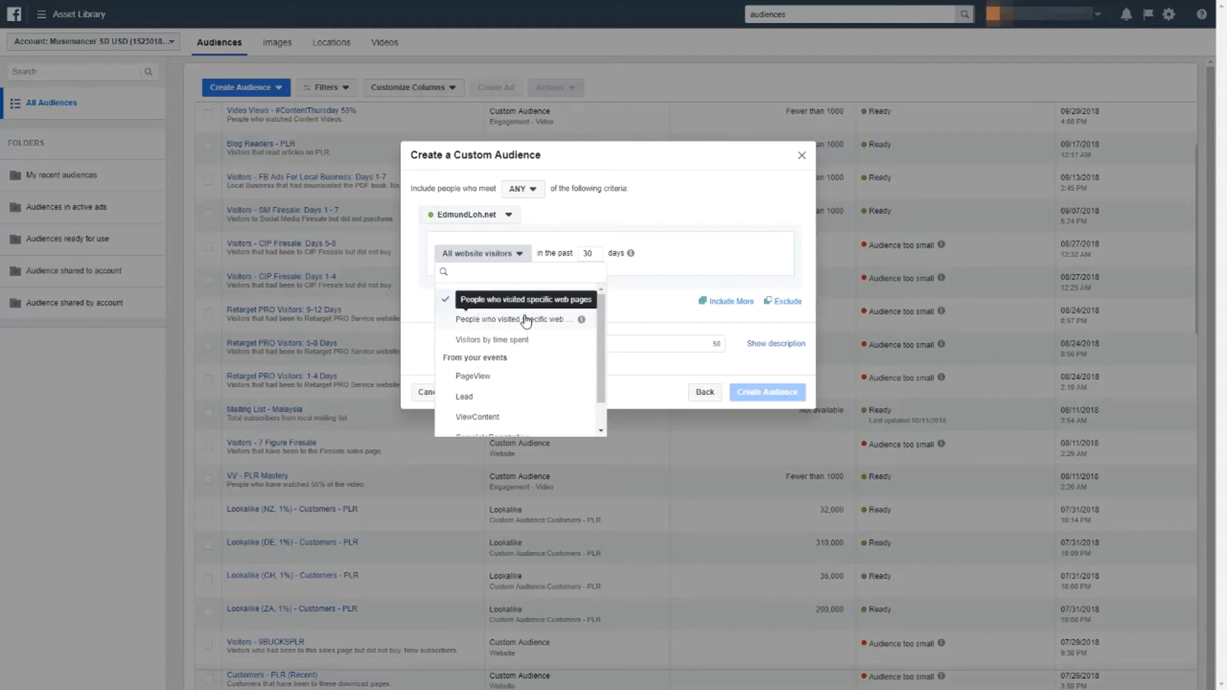
Include 30-day visitors of the edmundloh.net fbads/local, local/call and local/thank-you pages
{"action": "left_click", "coordinate": [525, 299]}
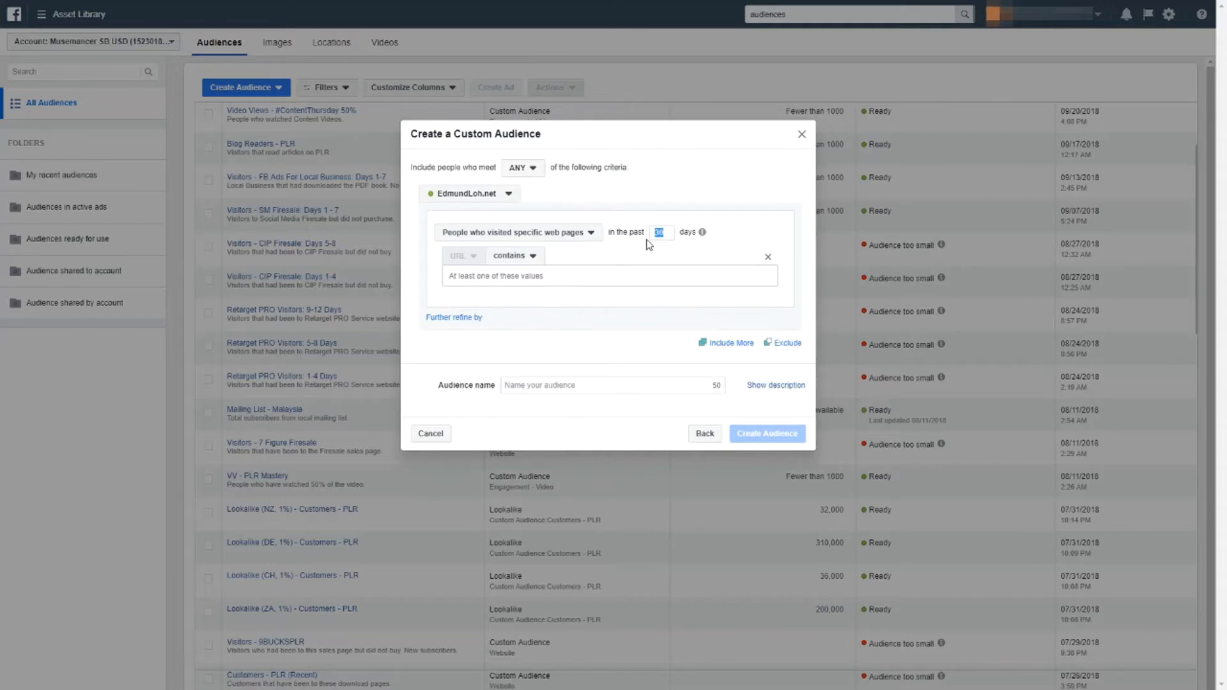
{"action": "mouse_move", "coordinate": [702, 231]}
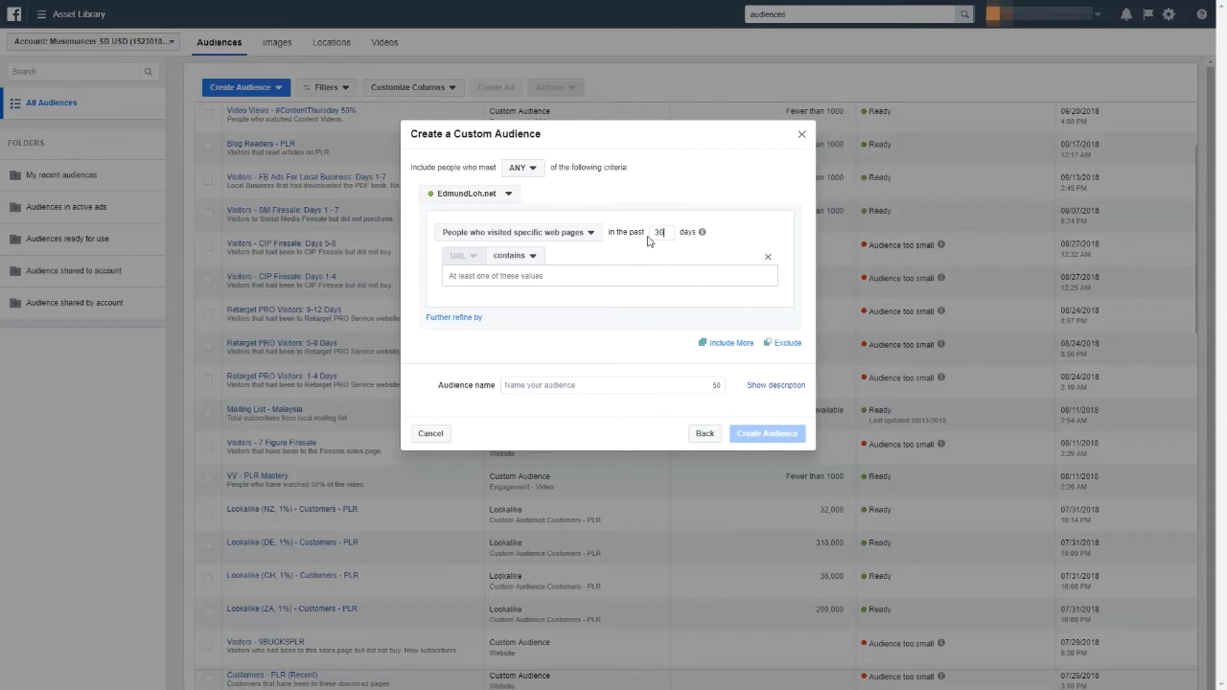
{"action": "triple_click", "coordinate": [659, 231]}
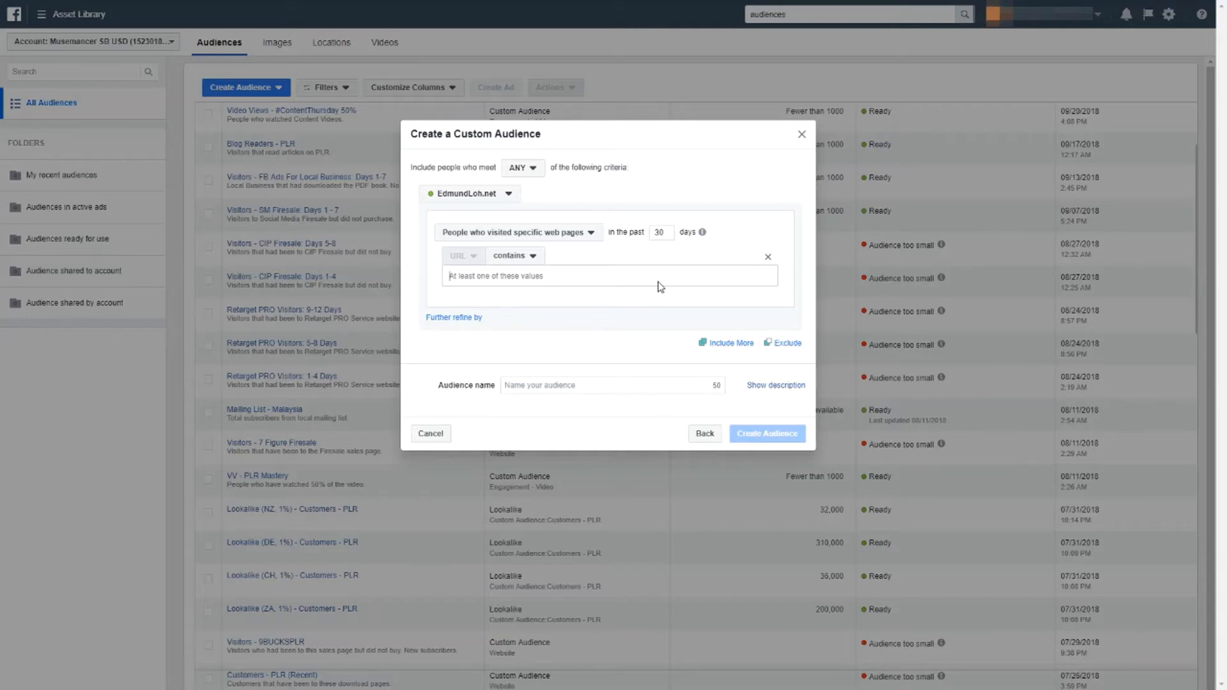
{"action": "type", "text": "http:/"}
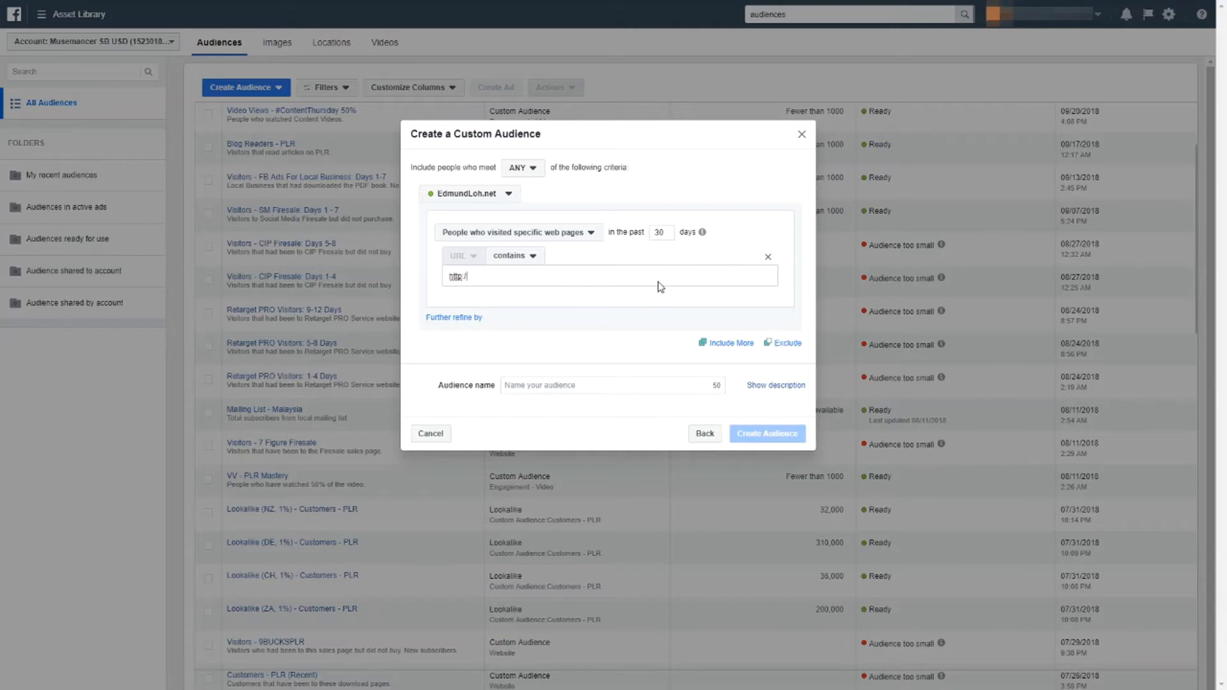
{"action": "type", "text": "http://edmundloh.net/fbadslocal/"}
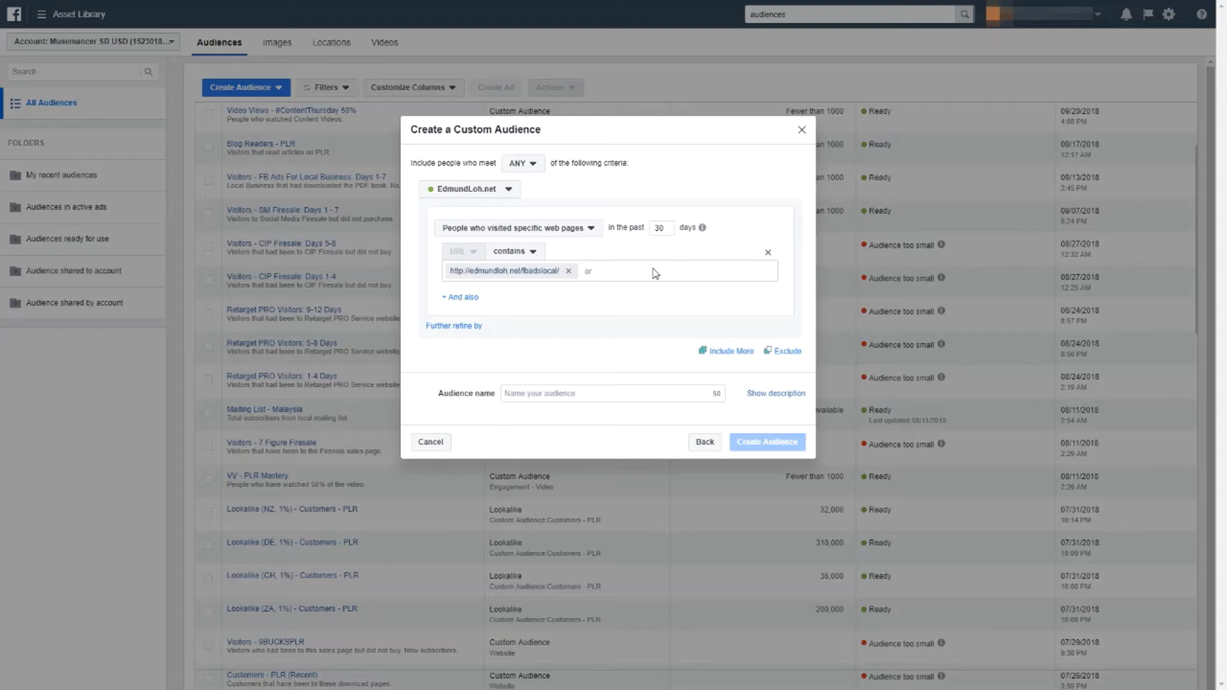
{"action": "type", "text": "http://edmundloh.net"}
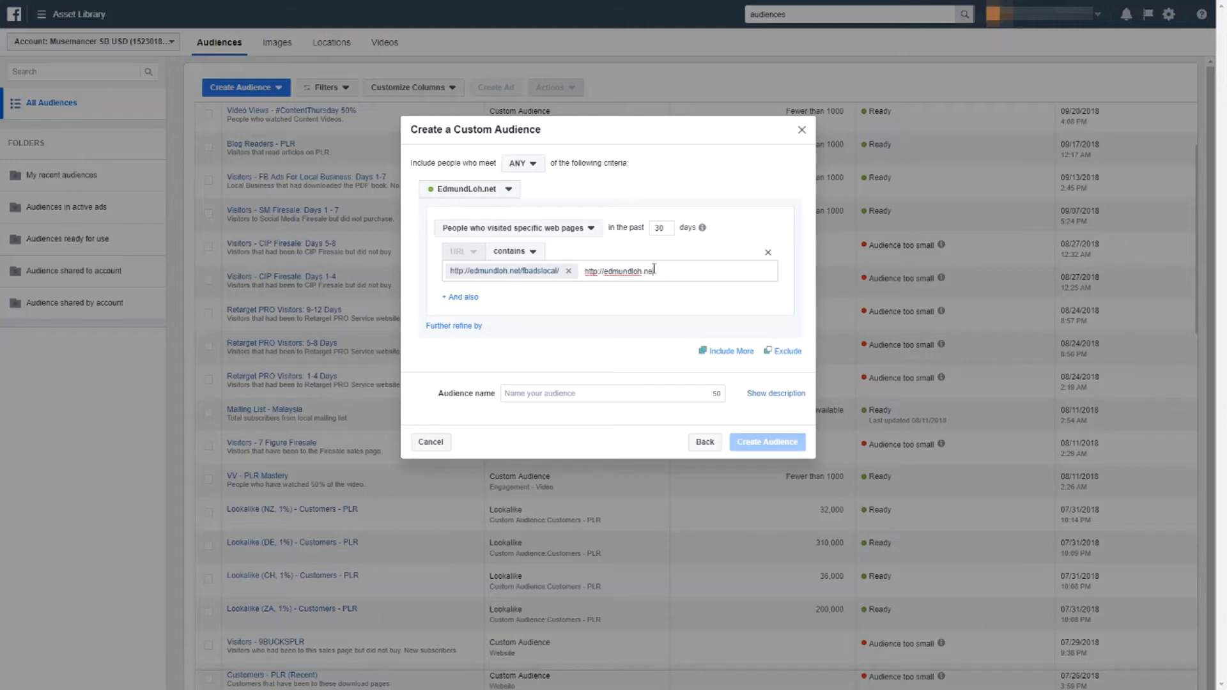
{"action": "type", "text": "/fbadslocal/call/"}
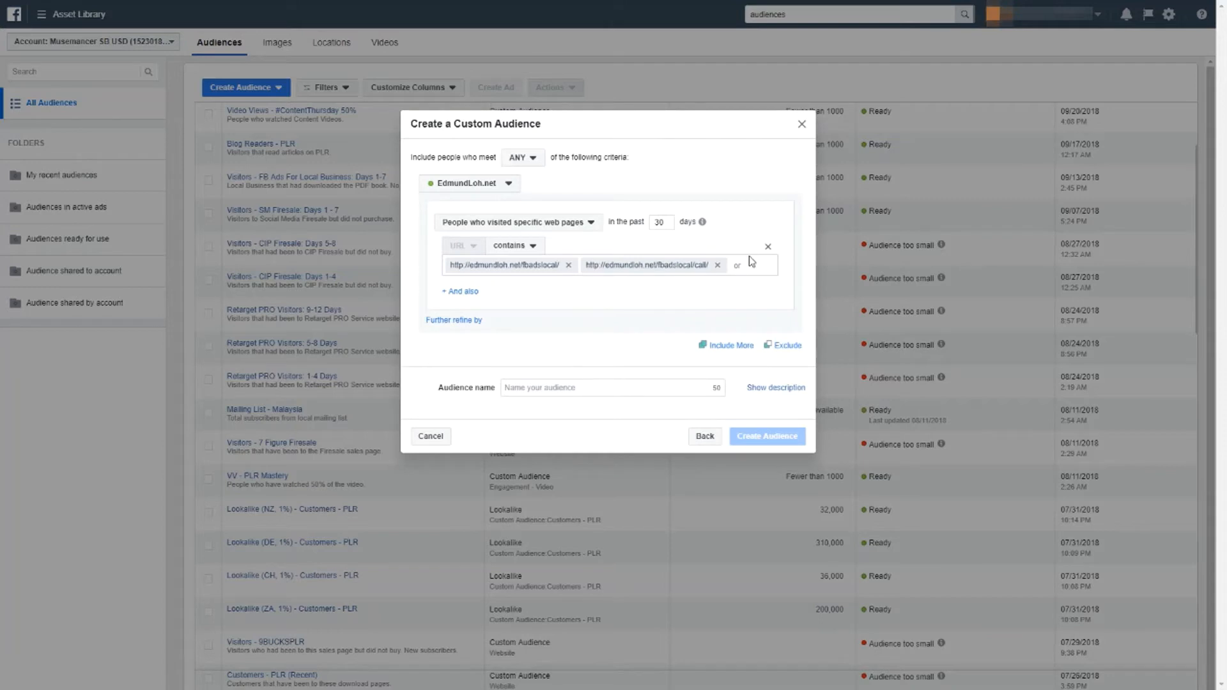
{"action": "type", "text": "http://edmundloh.net/fbadslocal"}
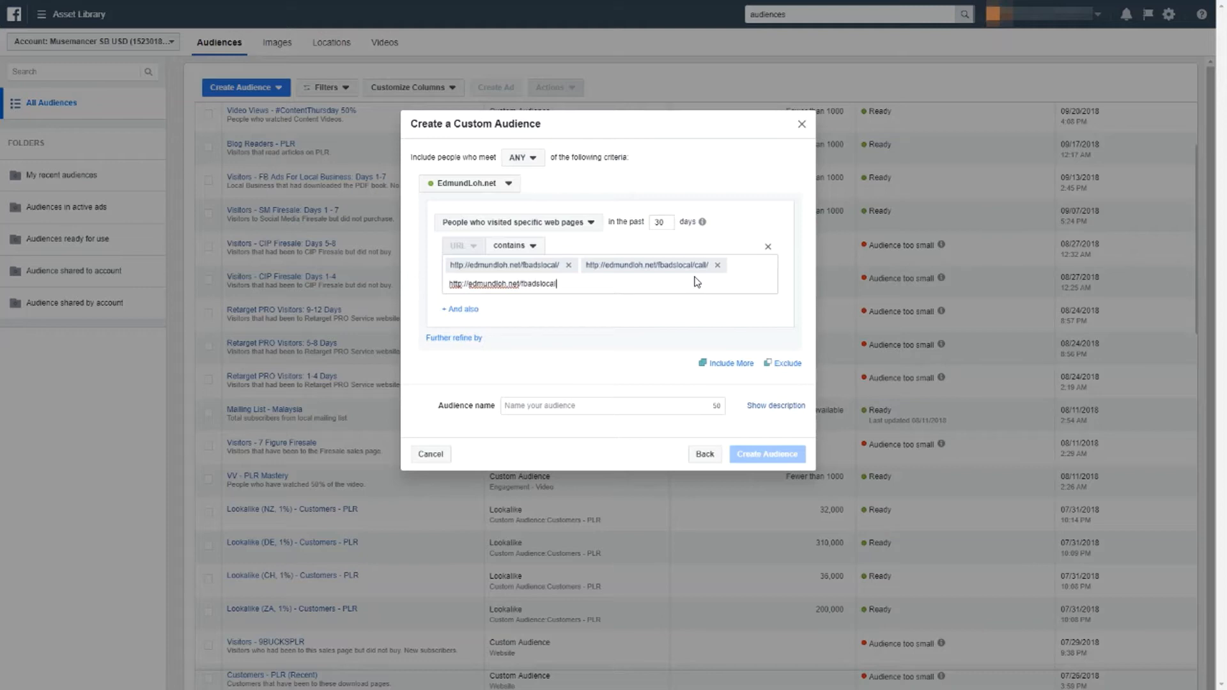
{"action": "type", "text": "thank-you/"}
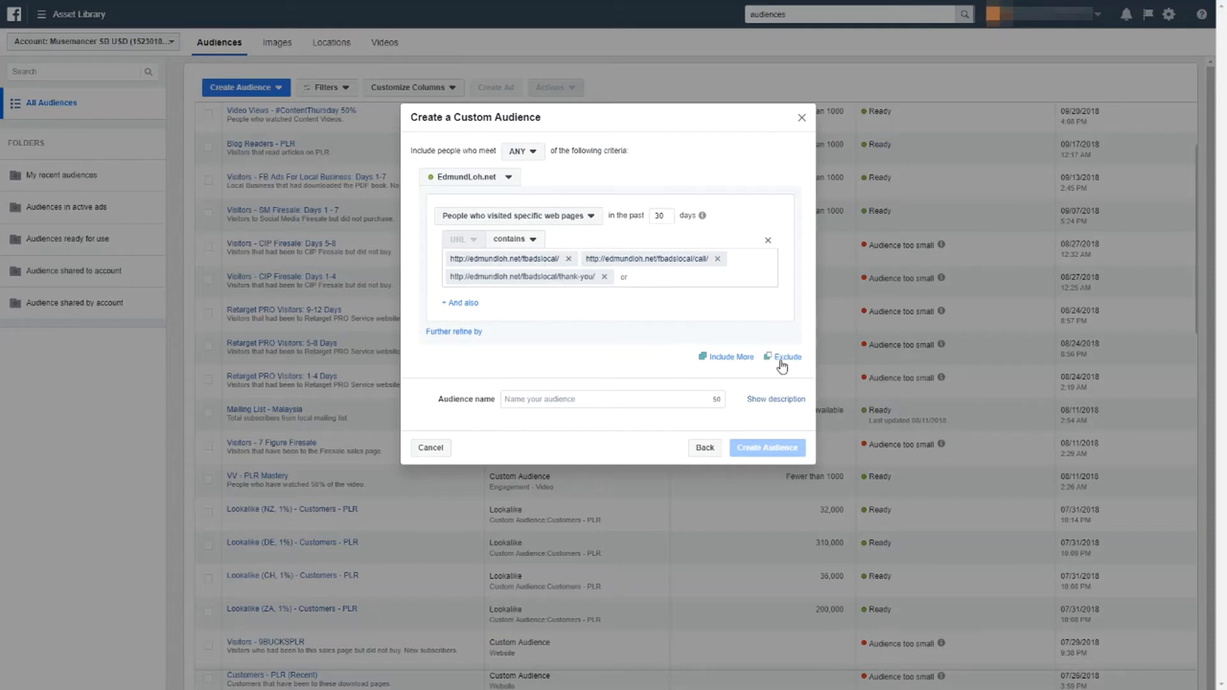
{"action": "mouse_move", "coordinate": [750, 361]}
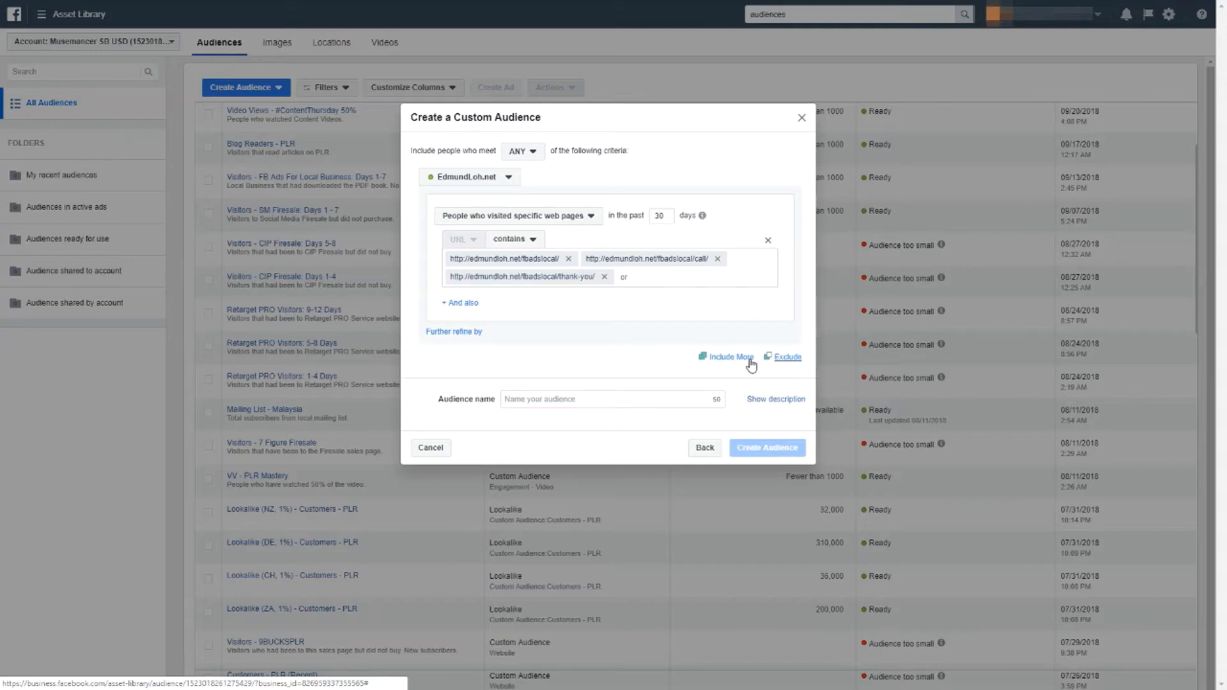
Exclude people who visited edmundloh.net/fbads/local/download-page/ in the past 30 days
{"action": "left_click", "coordinate": [787, 356]}
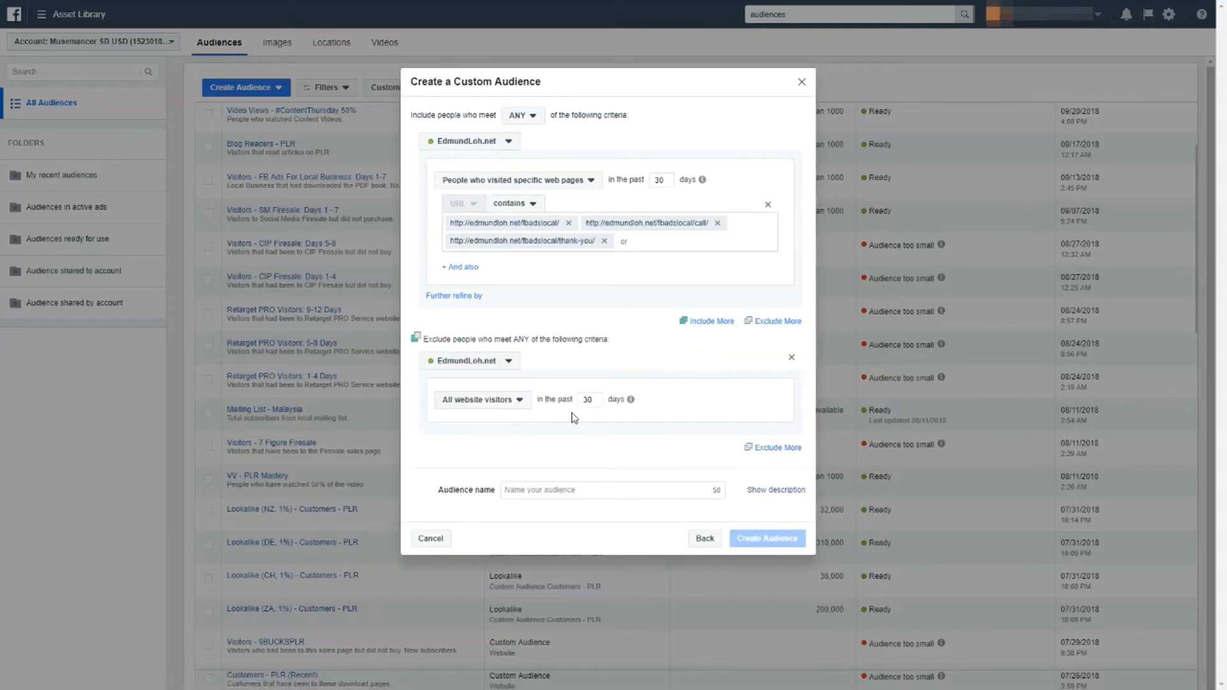
{"action": "left_click", "coordinate": [481, 399]}
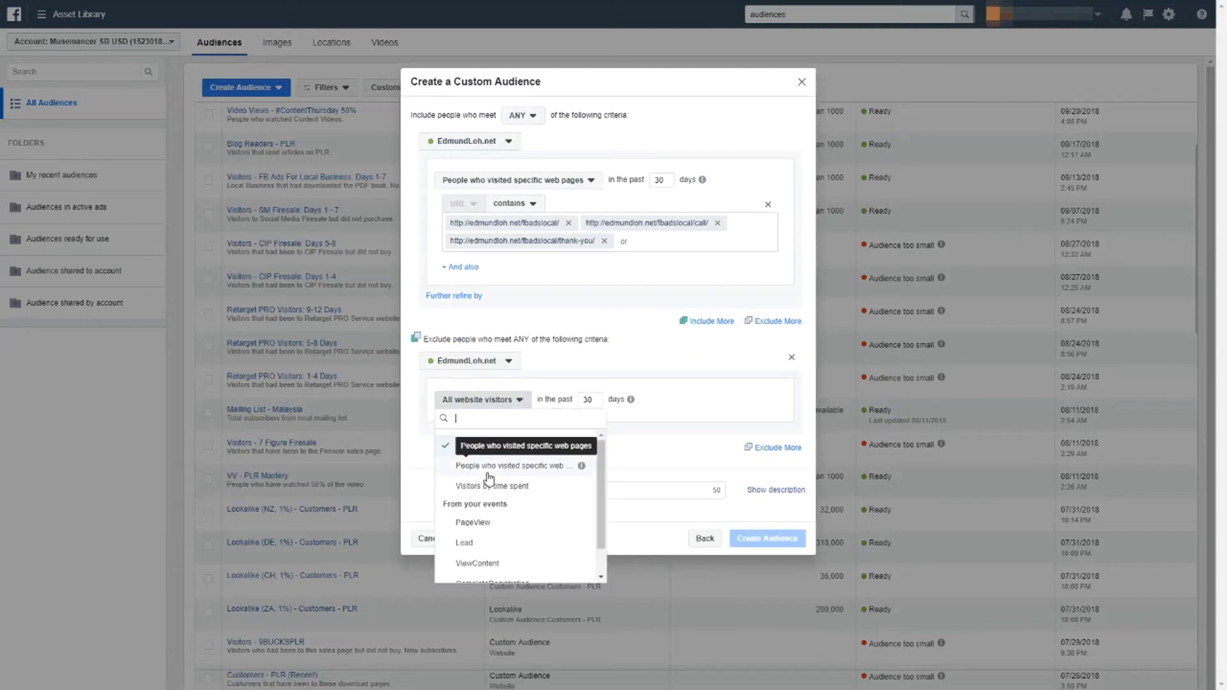
{"action": "left_click", "coordinate": [525, 445]}
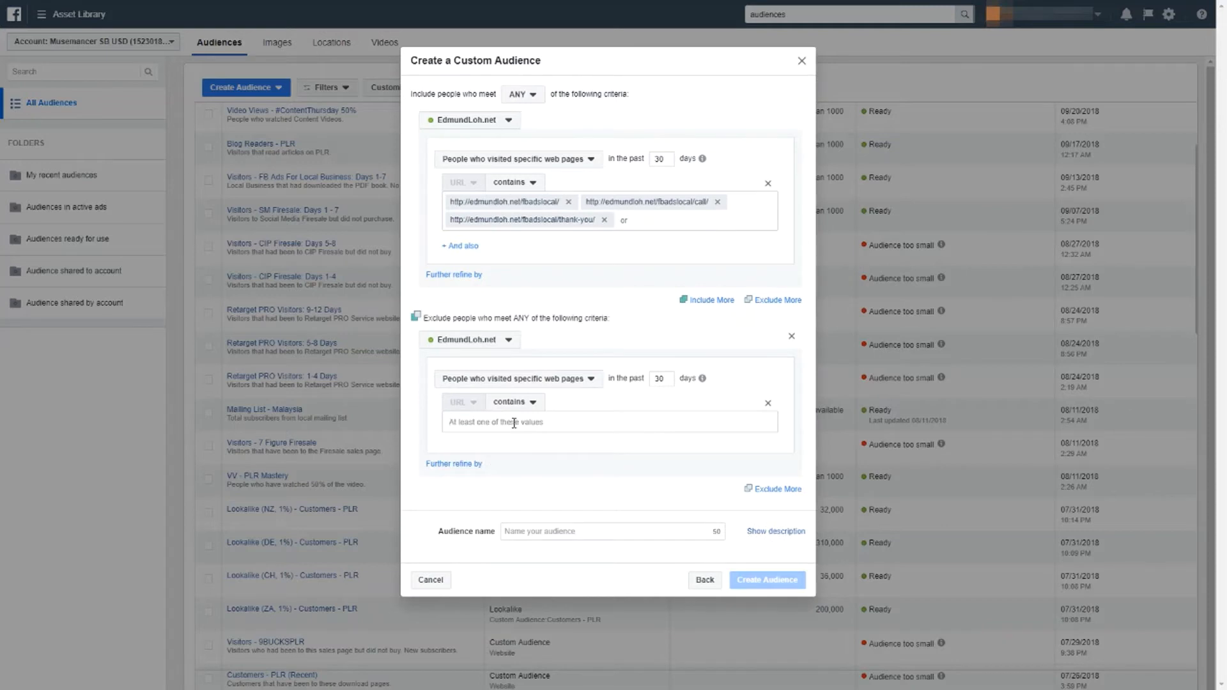
{"action": "type", "text": "http://edmu"}
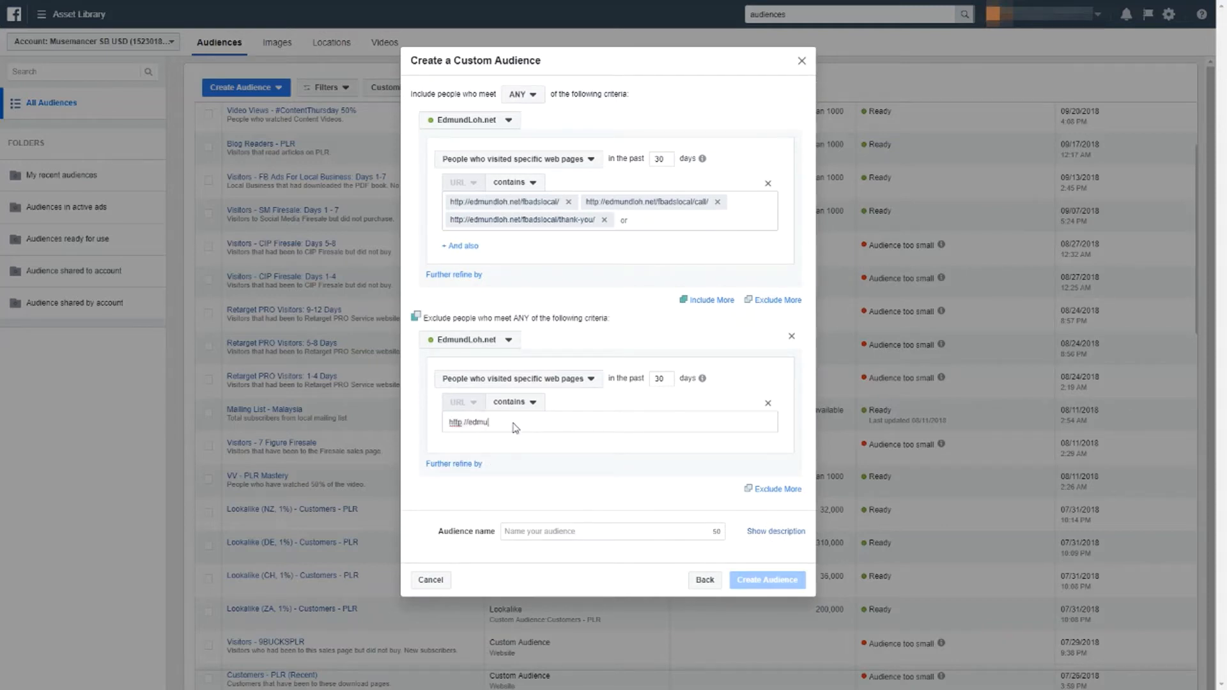
{"action": "type", "text": "ndloh.net/fbadslocal/downl"}
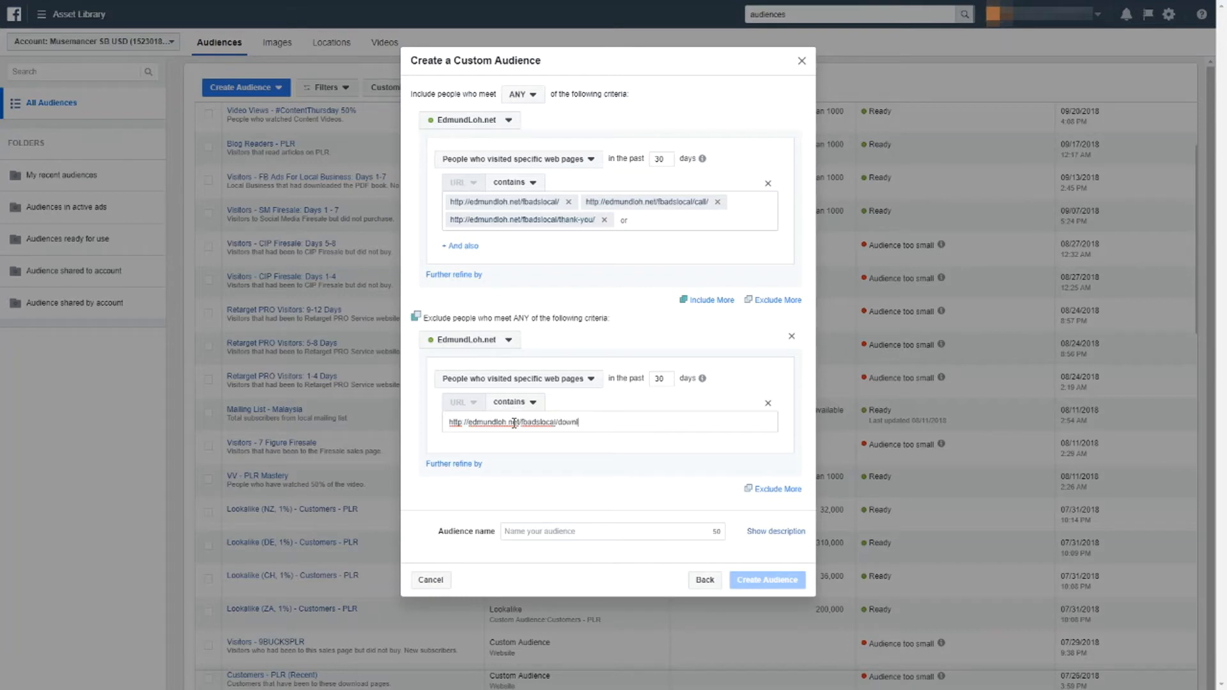
{"action": "type", "text": "oad-page/"}
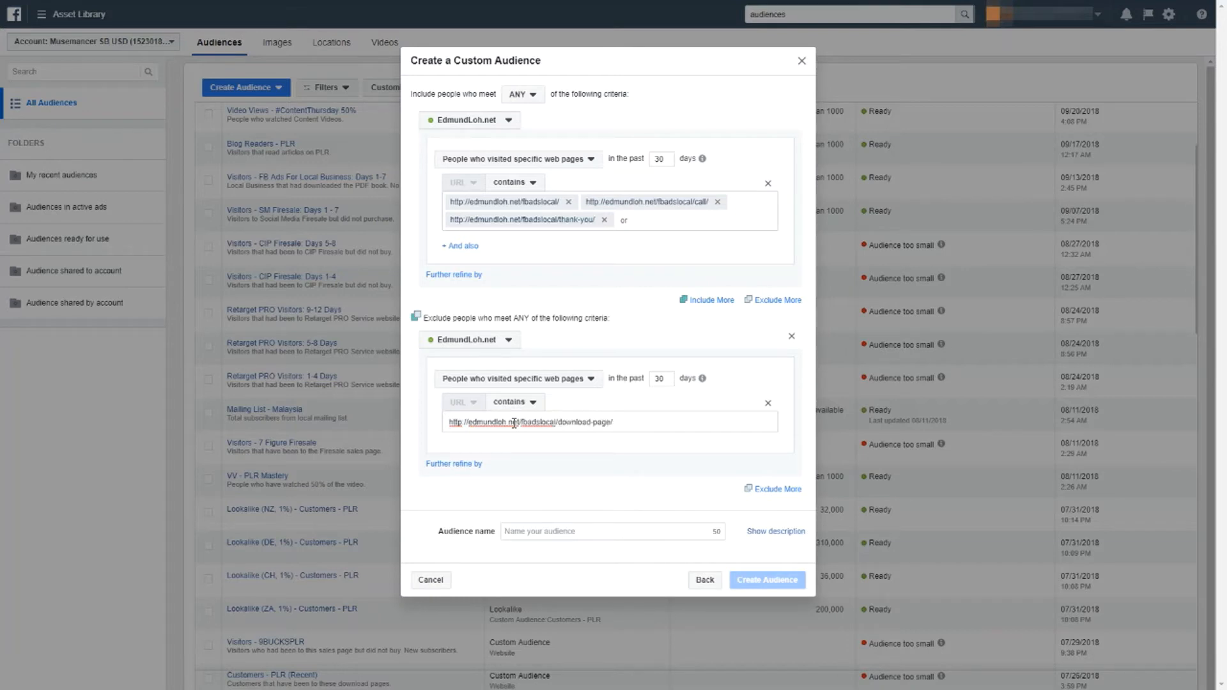
{"action": "key", "text": "Return"}
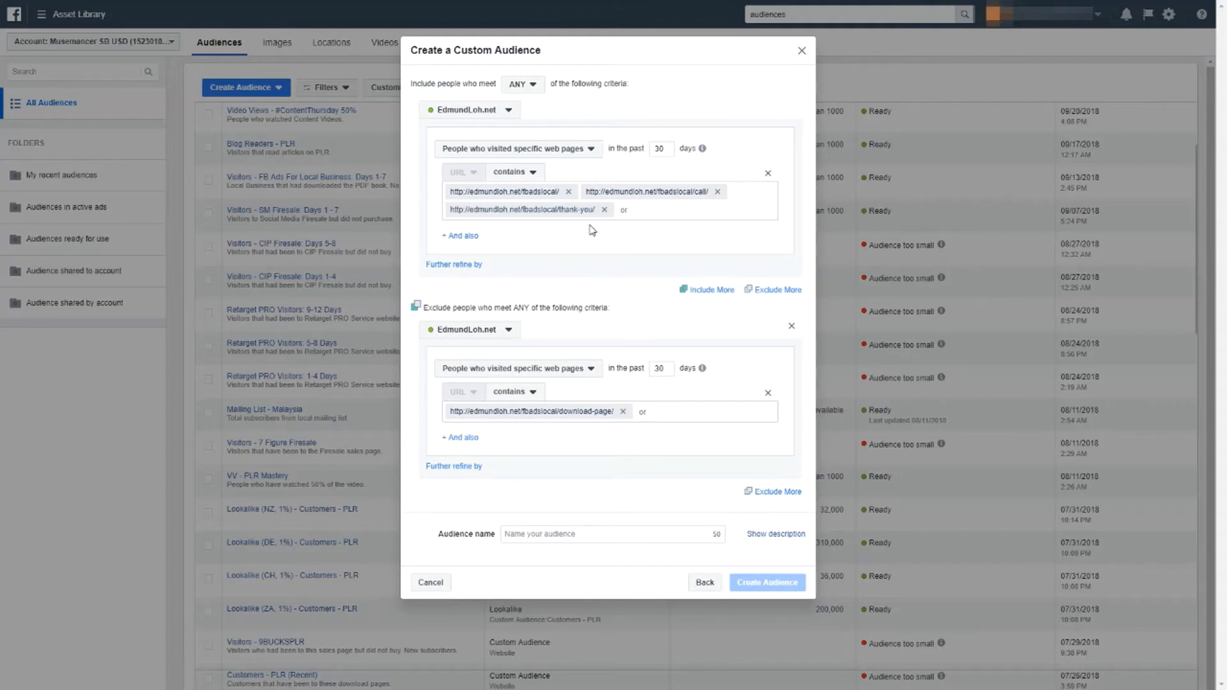
{"action": "mouse_move", "coordinate": [626, 238]}
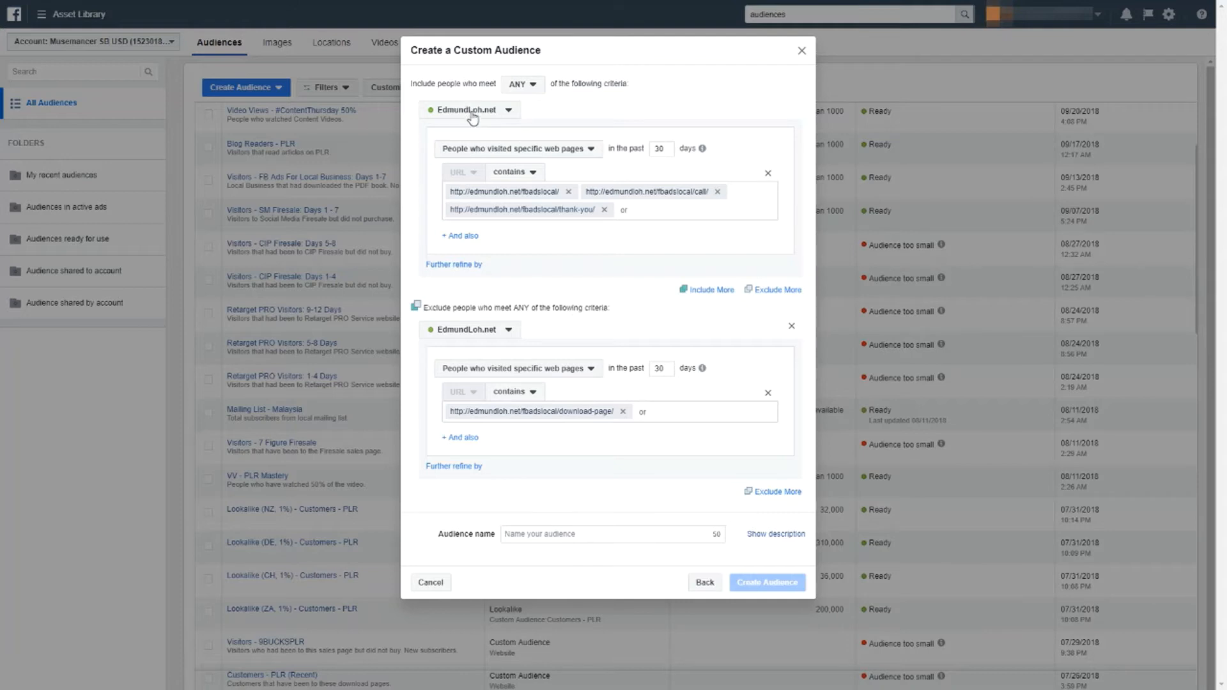
{"action": "mouse_move", "coordinate": [519, 288]}
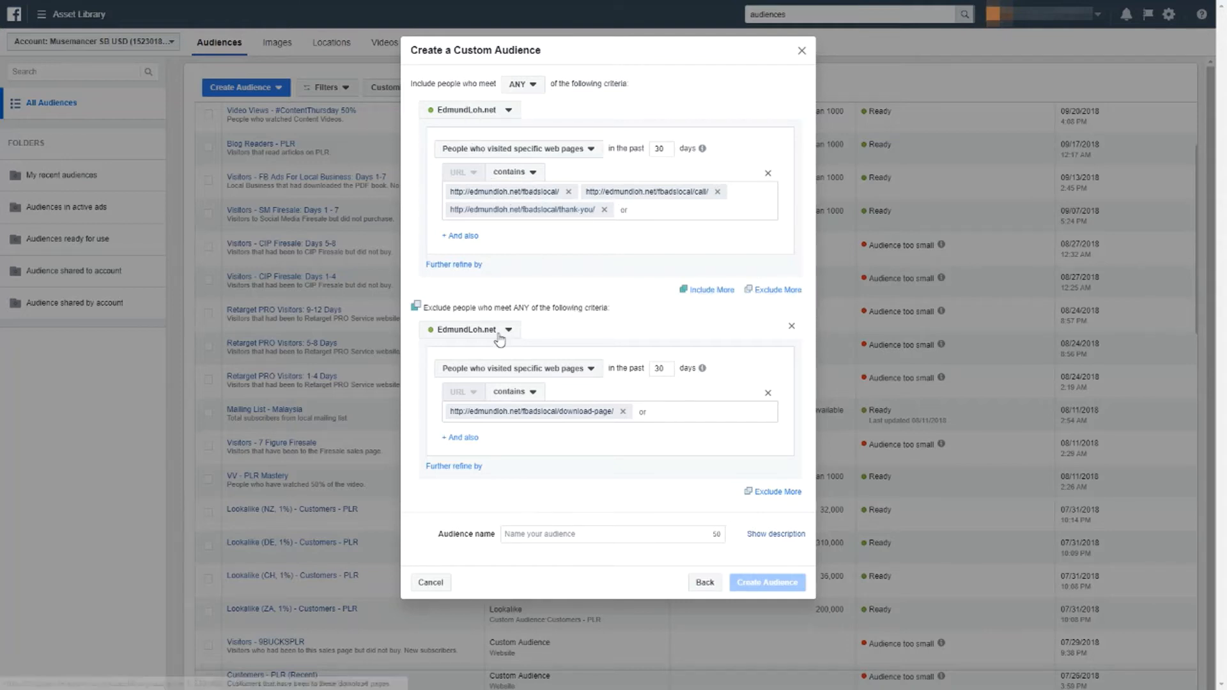
{"action": "mouse_move", "coordinate": [580, 416]}
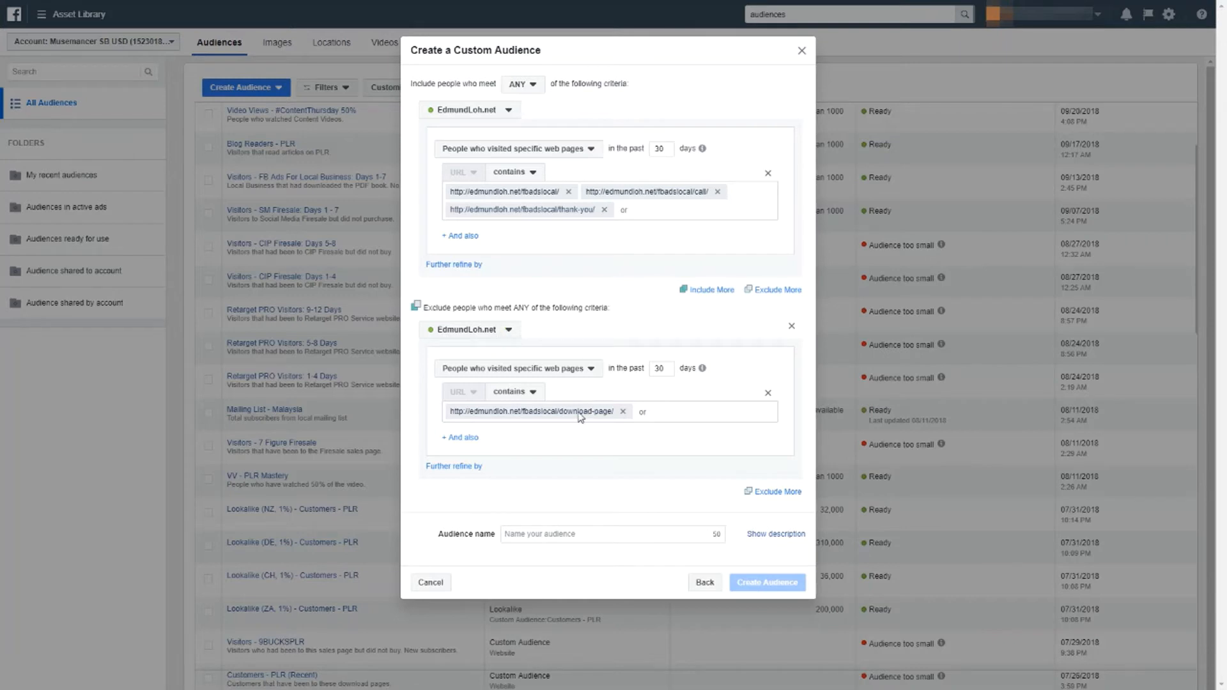
{"action": "mouse_move", "coordinate": [617, 230]}
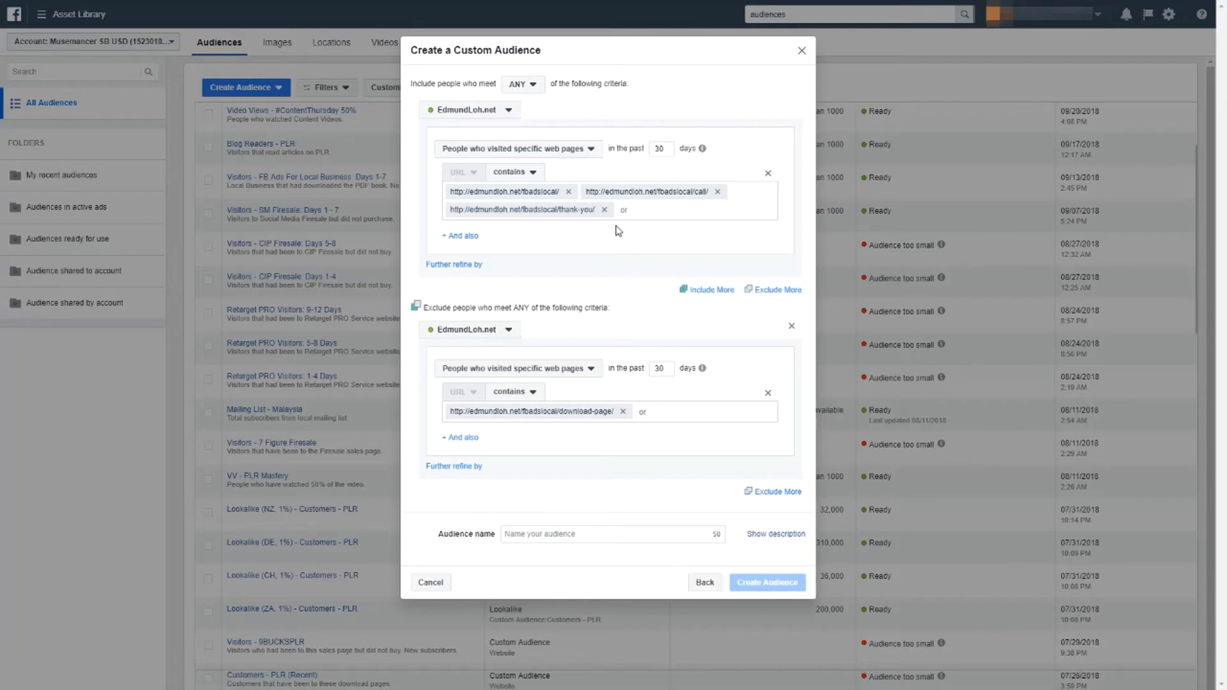
{"action": "mouse_move", "coordinate": [608, 385]}
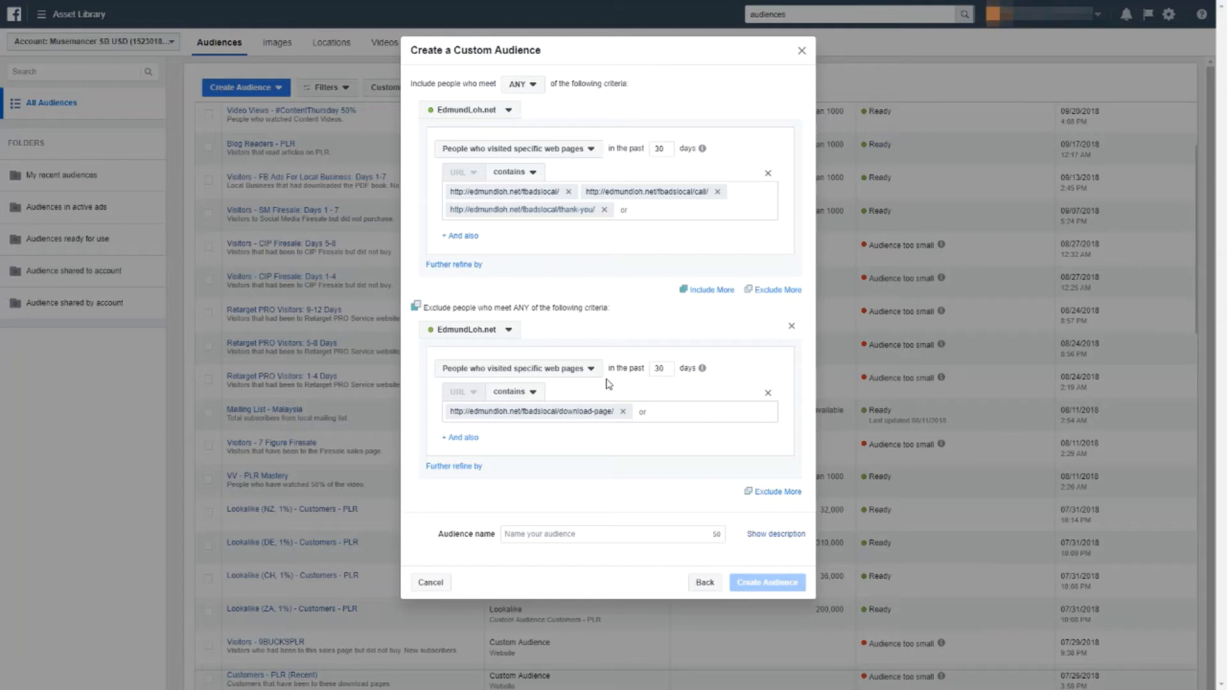
{"action": "mouse_move", "coordinate": [559, 423]}
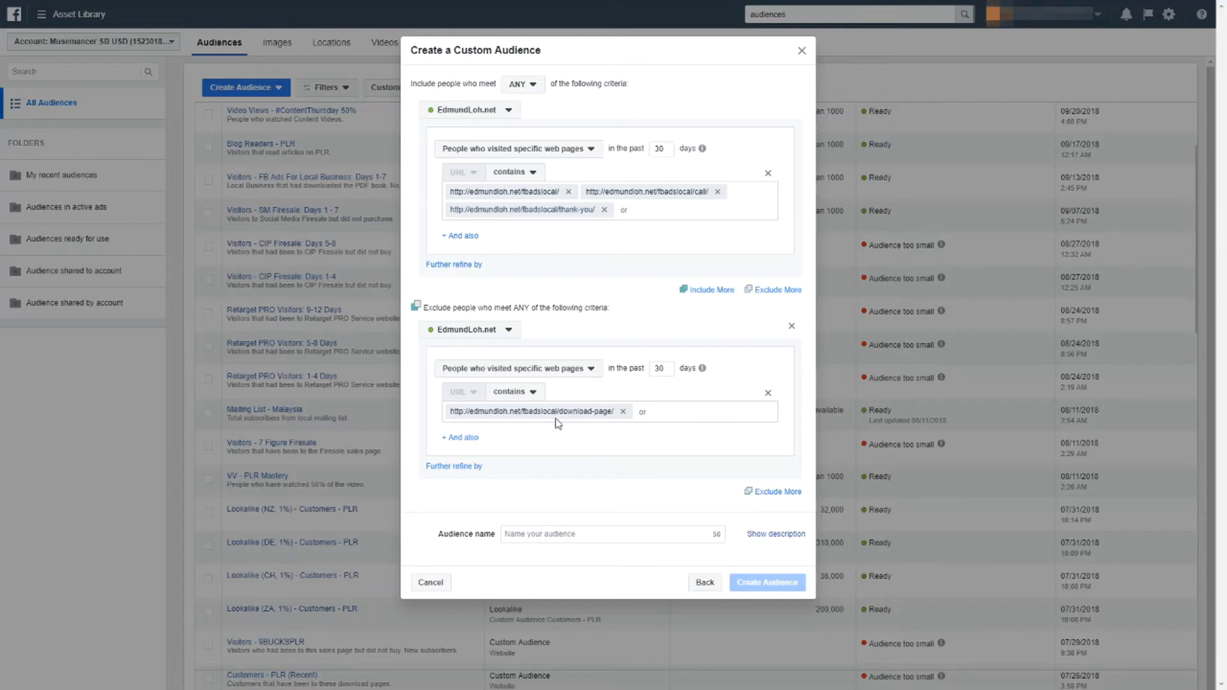
{"action": "mouse_move", "coordinate": [626, 348]}
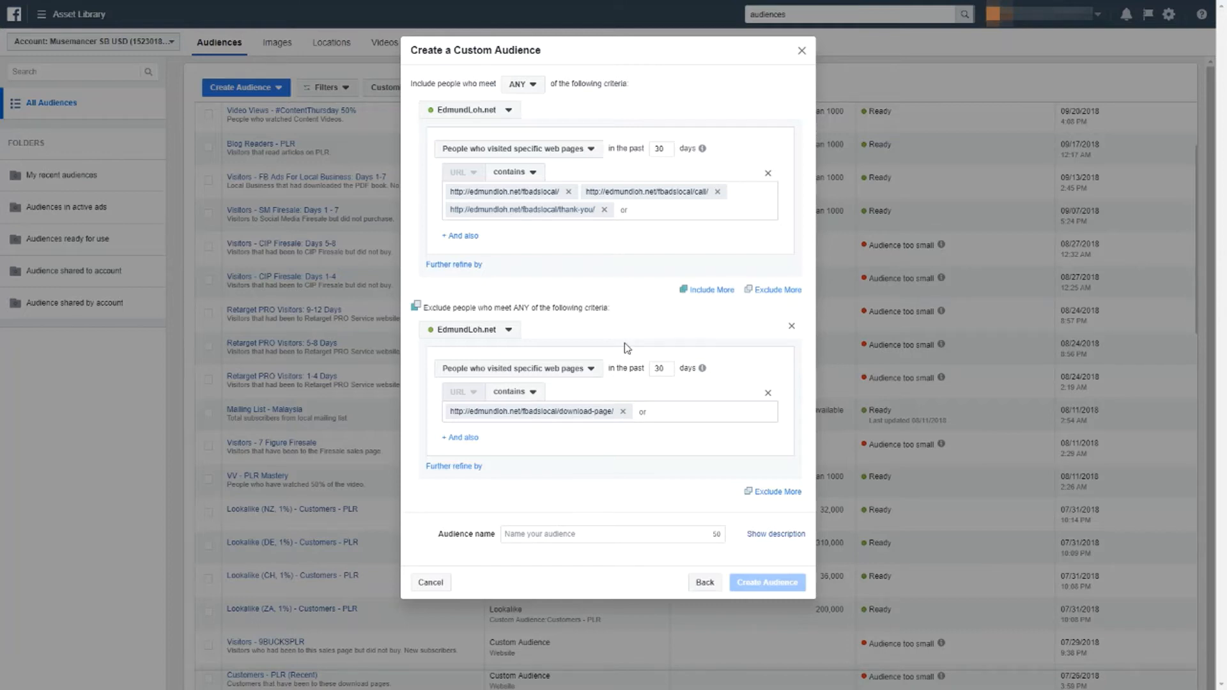
{"action": "mouse_move", "coordinate": [489, 268]}
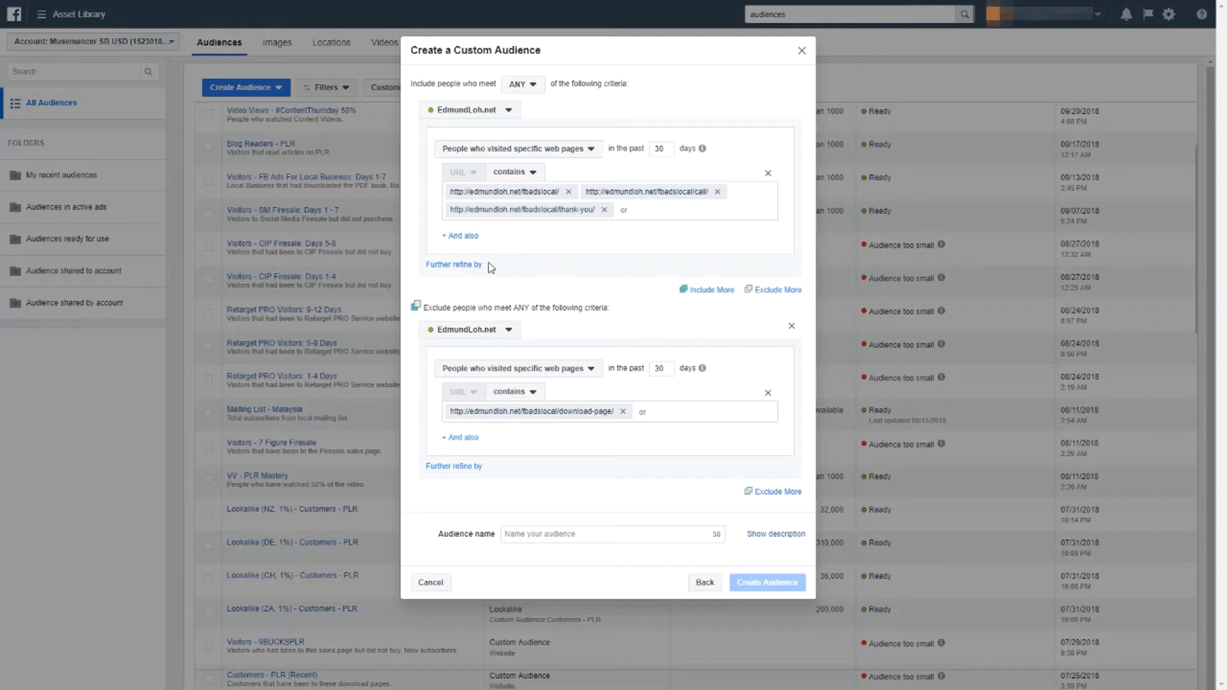
{"action": "mouse_move", "coordinate": [531, 280]}
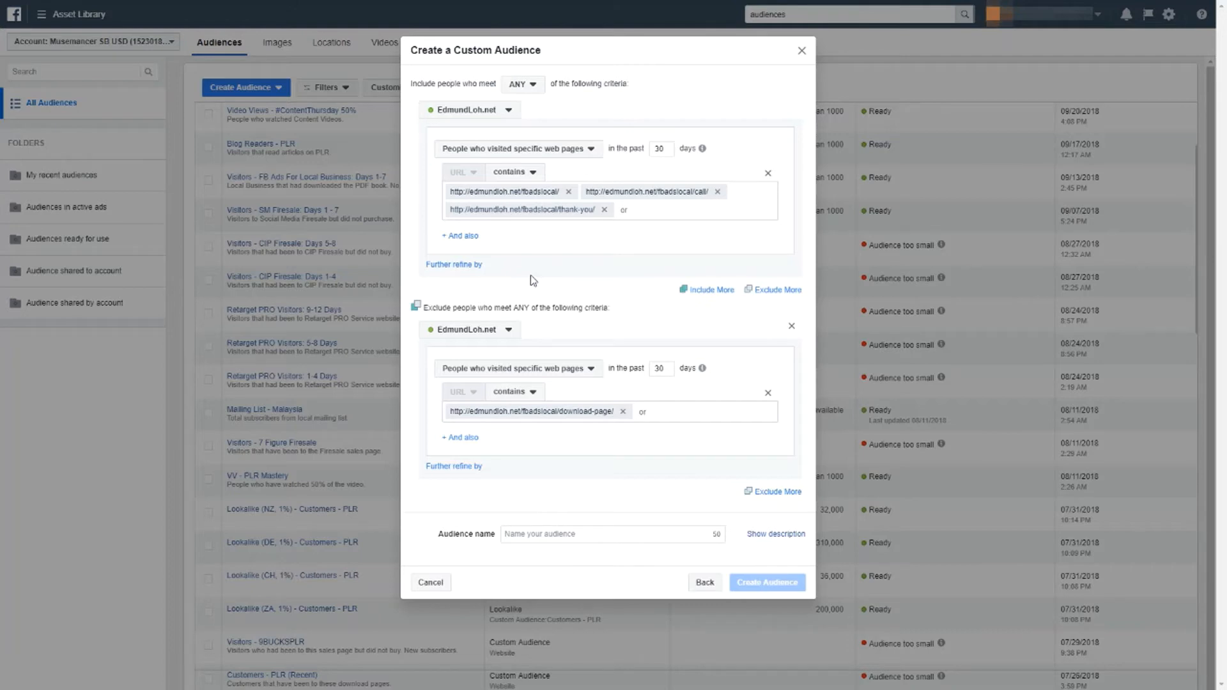
{"action": "mouse_move", "coordinate": [621, 405]}
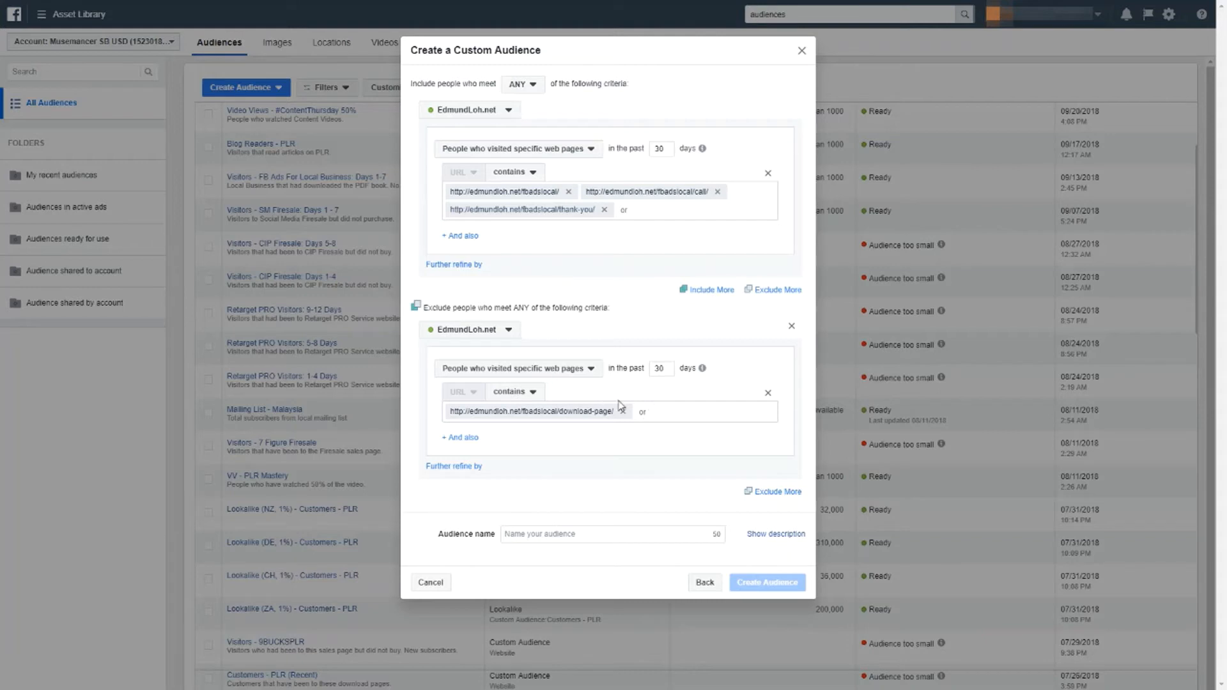
{"action": "mouse_move", "coordinate": [574, 304]}
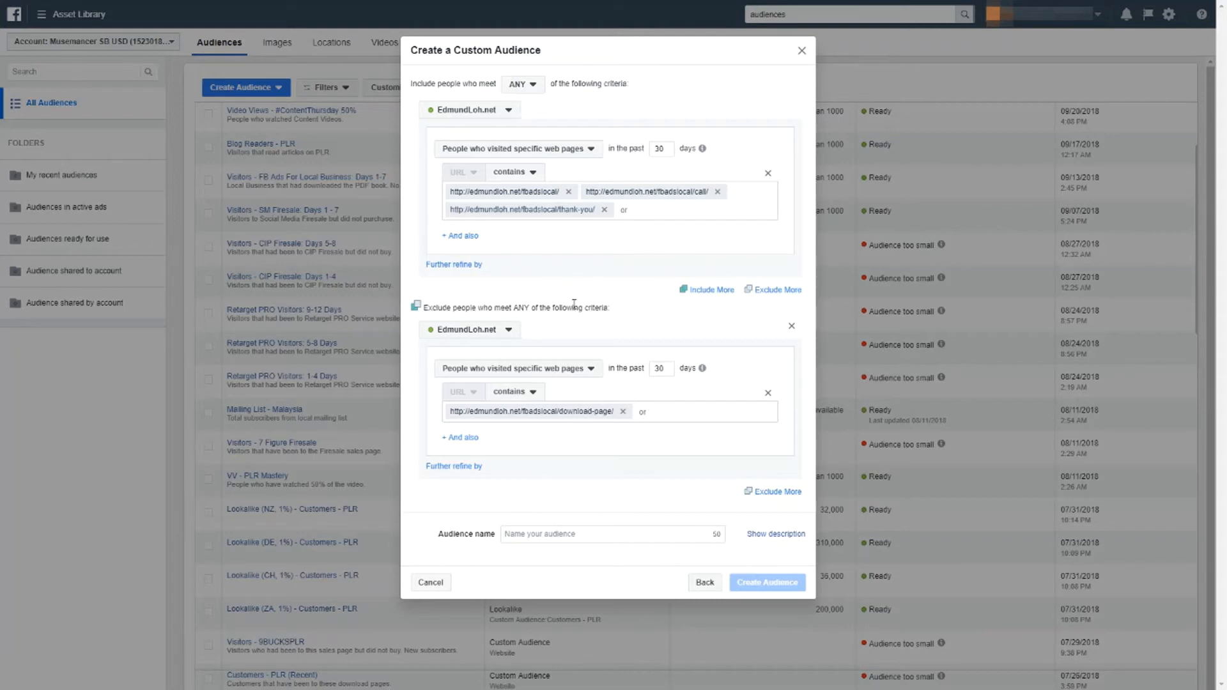
Name the audience 'Visitors - FB Ads Local TEST'
{"action": "left_click", "coordinate": [612, 534]}
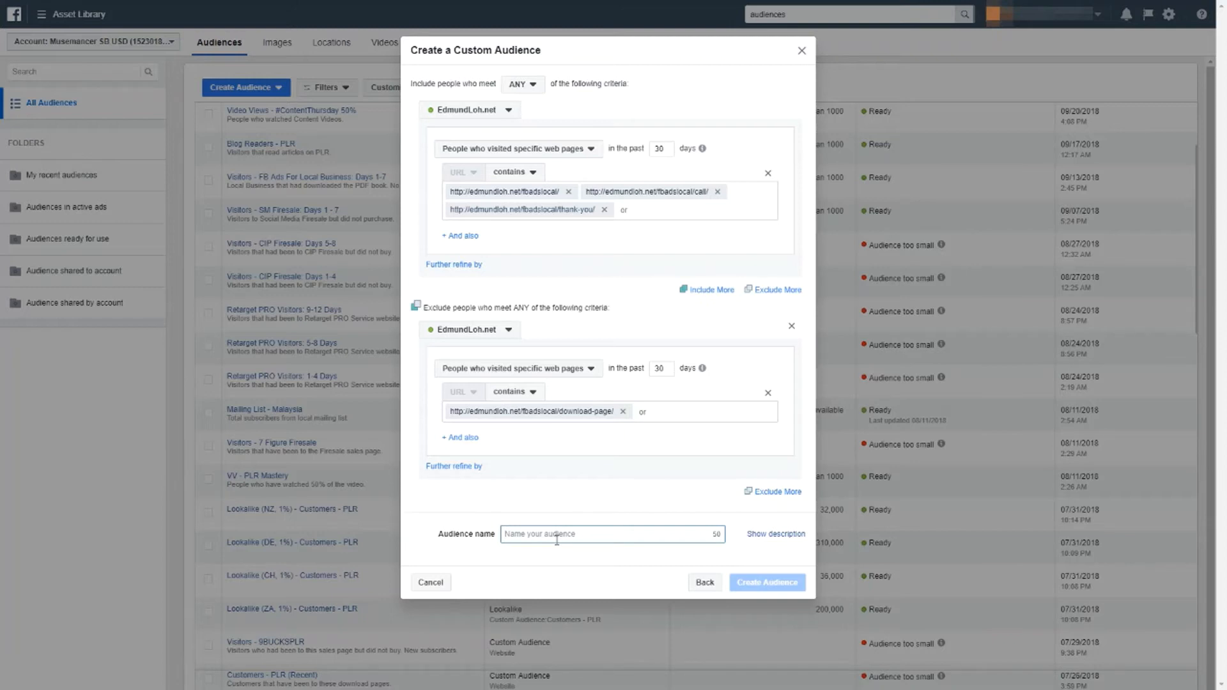
{"action": "type", "text": "Visitors - FB Ads Local"}
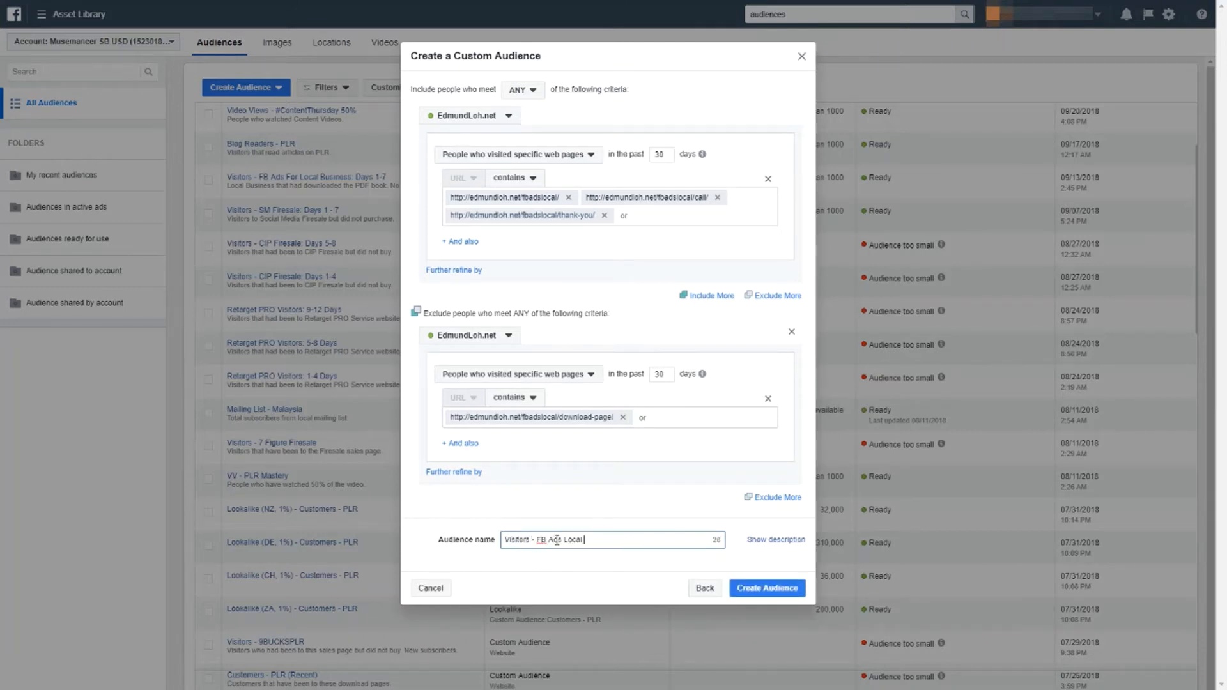
{"action": "type", "text": "TEST"}
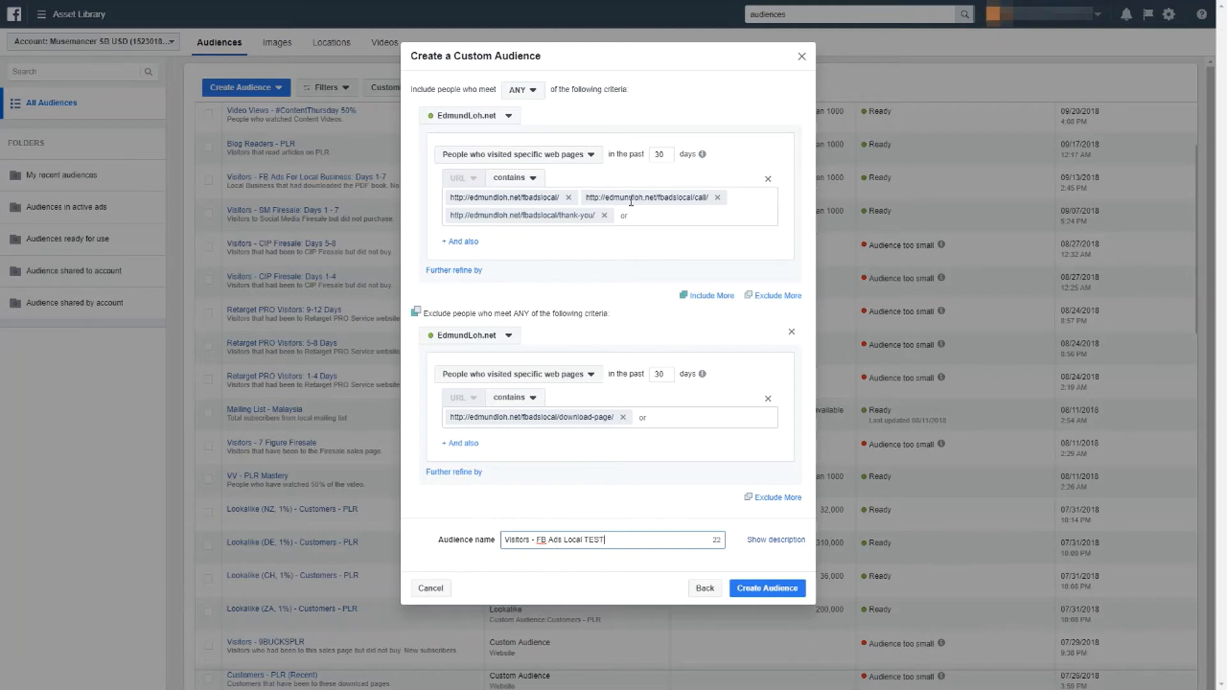
{"action": "mouse_move", "coordinate": [713, 389]}
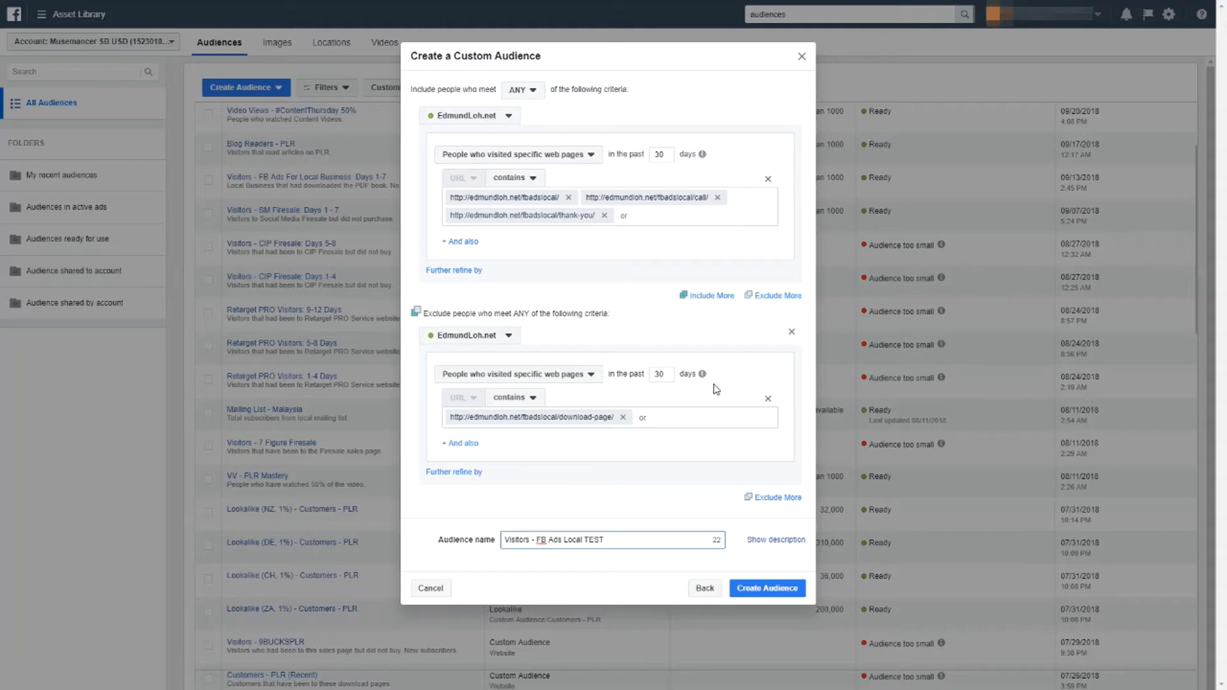
{"action": "mouse_move", "coordinate": [582, 413]}
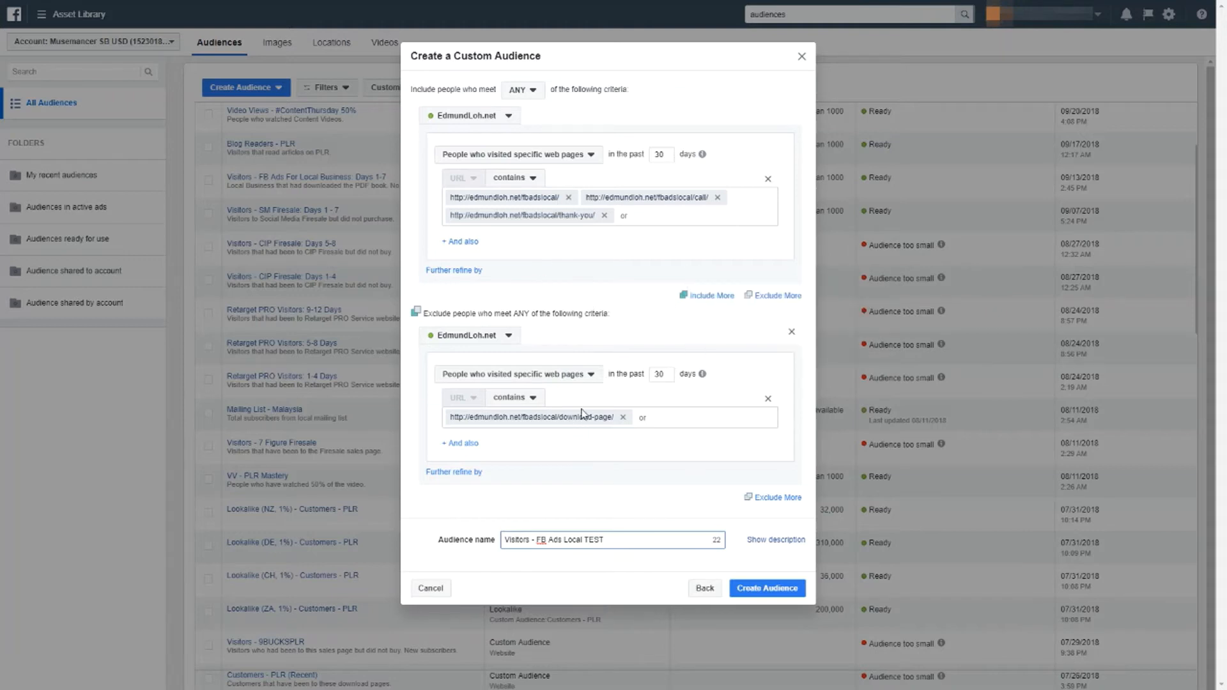
{"action": "mouse_move", "coordinate": [511, 556]}
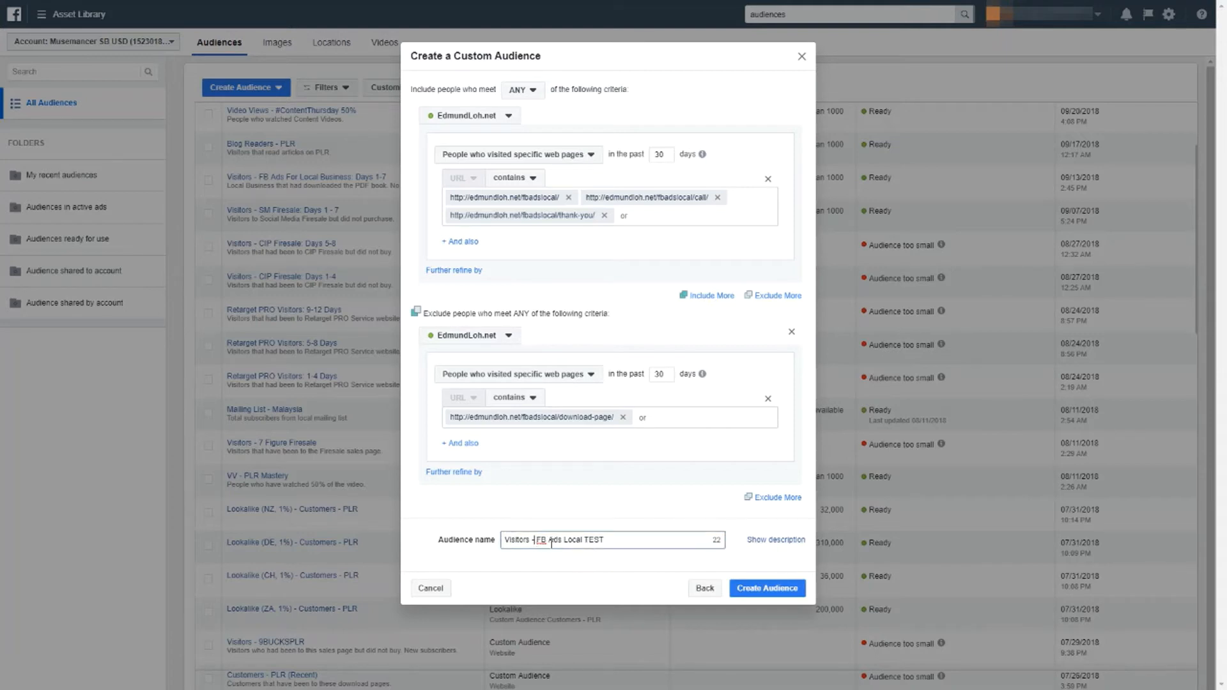
Add the description 'Visitors that had been to FB Ads Local ... purchase' and create the audience
{"action": "left_click", "coordinate": [774, 539]}
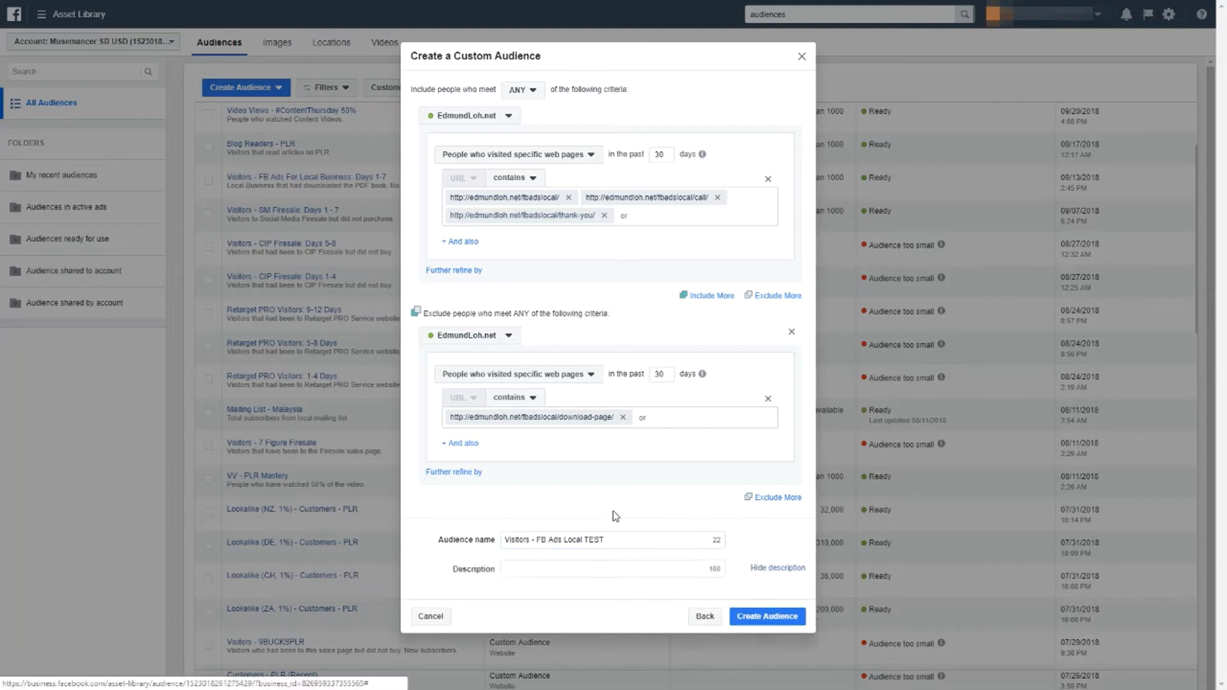
{"action": "left_click", "coordinate": [612, 569]}
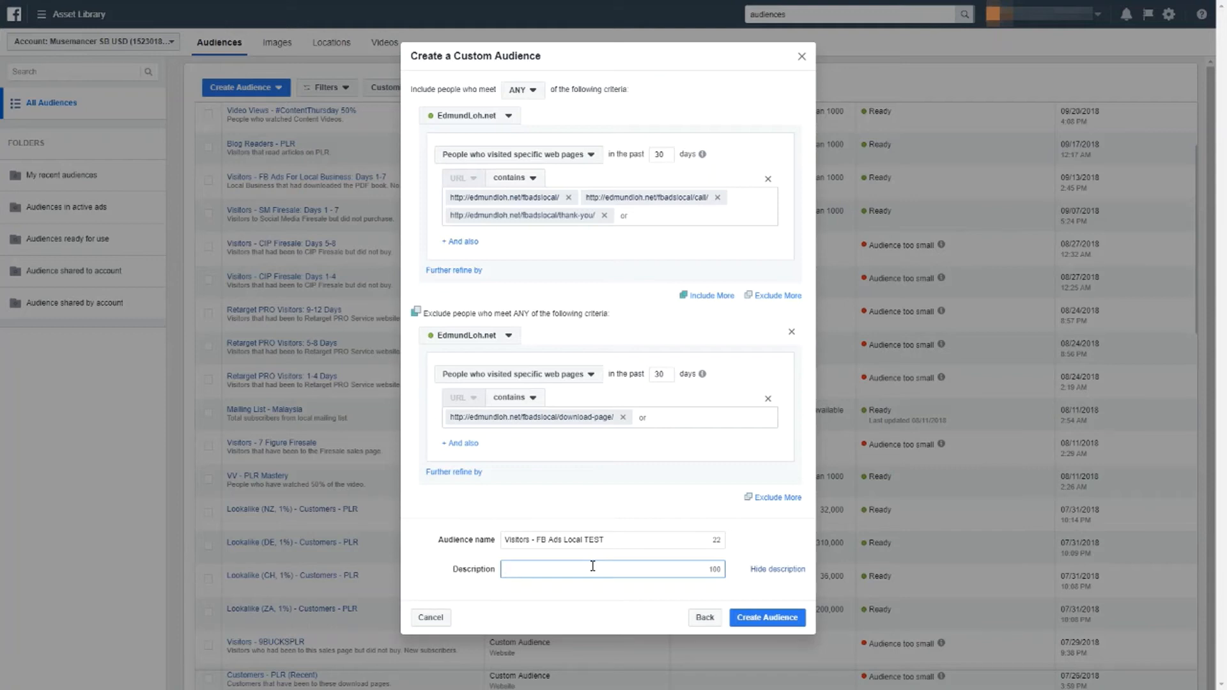
{"action": "type", "text": "Visitors that had"}
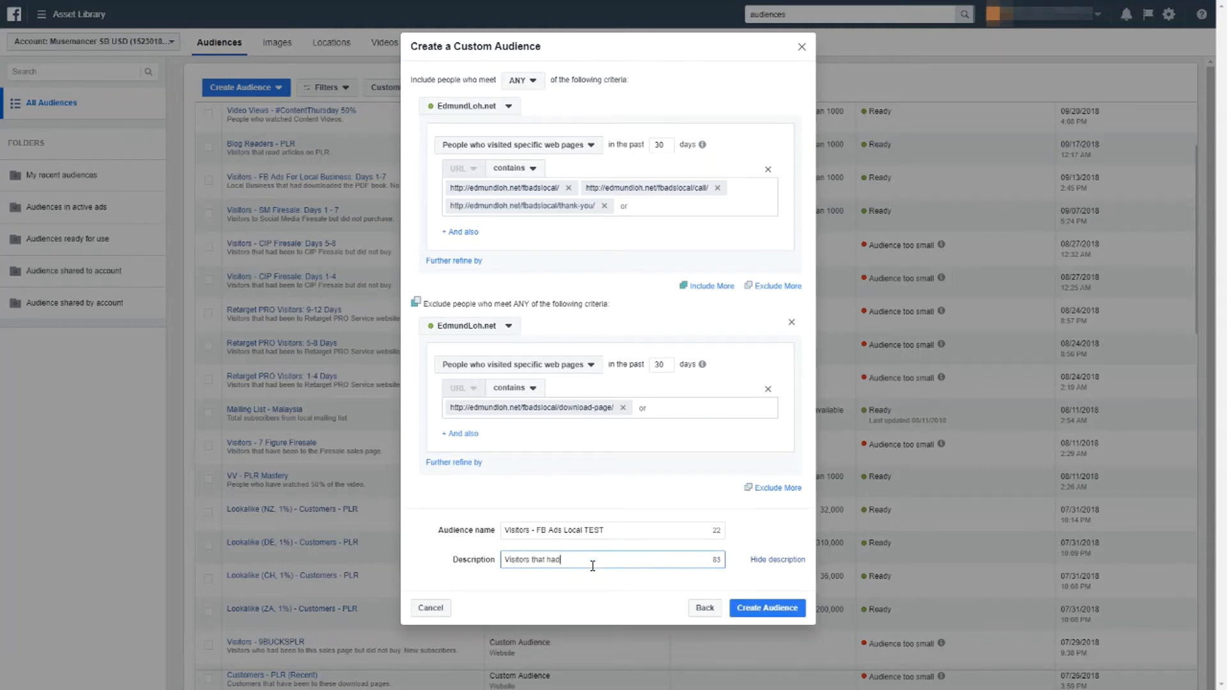
{"action": "type", "text": "been to FB Ads Local but did not p"}
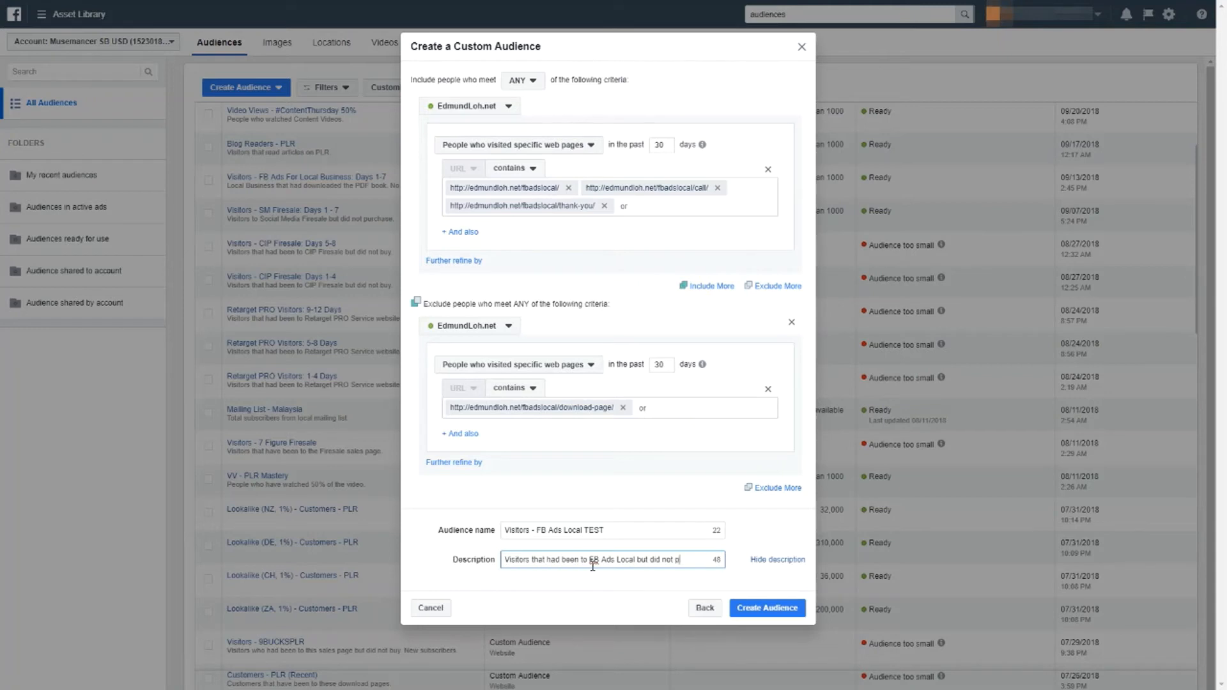
{"action": "type", "text": "urchase"}
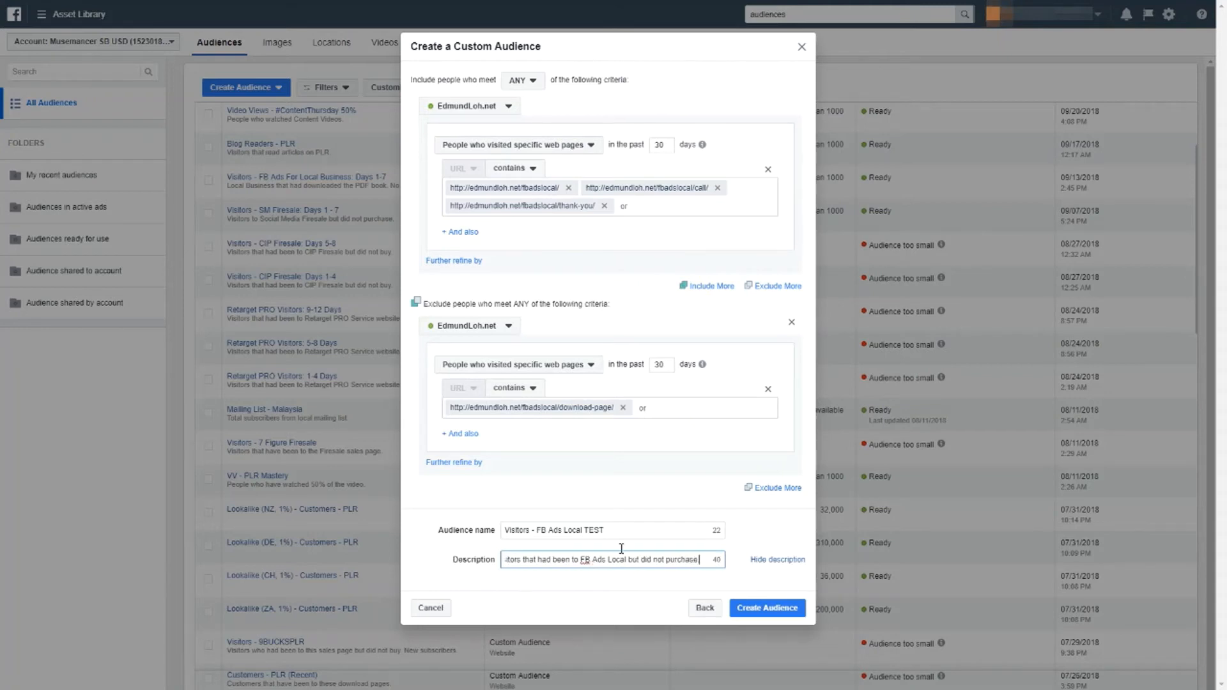
{"action": "left_click", "coordinate": [766, 608]}
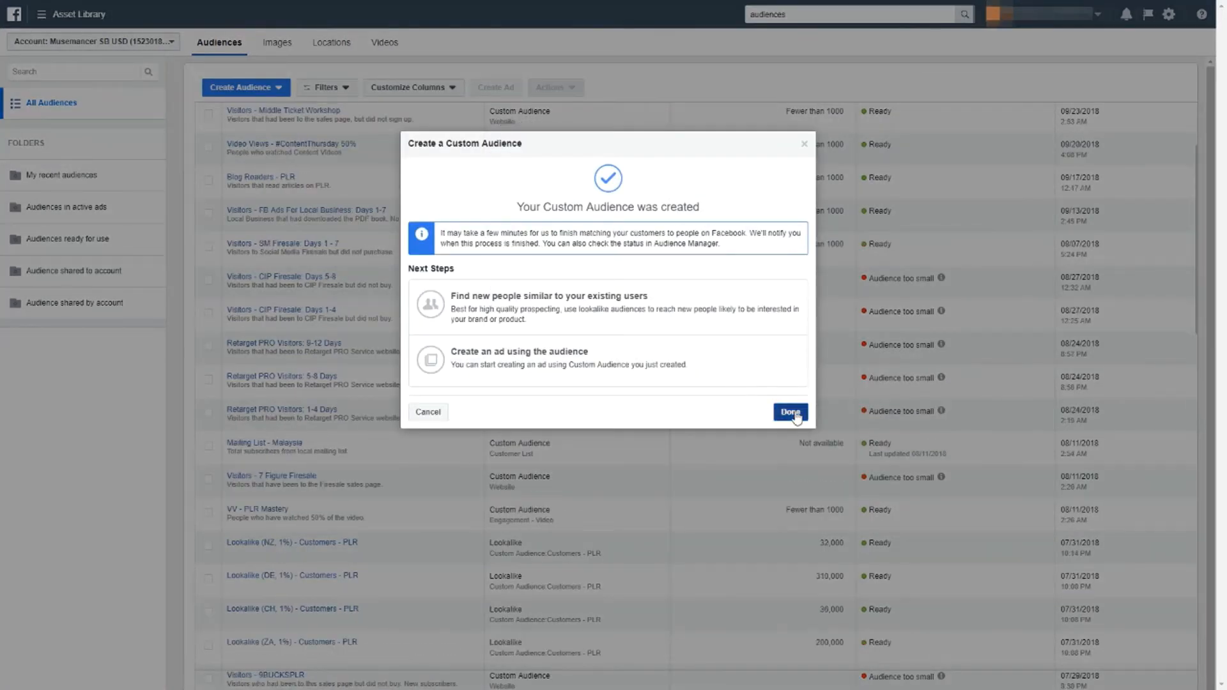
Dismiss the creation confirmation and reopen the Create Audience choices
{"action": "left_click", "coordinate": [790, 411]}
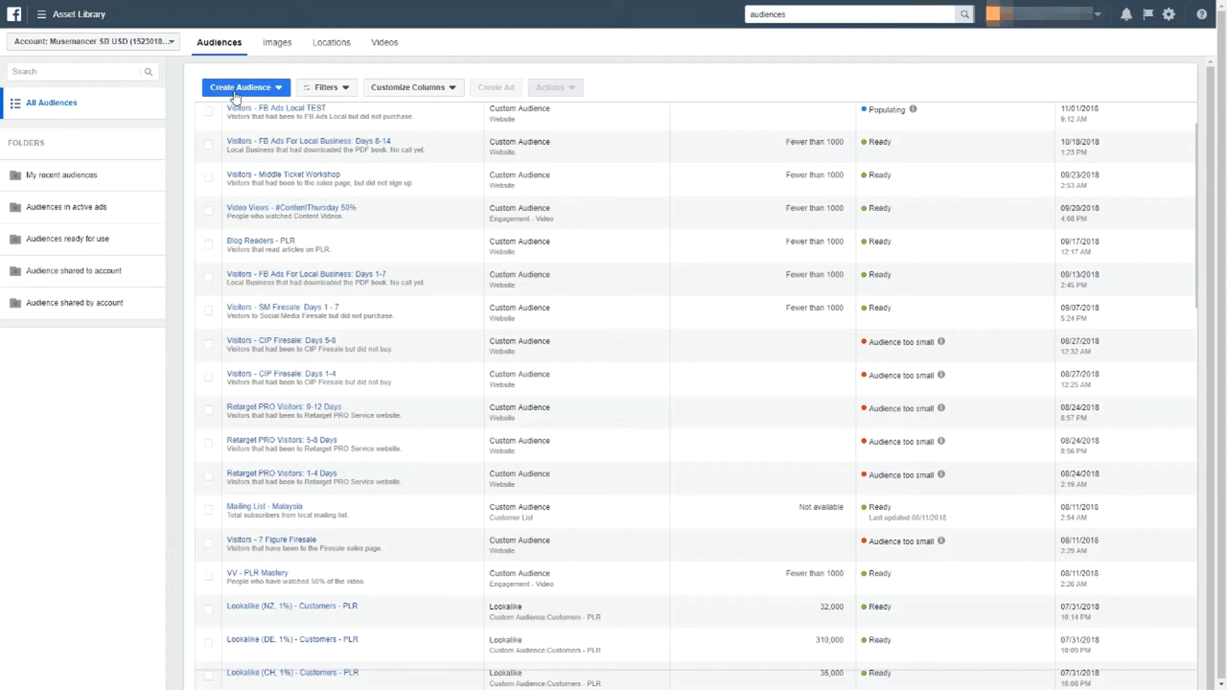
{"action": "mouse_move", "coordinate": [890, 112]}
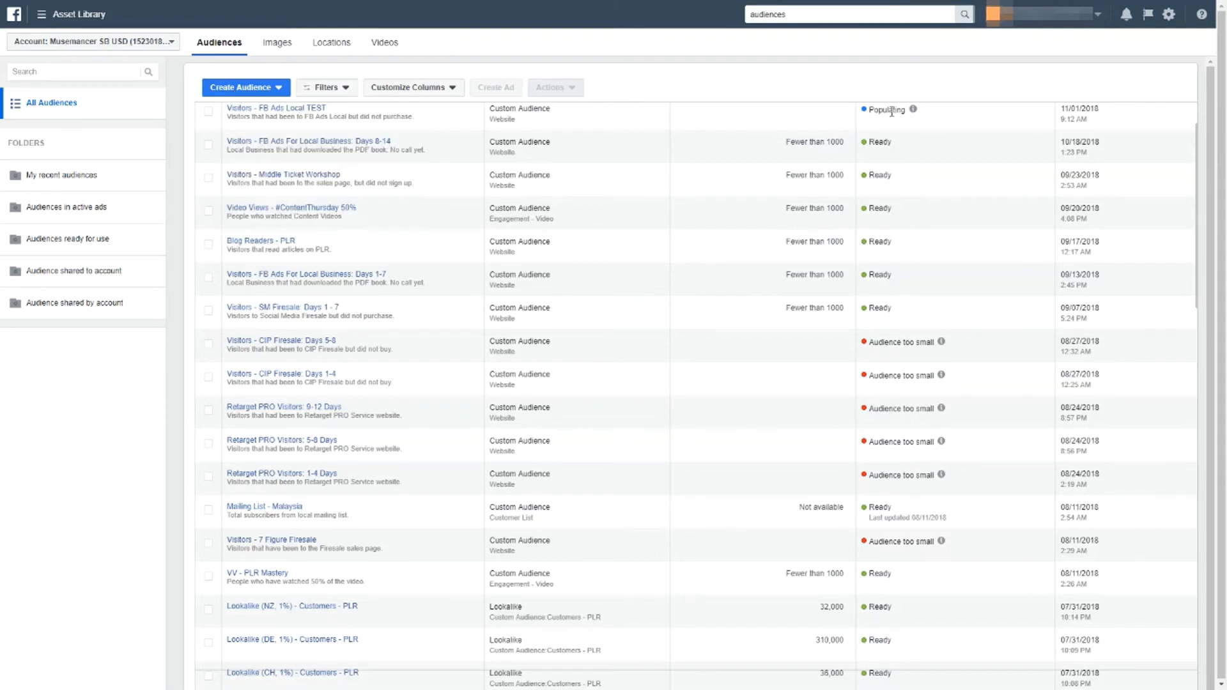
{"action": "mouse_move", "coordinate": [272, 87]}
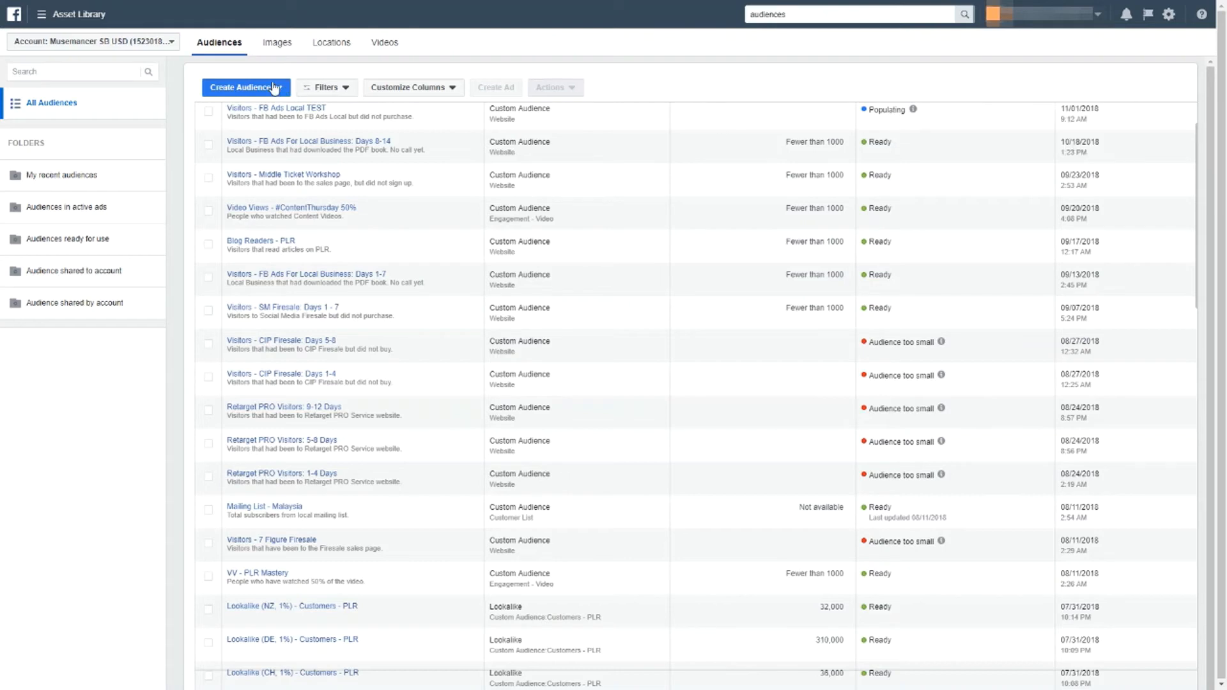
{"action": "left_click", "coordinate": [245, 87]}
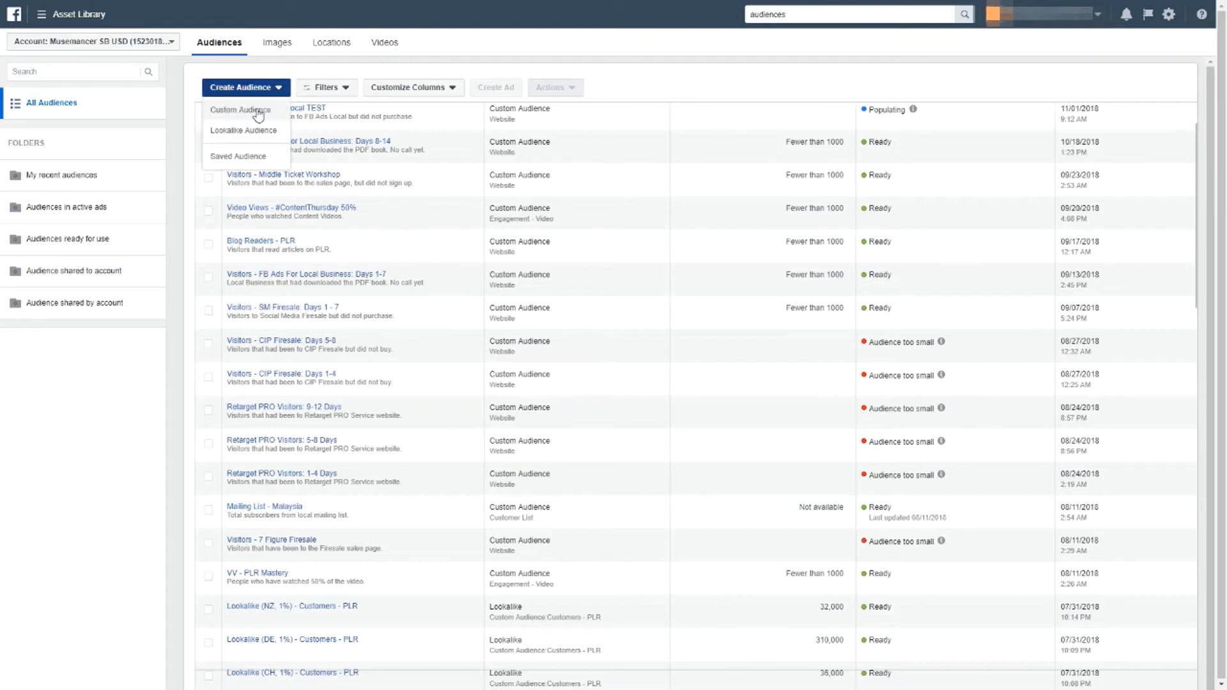
Start another custom audience with Engagement as its source
{"action": "left_click", "coordinate": [242, 110]}
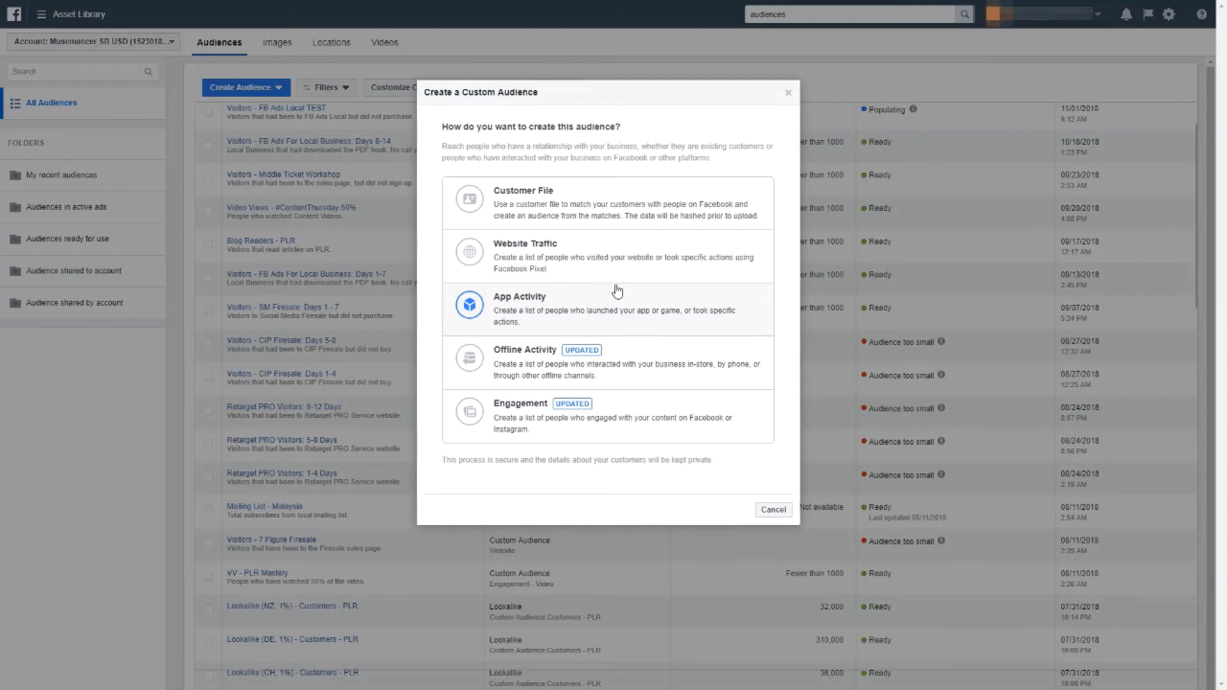
{"action": "mouse_move", "coordinate": [646, 157]}
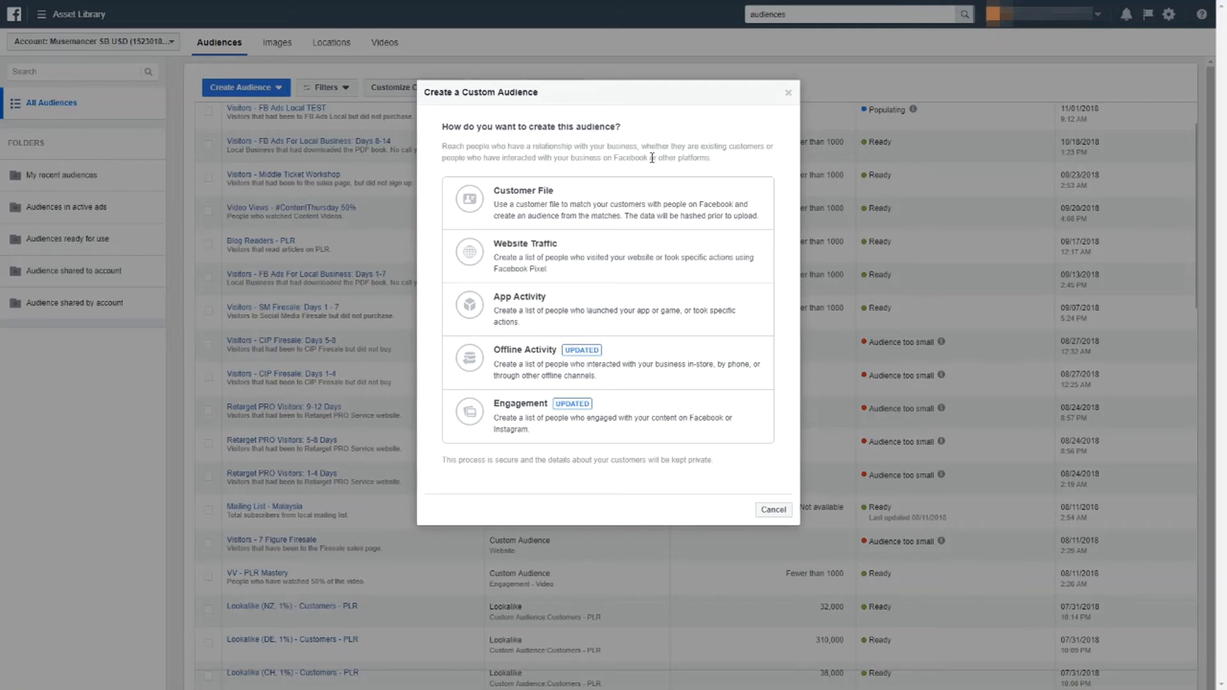
{"action": "mouse_move", "coordinate": [578, 170]}
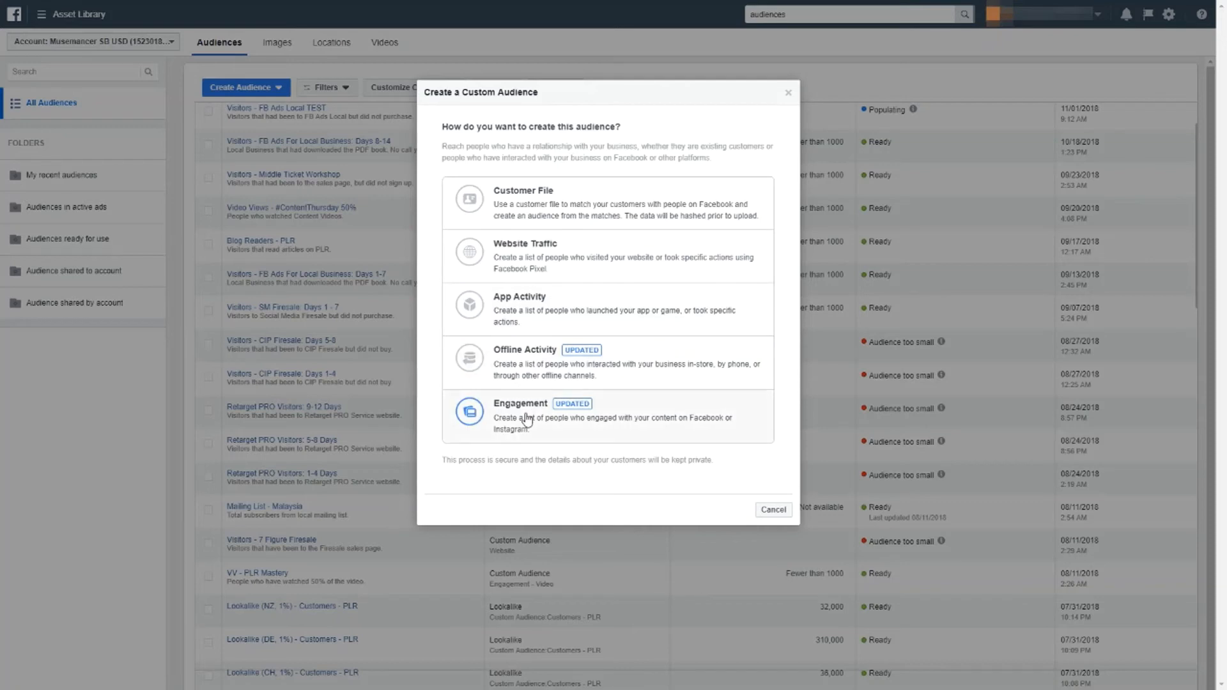
{"action": "left_click", "coordinate": [520, 414]}
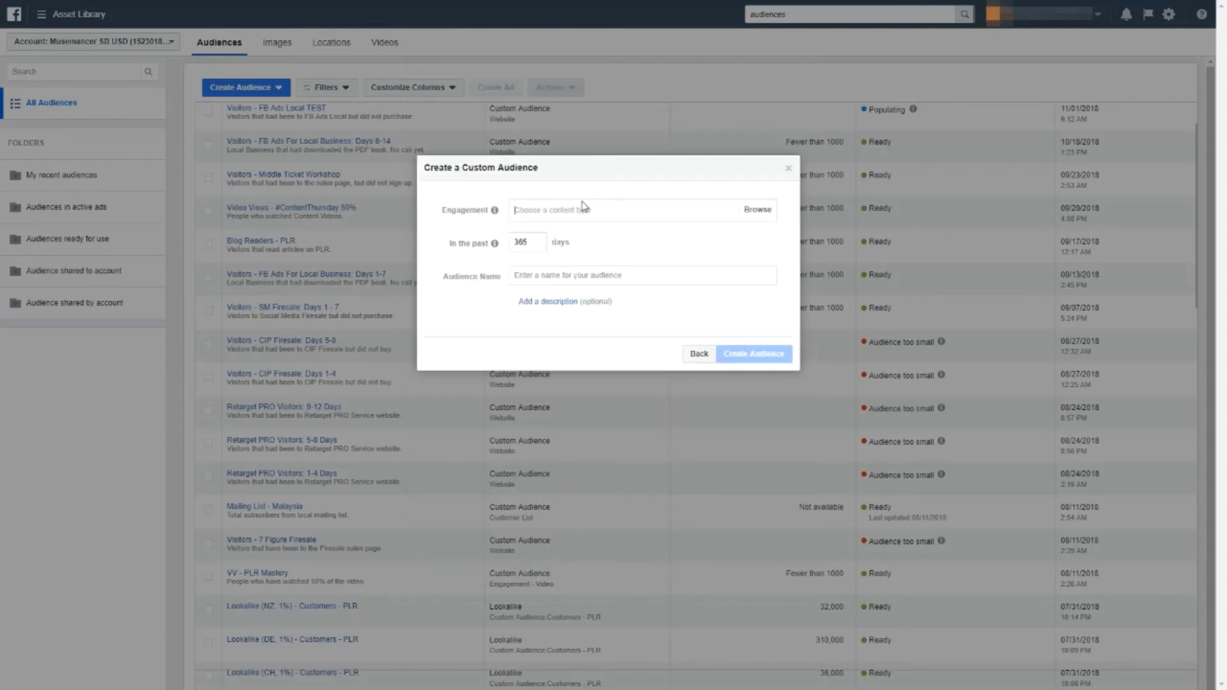
Target people who watched 50% of a video and go to choose the videos
{"action": "left_click", "coordinate": [634, 209]}
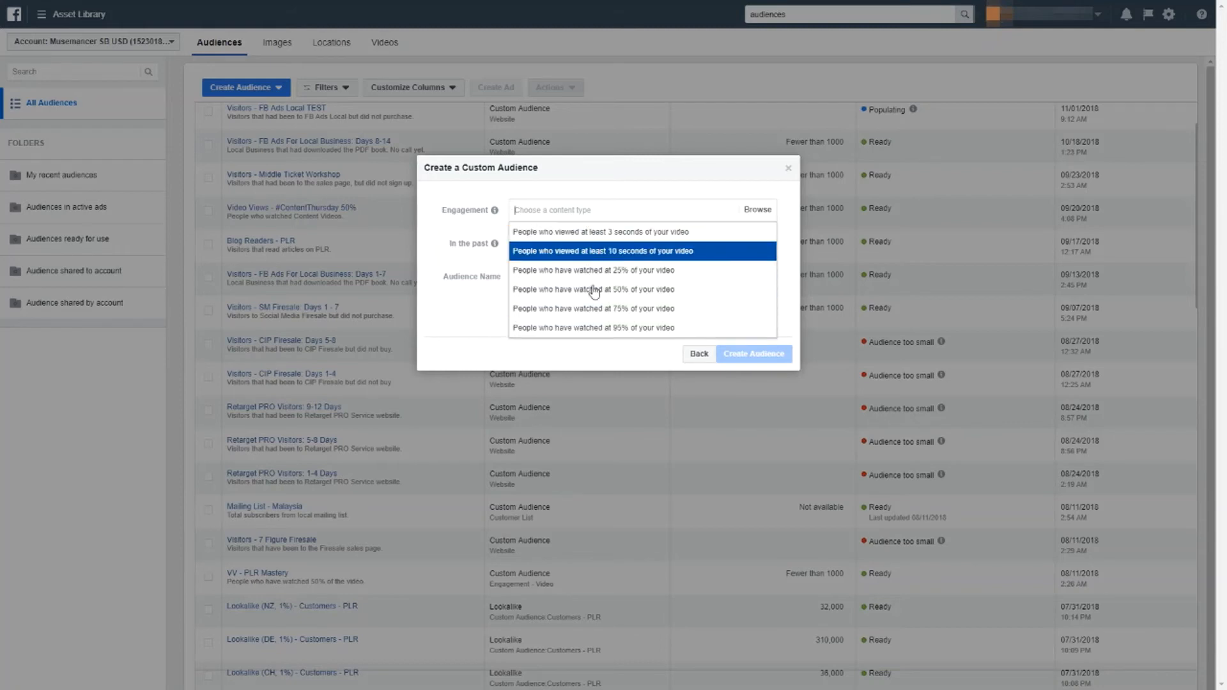
{"action": "mouse_move", "coordinate": [602, 266]}
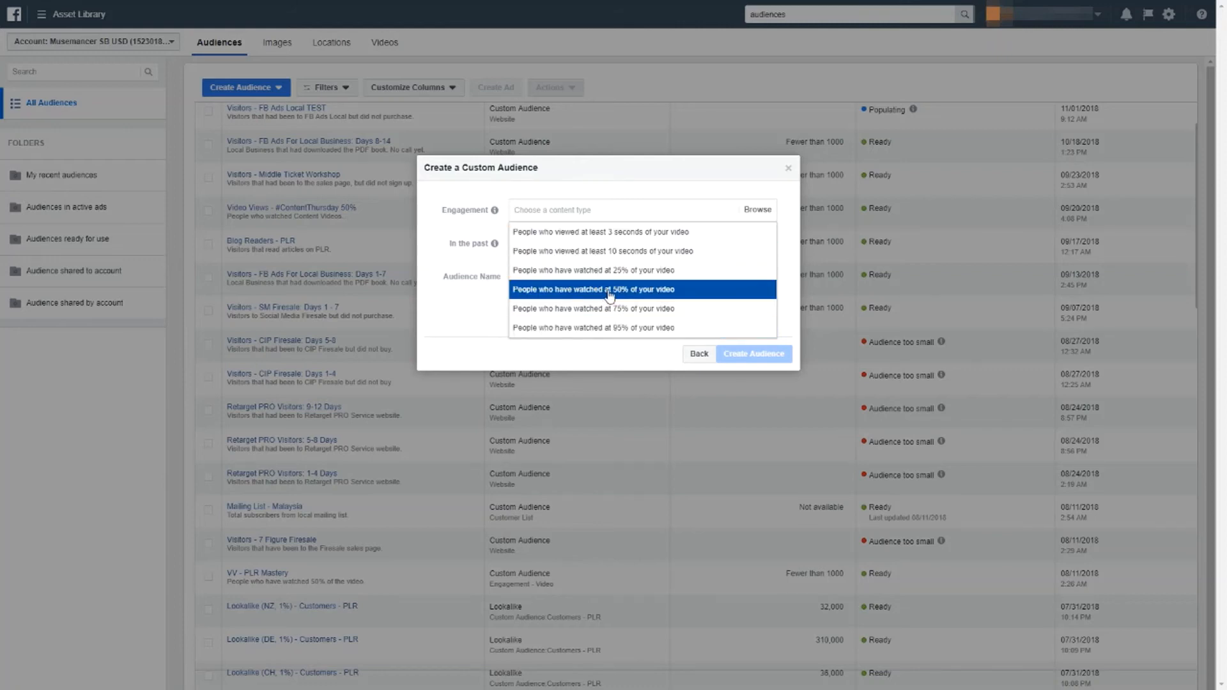
{"action": "mouse_move", "coordinate": [618, 302]}
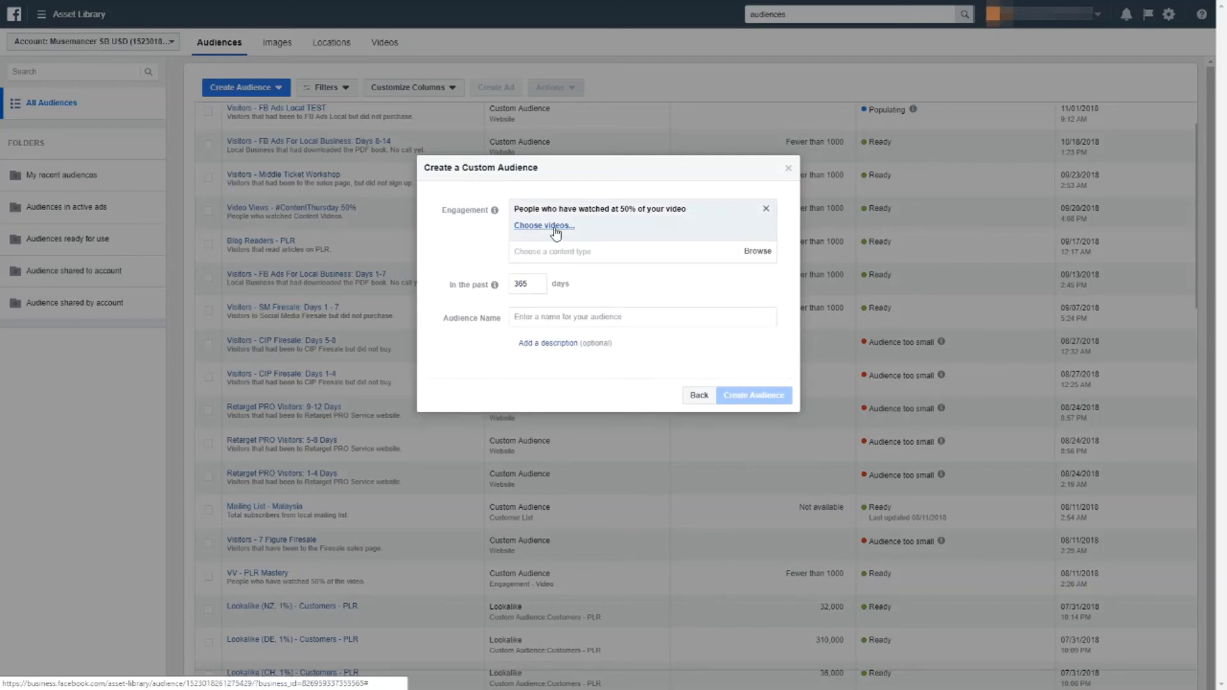
{"action": "left_click", "coordinate": [543, 226]}
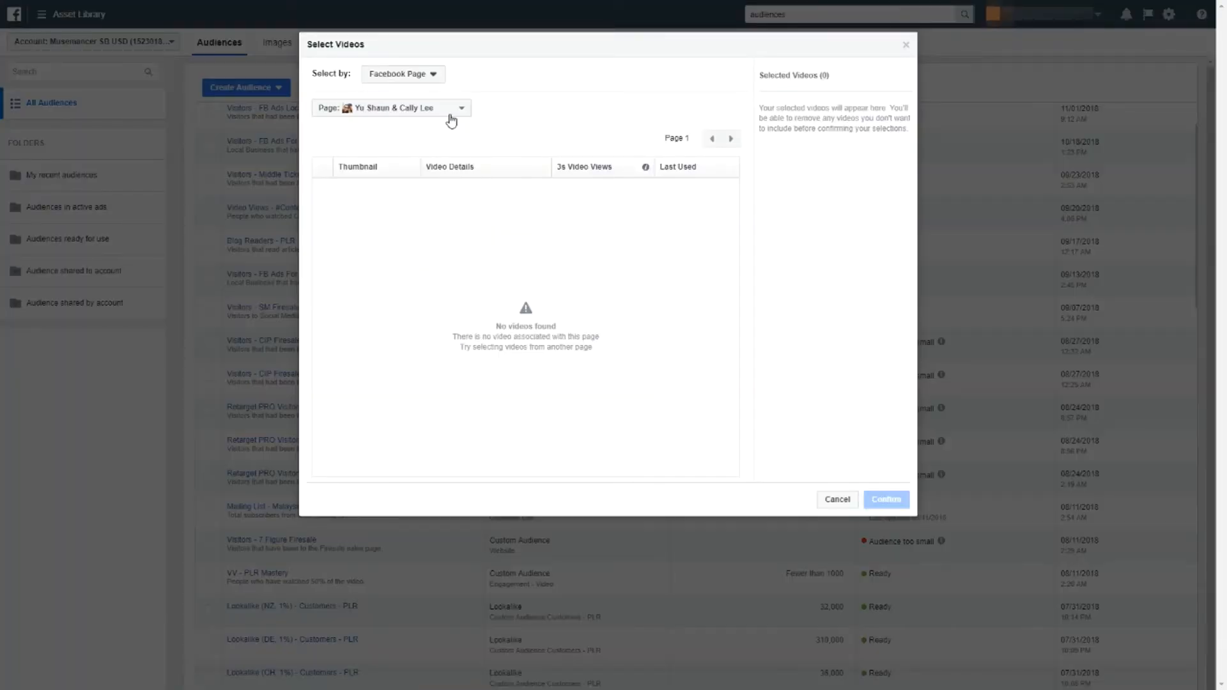
Select the 'Why Low Ticket Is B.S.' video from Edmund Loh's Page and confirm it
{"action": "left_click", "coordinate": [391, 107]}
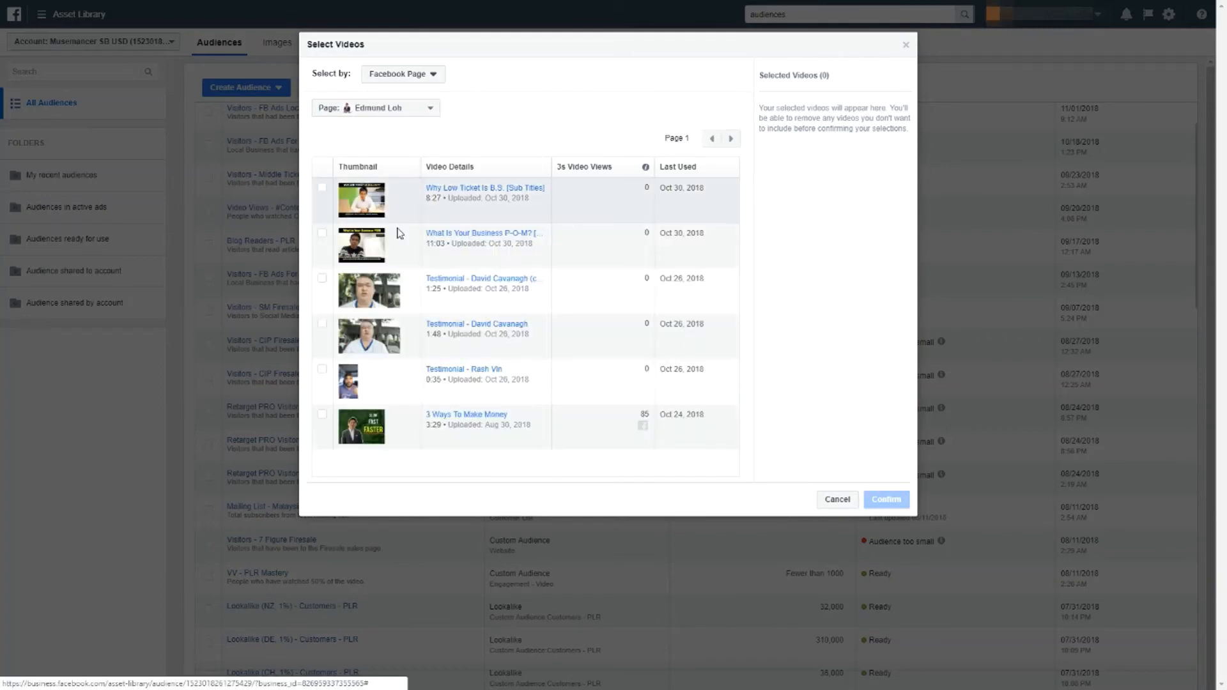
{"action": "left_click", "coordinate": [322, 189]}
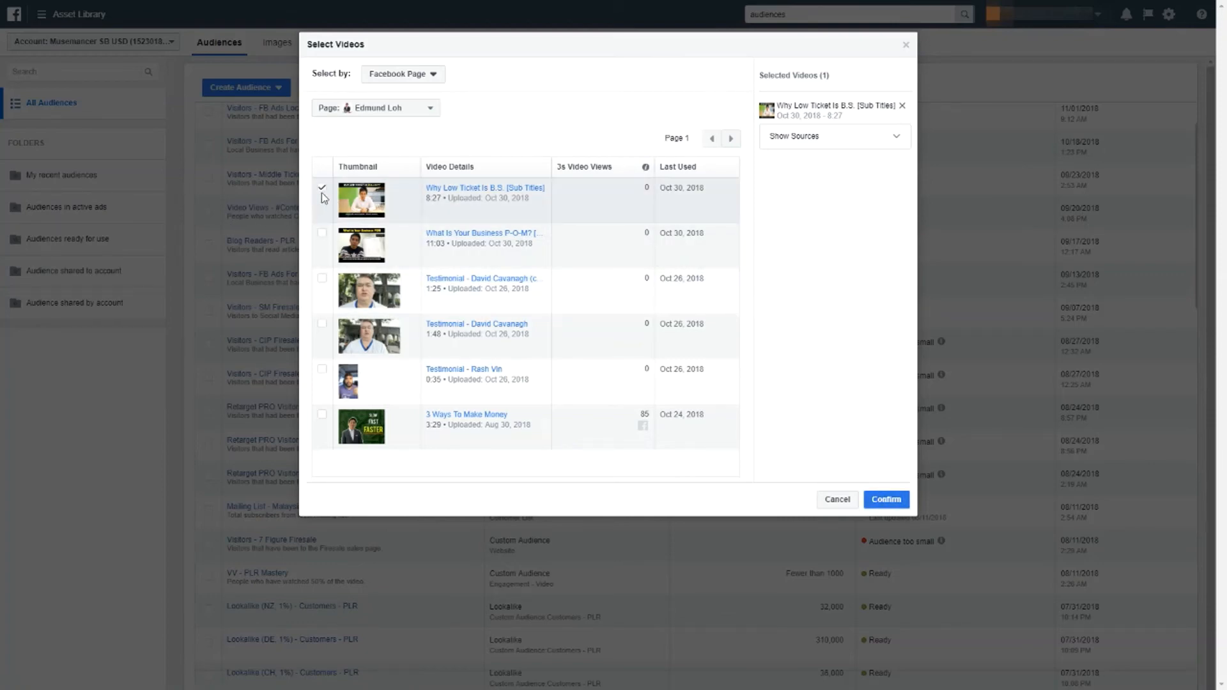
{"action": "left_click", "coordinate": [322, 188]}
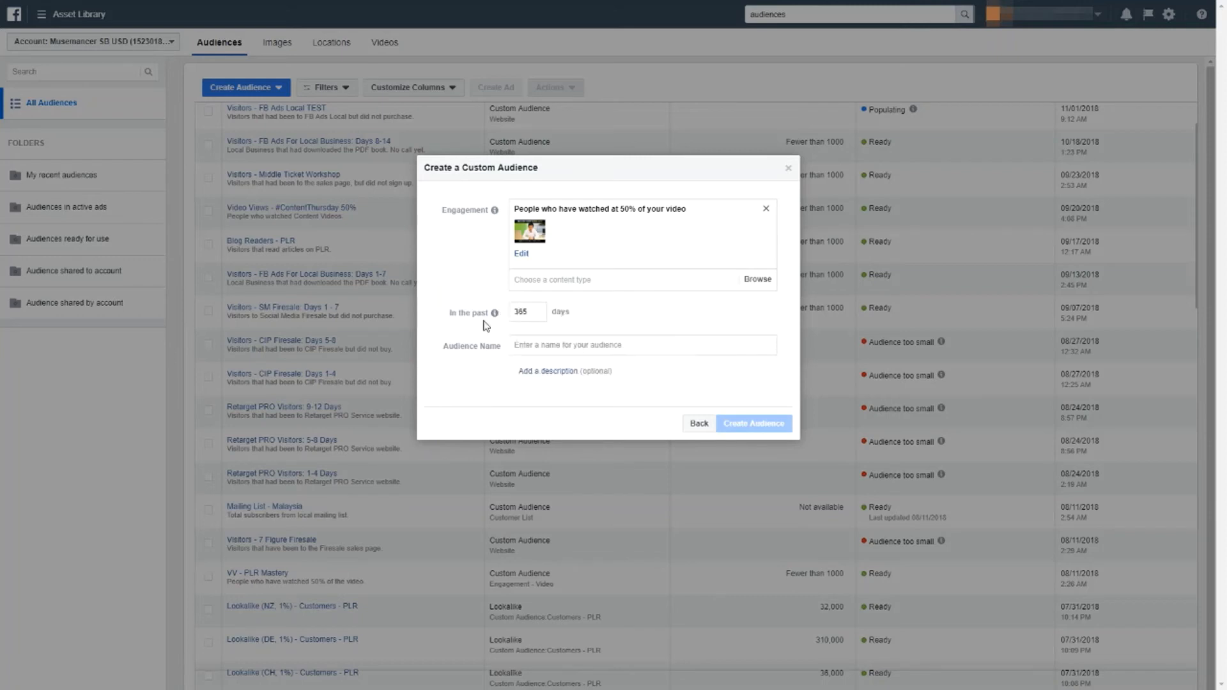
Set a 30-day lookback, name it 'Video Views - Low Ticket Is BS', describe it as 50% video viewers
{"action": "triple_click", "coordinate": [528, 312]}
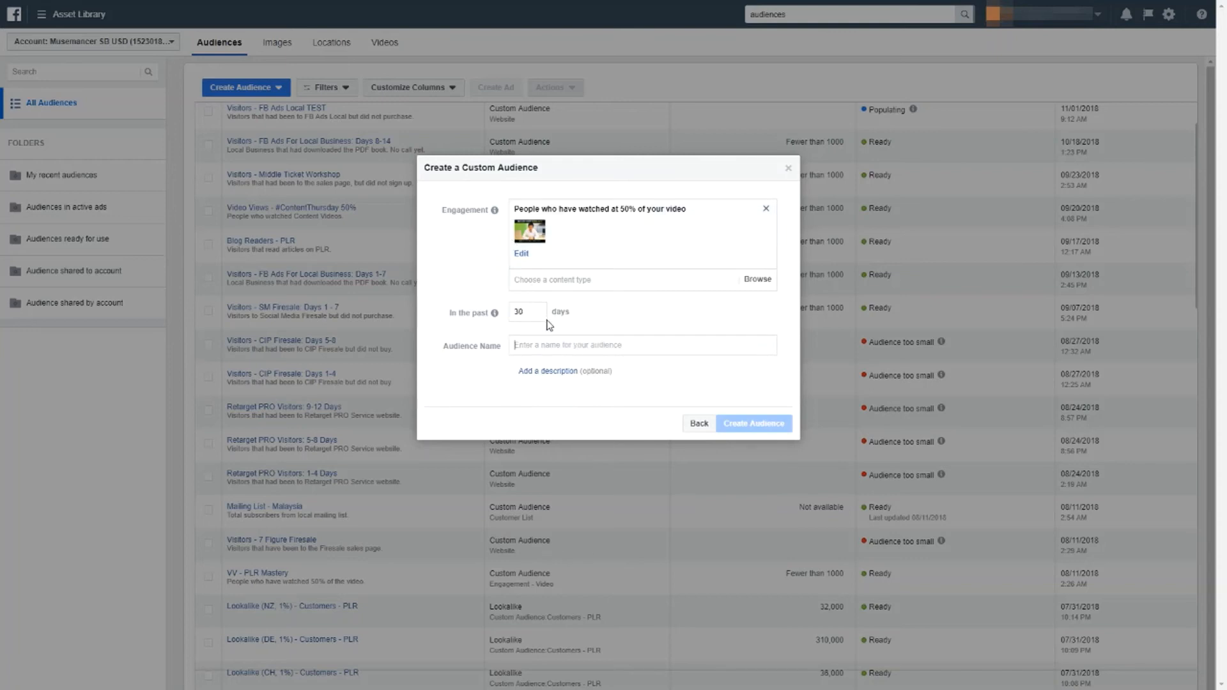
{"action": "mouse_move", "coordinate": [552, 357]}
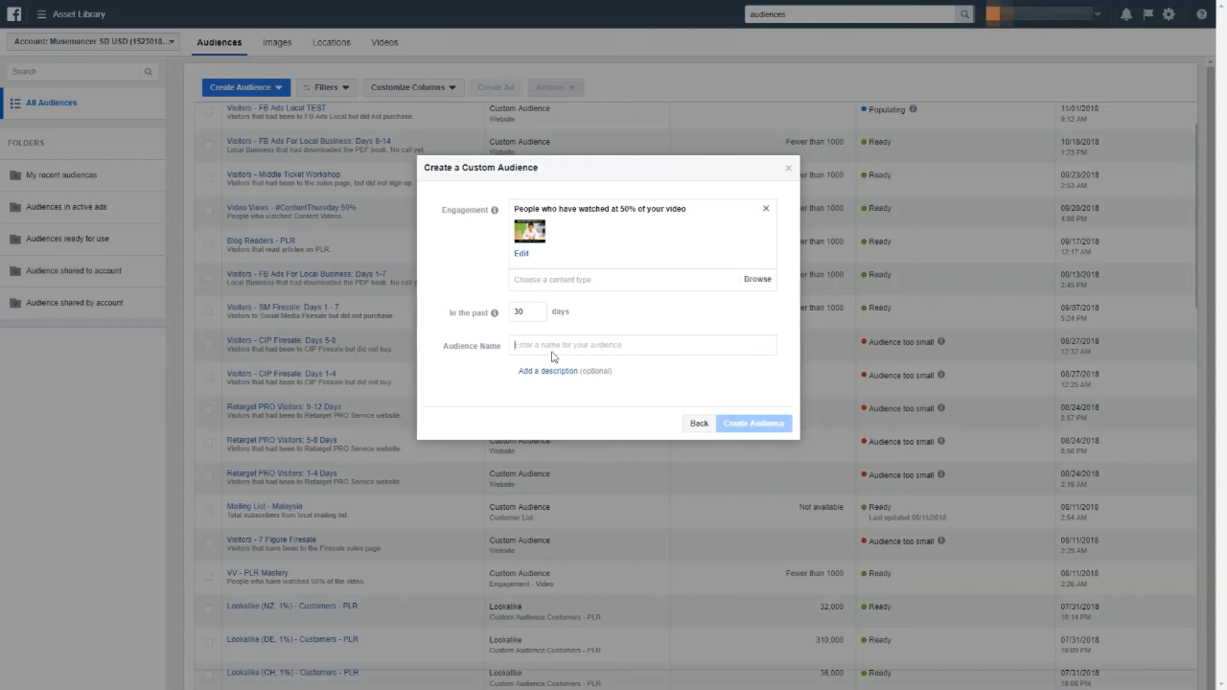
{"action": "type", "text": "v"}
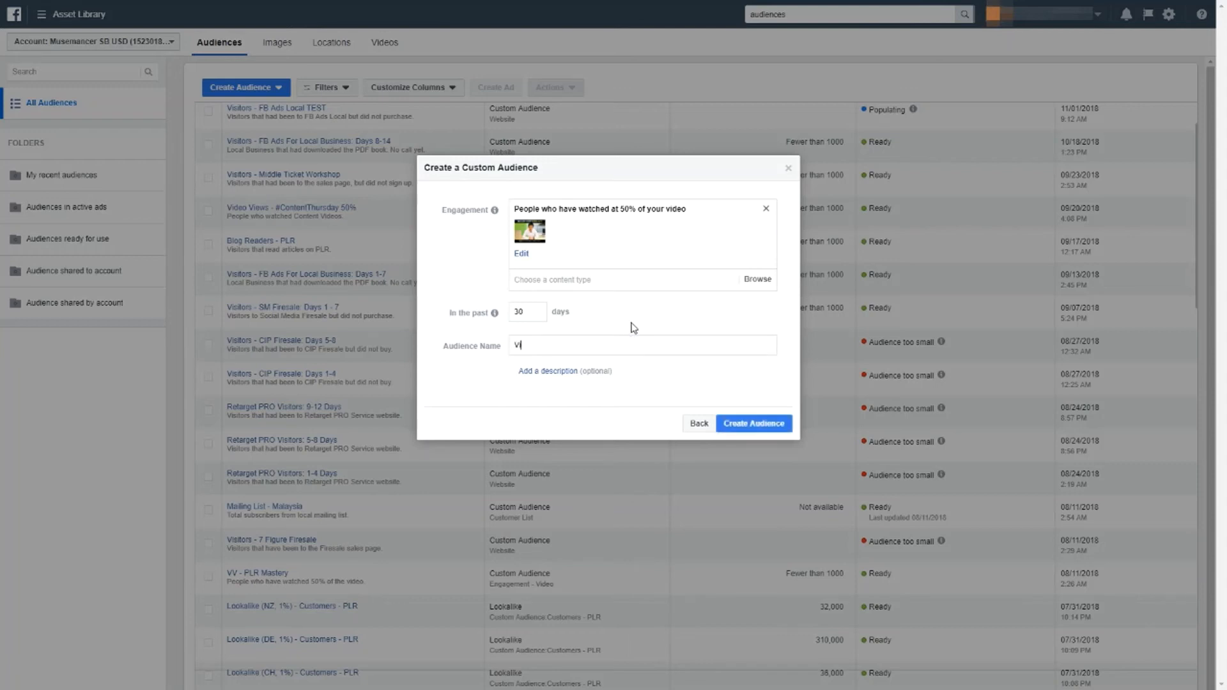
{"action": "type", "text": "Video Views - L"}
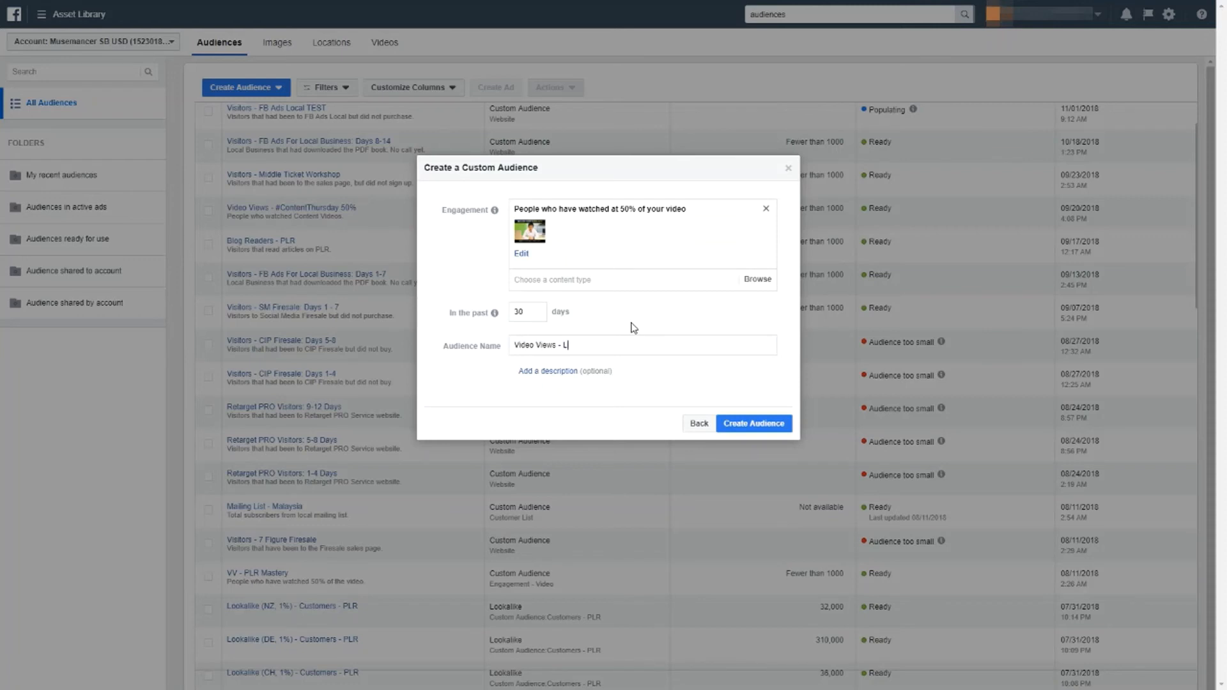
{"action": "type", "text": "ow Ticket Is B"}
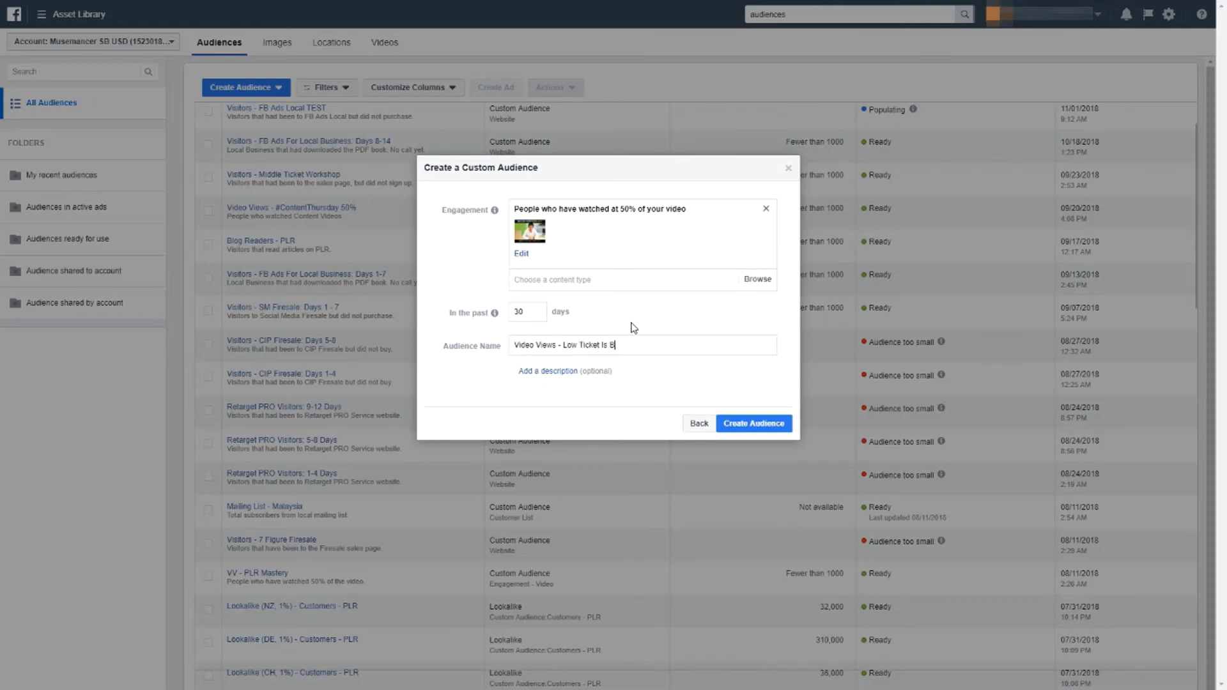
{"action": "left_click", "coordinate": [548, 371]}
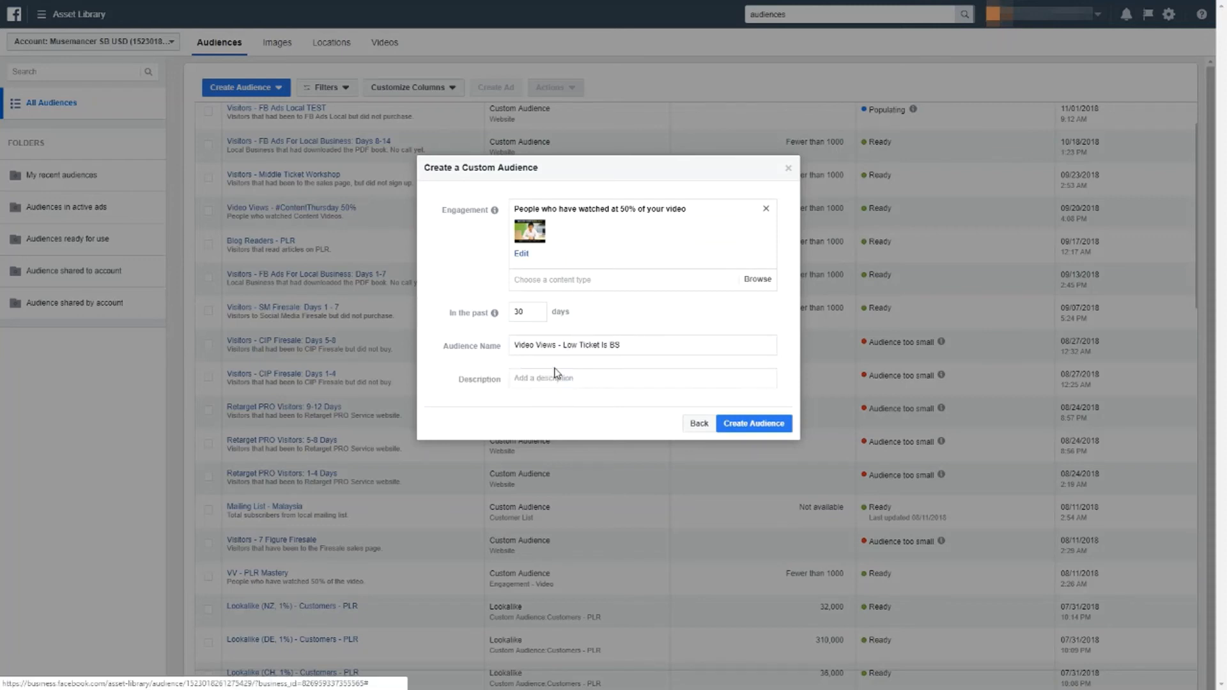
{"action": "left_click", "coordinate": [562, 379]}
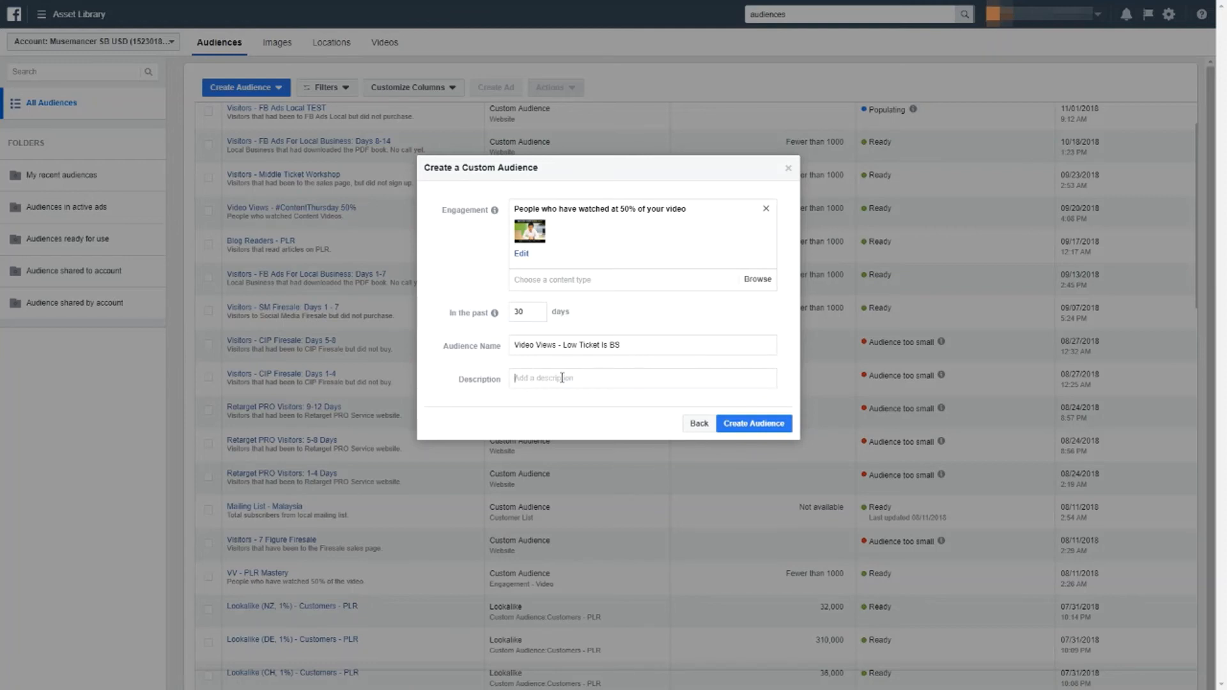
{"action": "type", "text": "People that watched 5"}
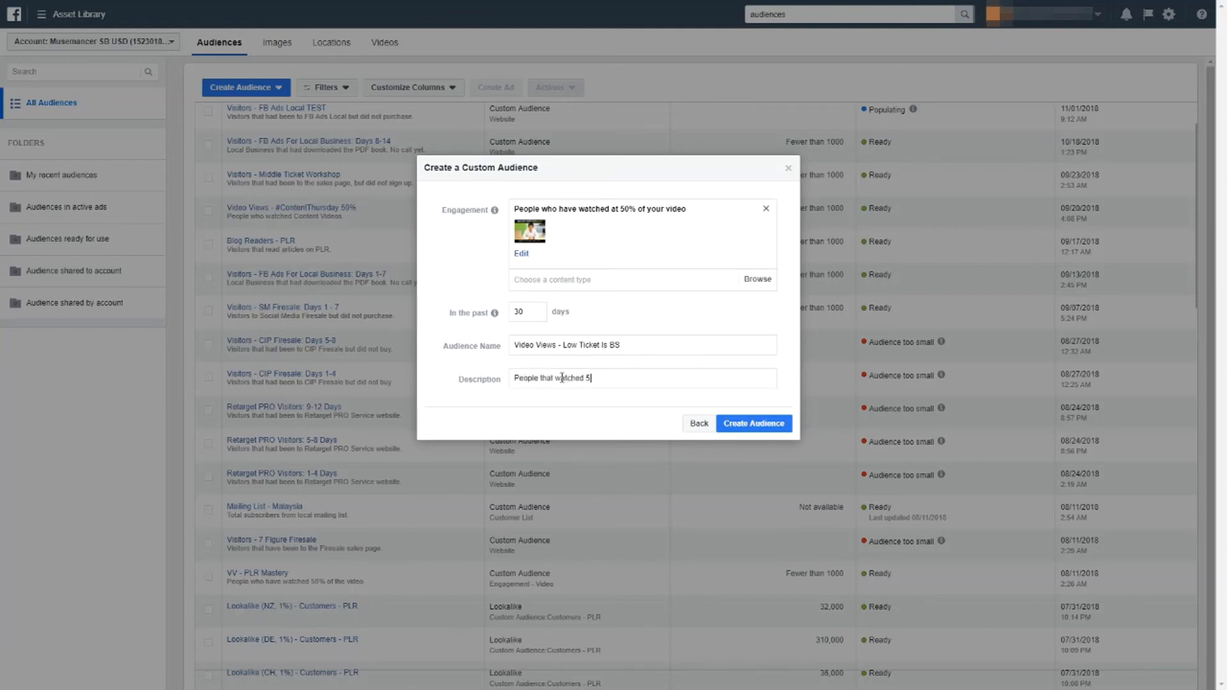
{"action": "type", "text": "0% of this video"}
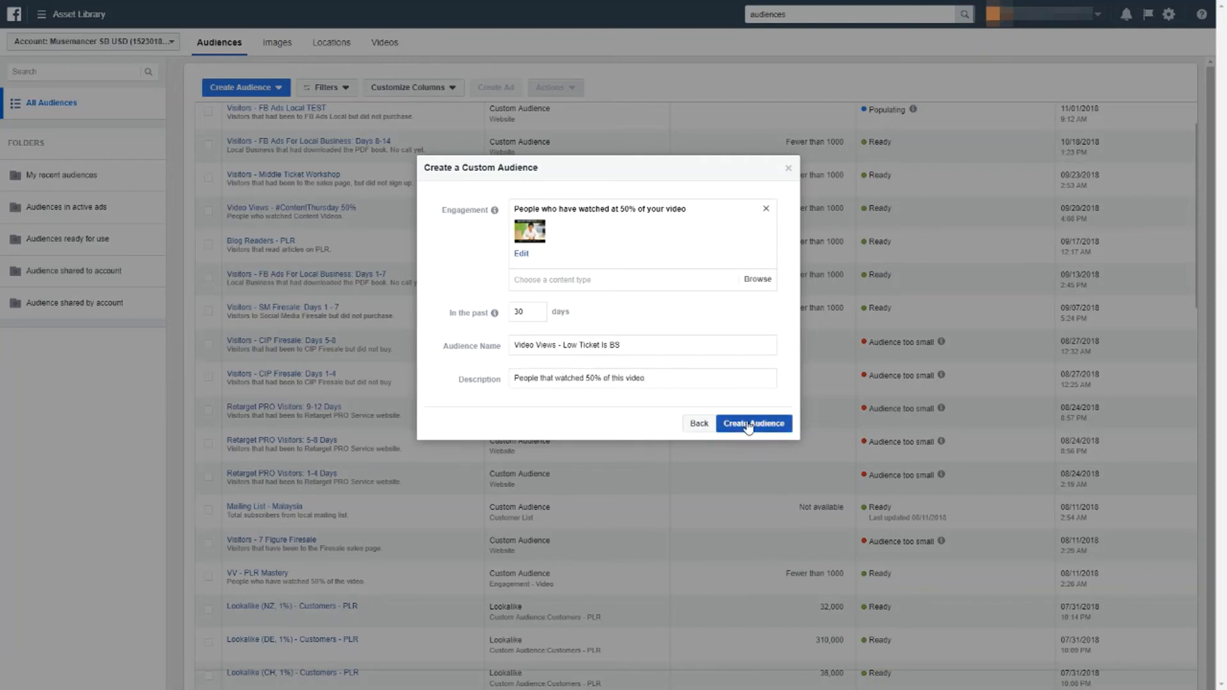
Create the audience and dismiss the confirmation and next-steps dialogs
{"action": "left_click", "coordinate": [753, 423]}
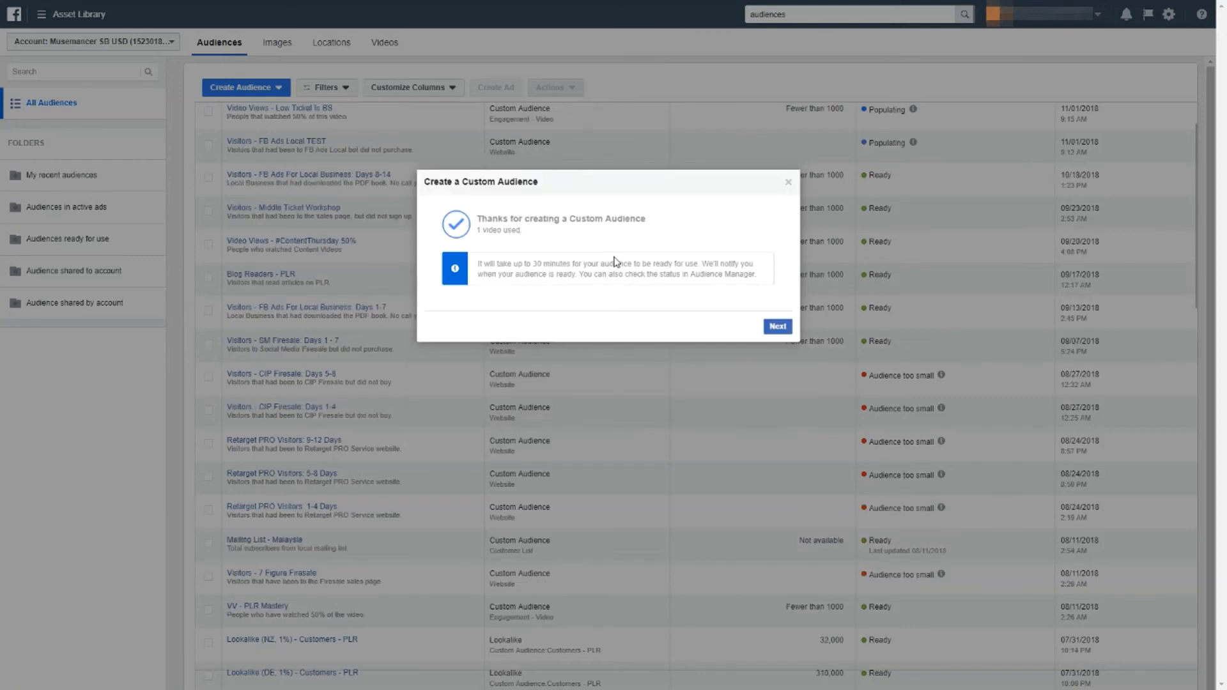
{"action": "left_click", "coordinate": [776, 326]}
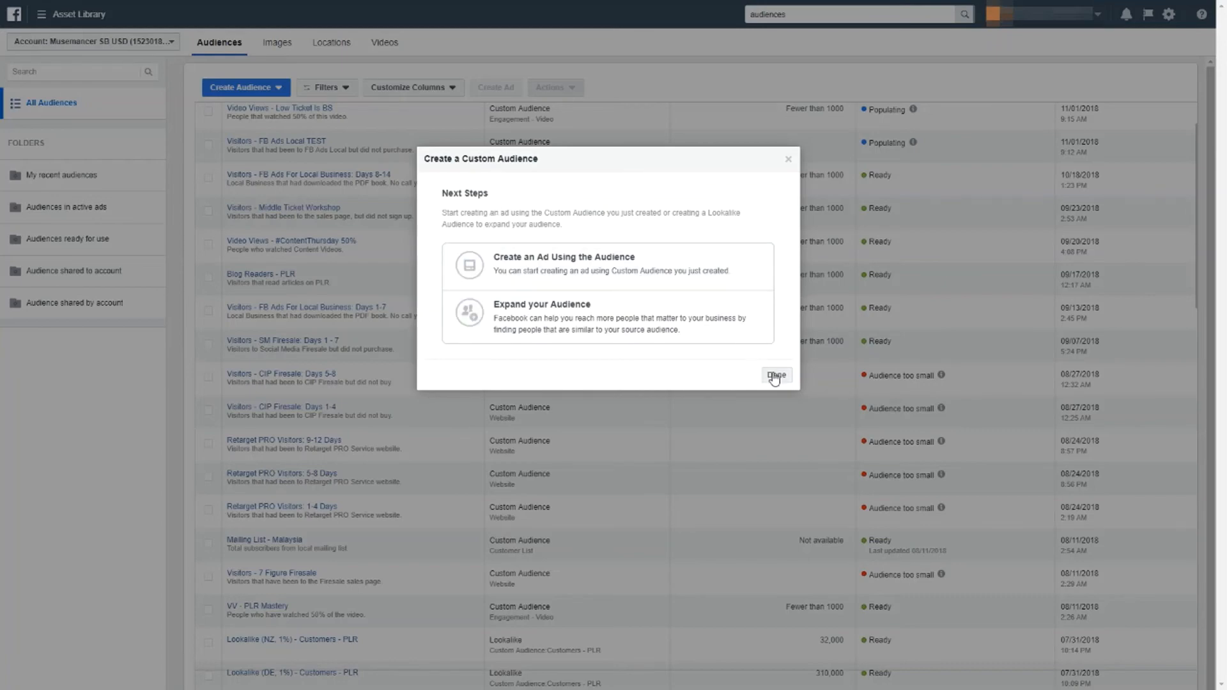
{"action": "left_click", "coordinate": [775, 375]}
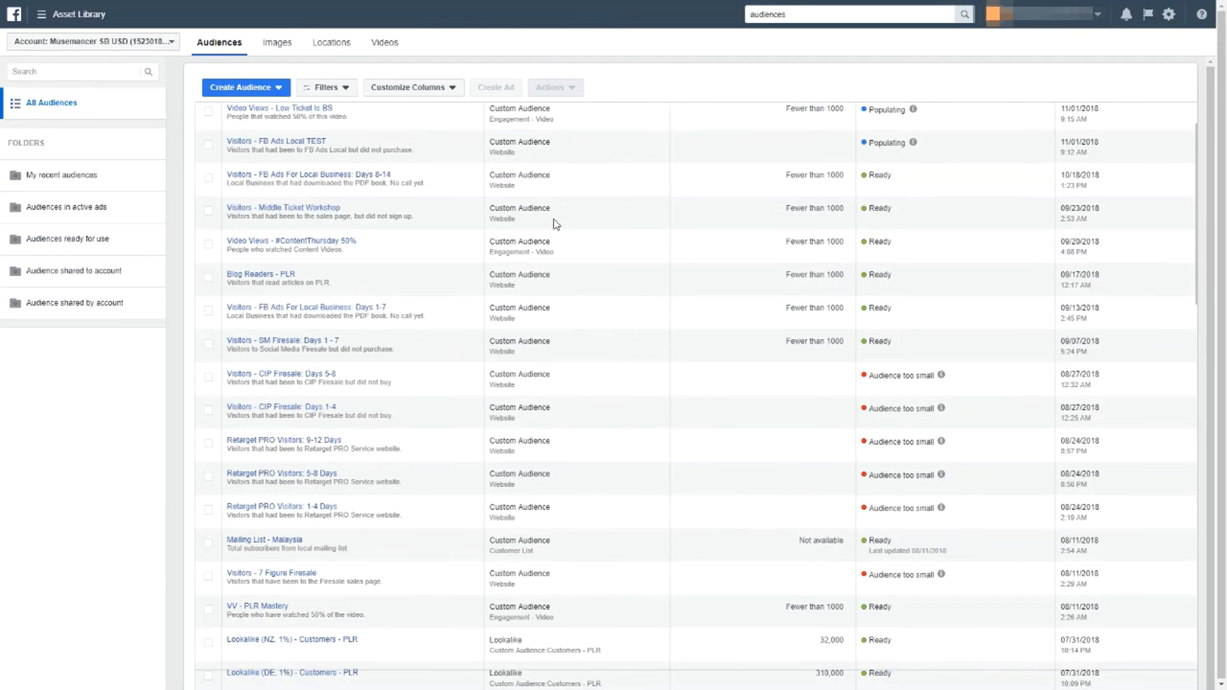
{"action": "mouse_move", "coordinate": [466, 174]}
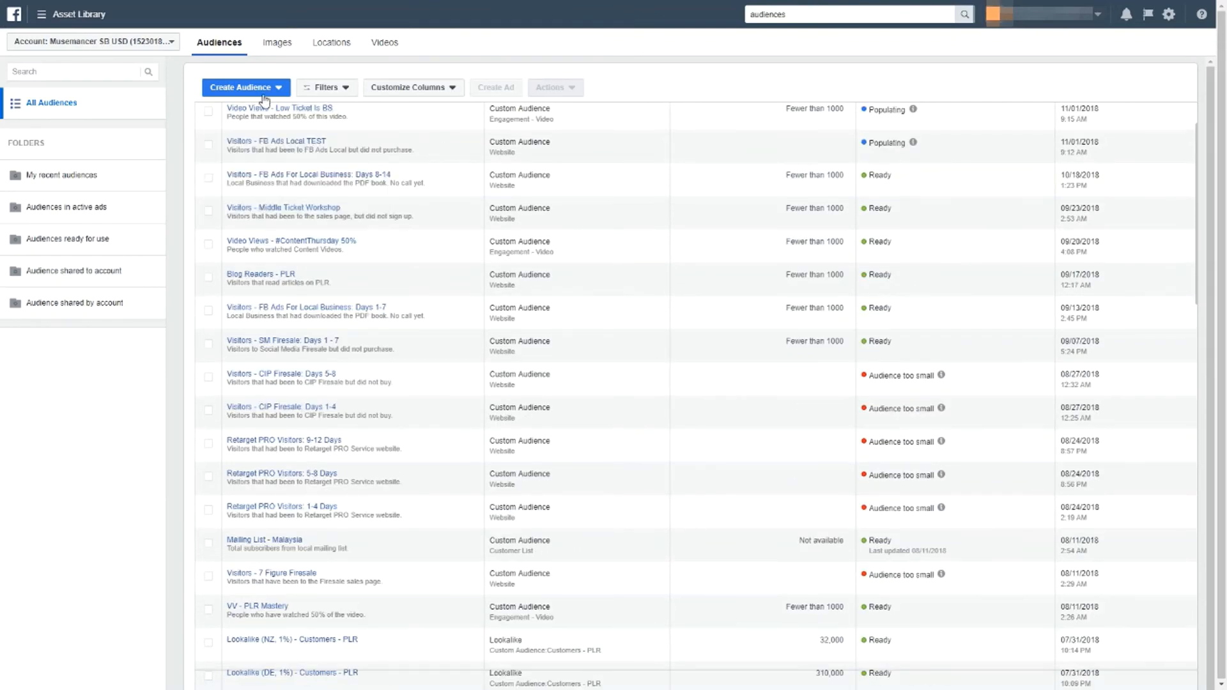
Start a new custom audience based on Facebook Page engagement
{"action": "left_click", "coordinate": [245, 87]}
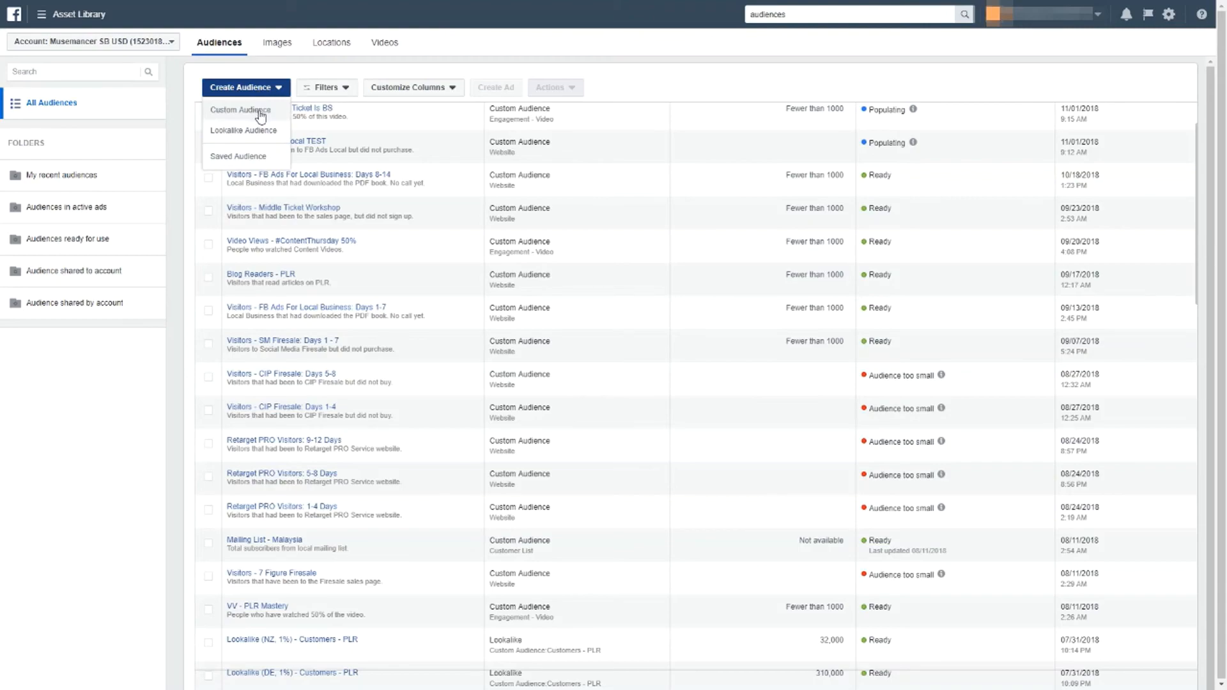
{"action": "left_click", "coordinate": [242, 110]}
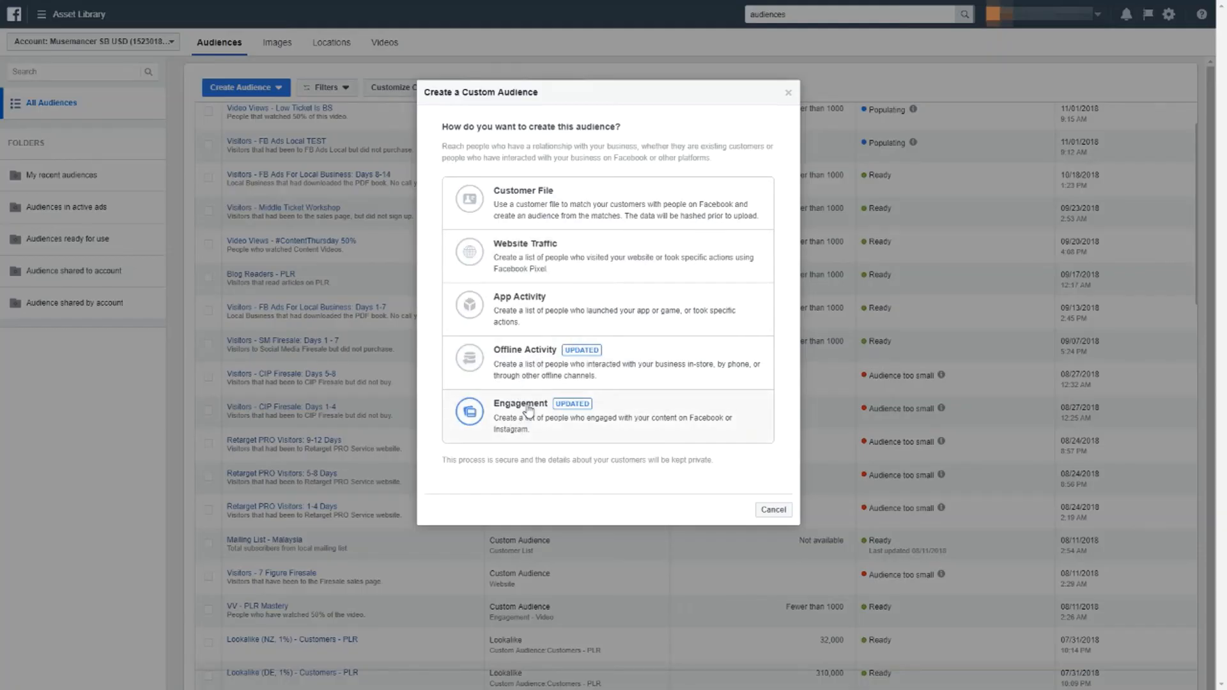
{"action": "left_click", "coordinate": [520, 402]}
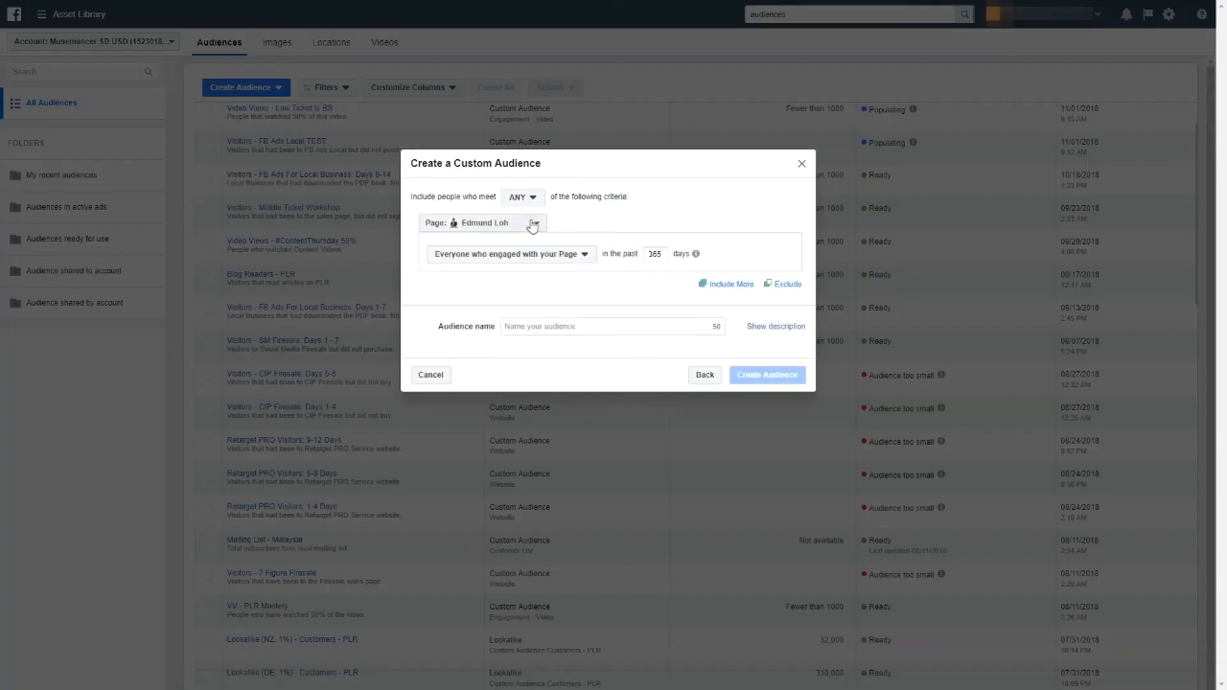
Keep the Edmund Loh Page, target people who engaged with any post or ad in 30 days
{"action": "left_click", "coordinate": [534, 222]}
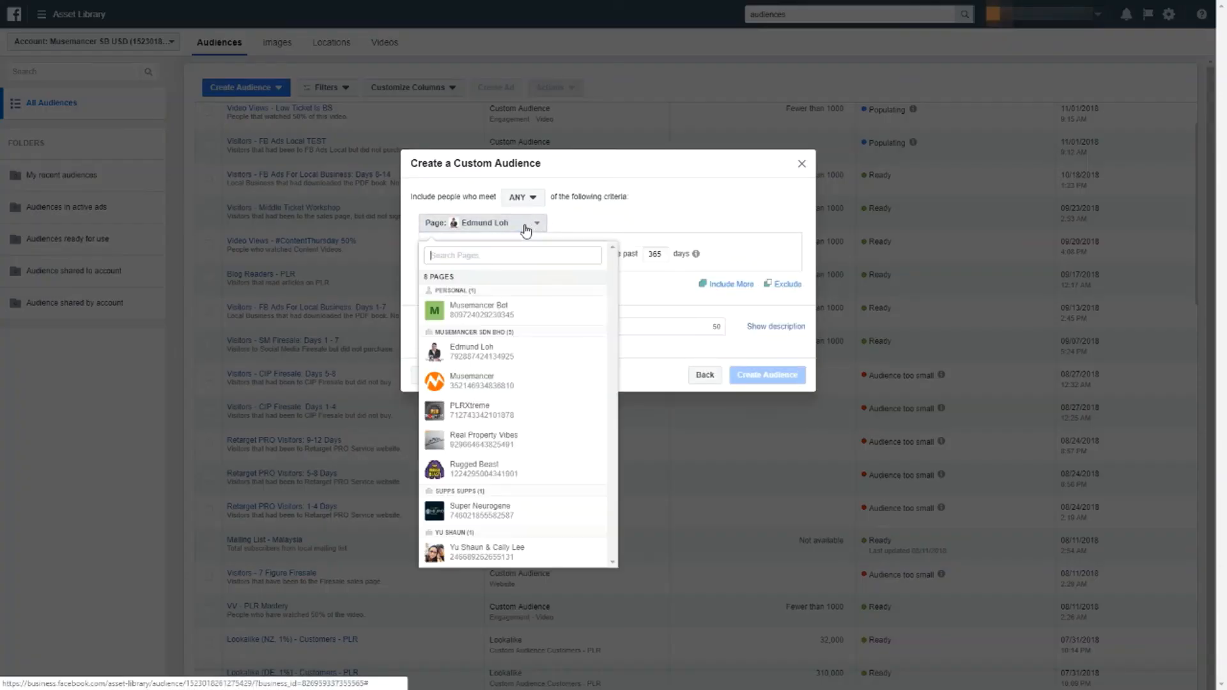
{"action": "left_click", "coordinate": [472, 350]}
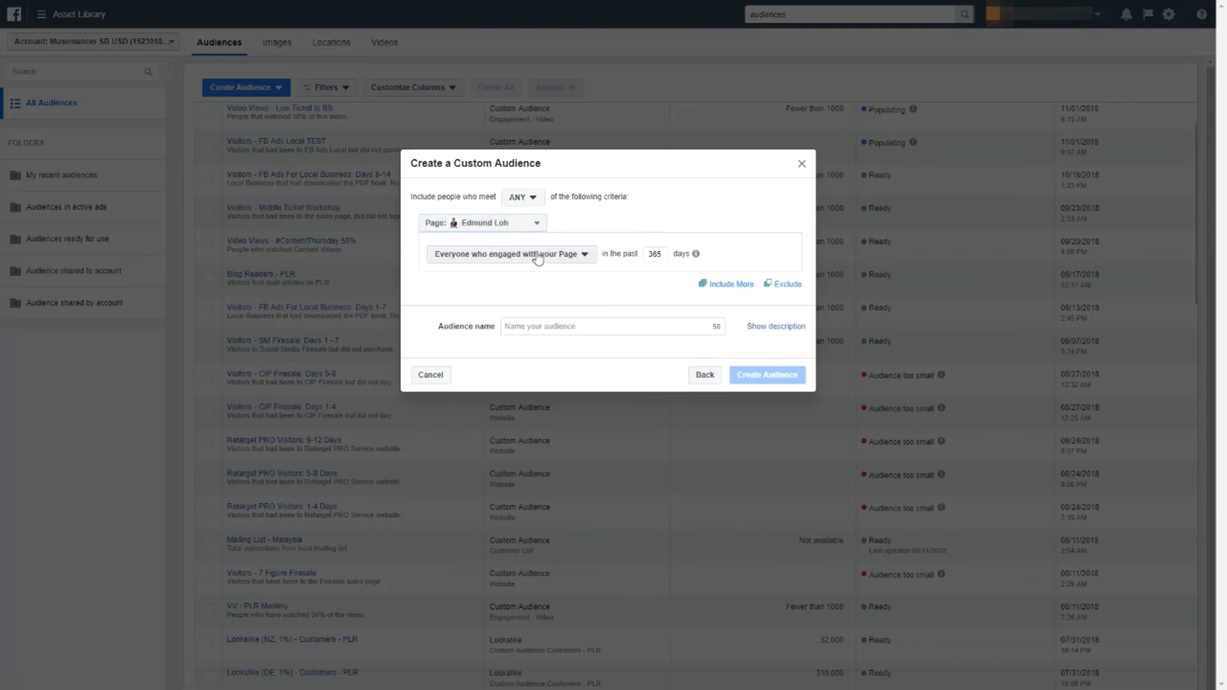
{"action": "left_click", "coordinate": [509, 253]}
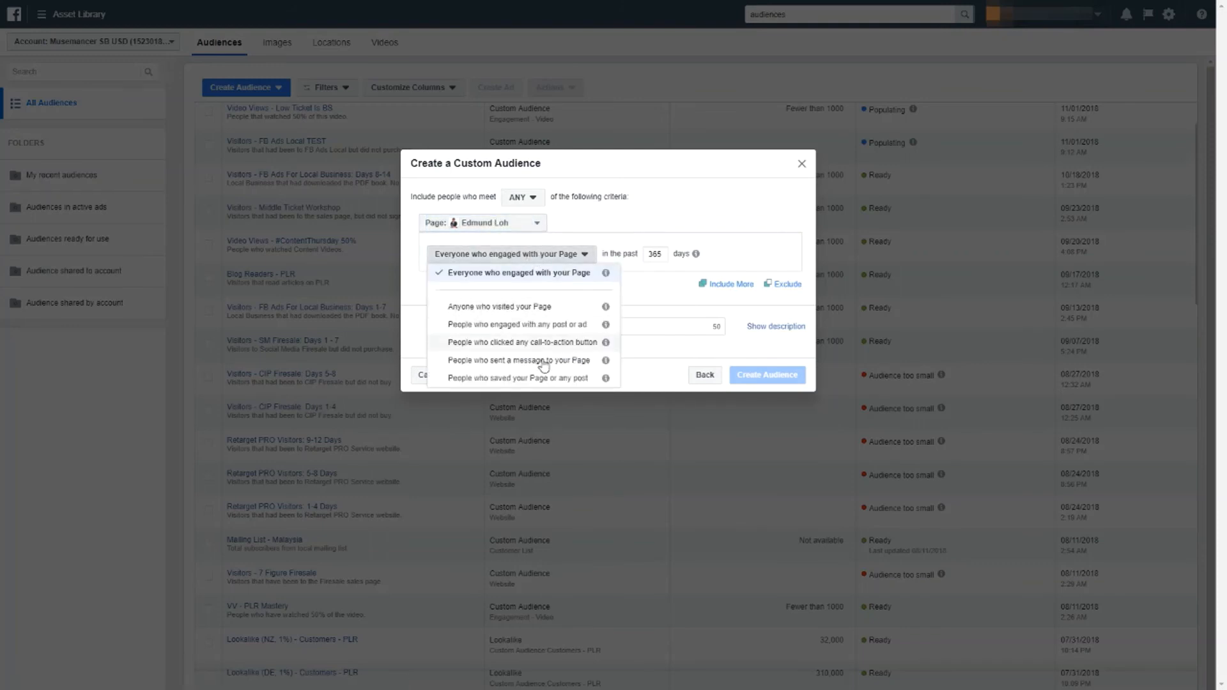
{"action": "mouse_move", "coordinate": [553, 264]}
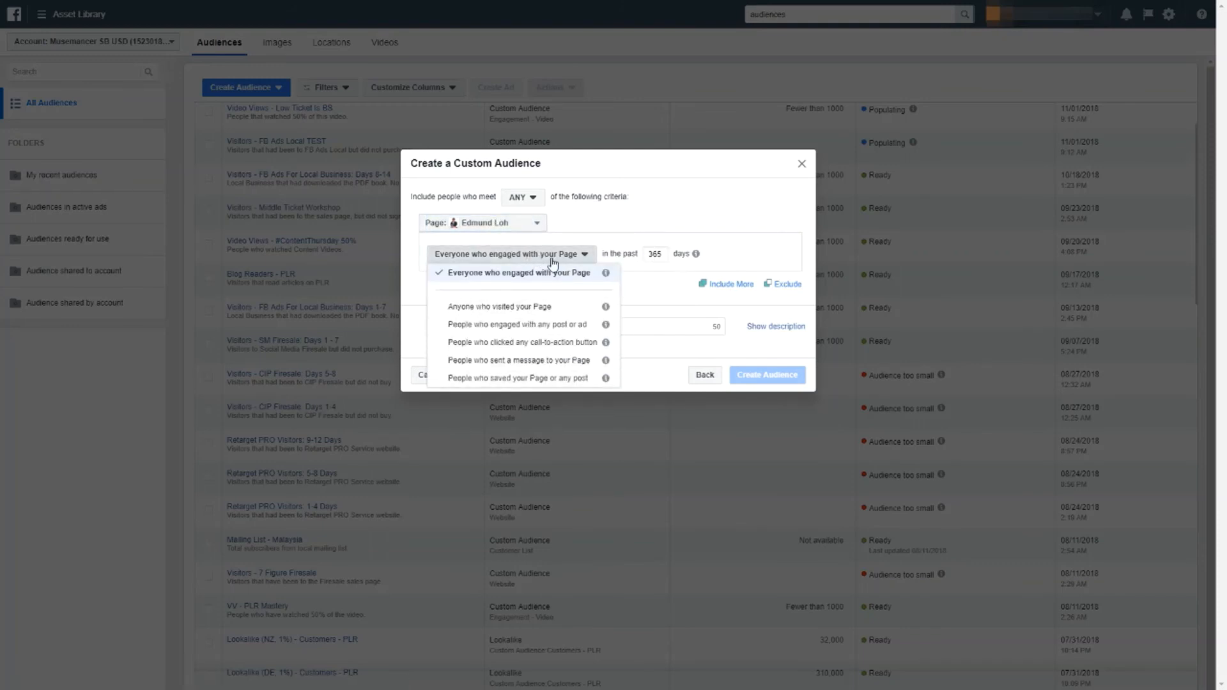
{"action": "mouse_move", "coordinate": [606, 274]}
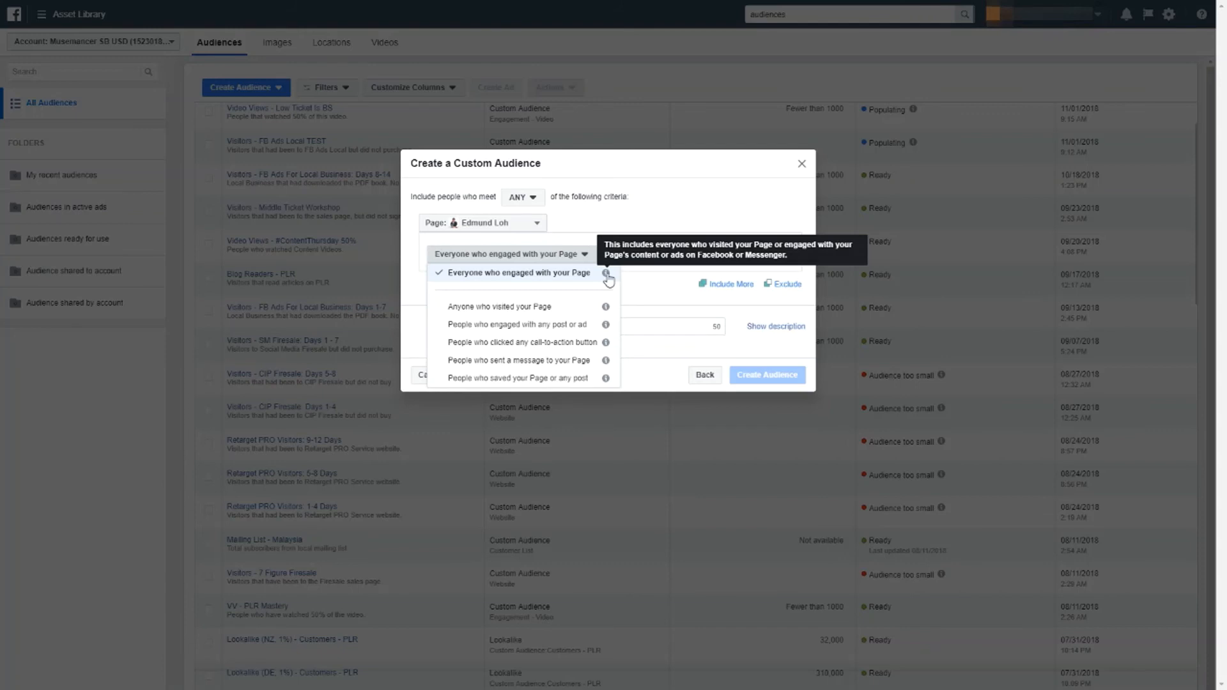
{"action": "mouse_move", "coordinate": [624, 294]}
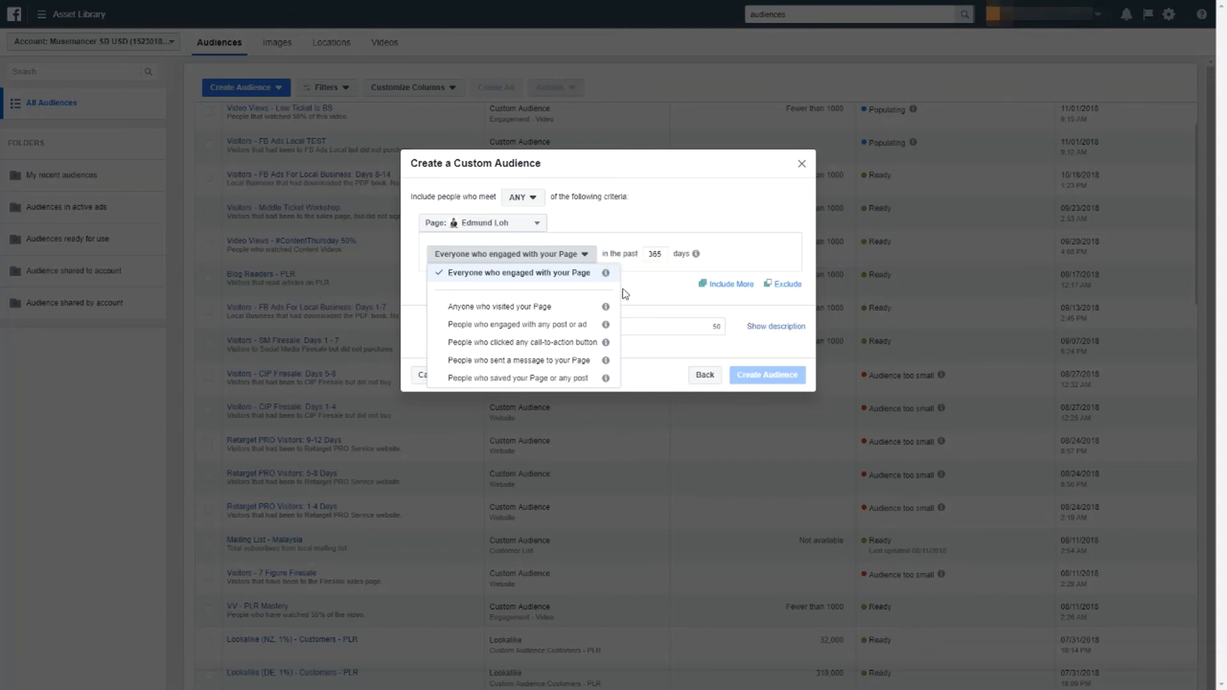
{"action": "mouse_move", "coordinate": [606, 273]}
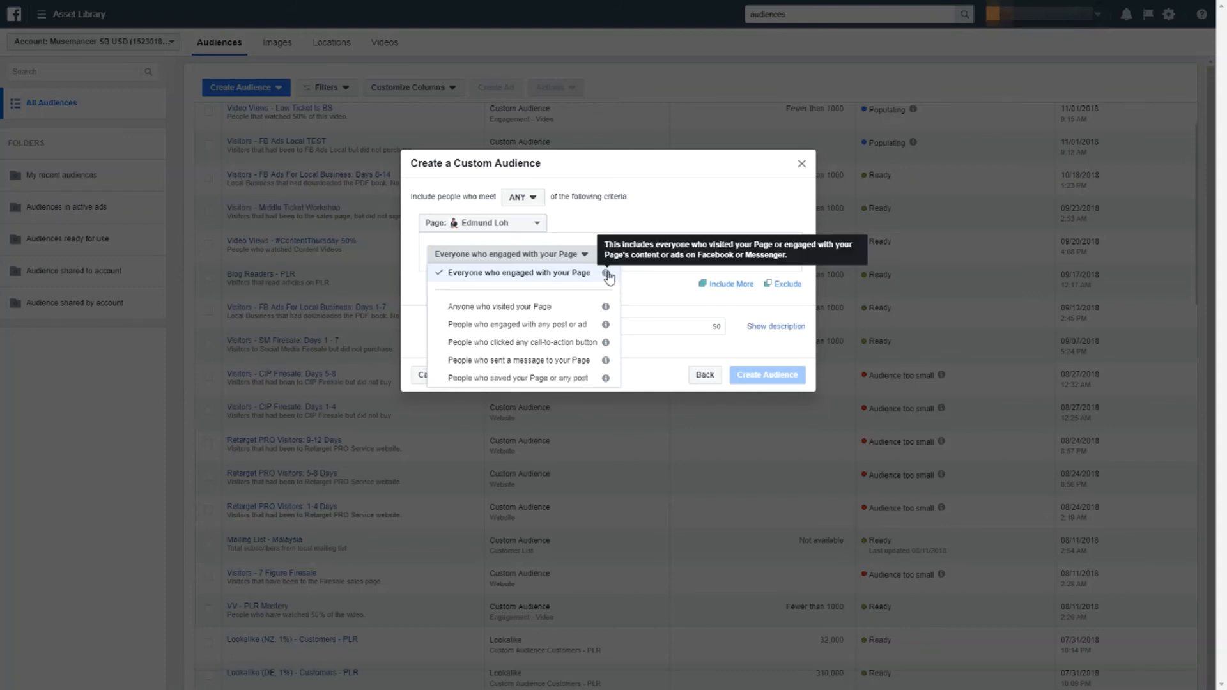
{"action": "mouse_move", "coordinate": [574, 328]}
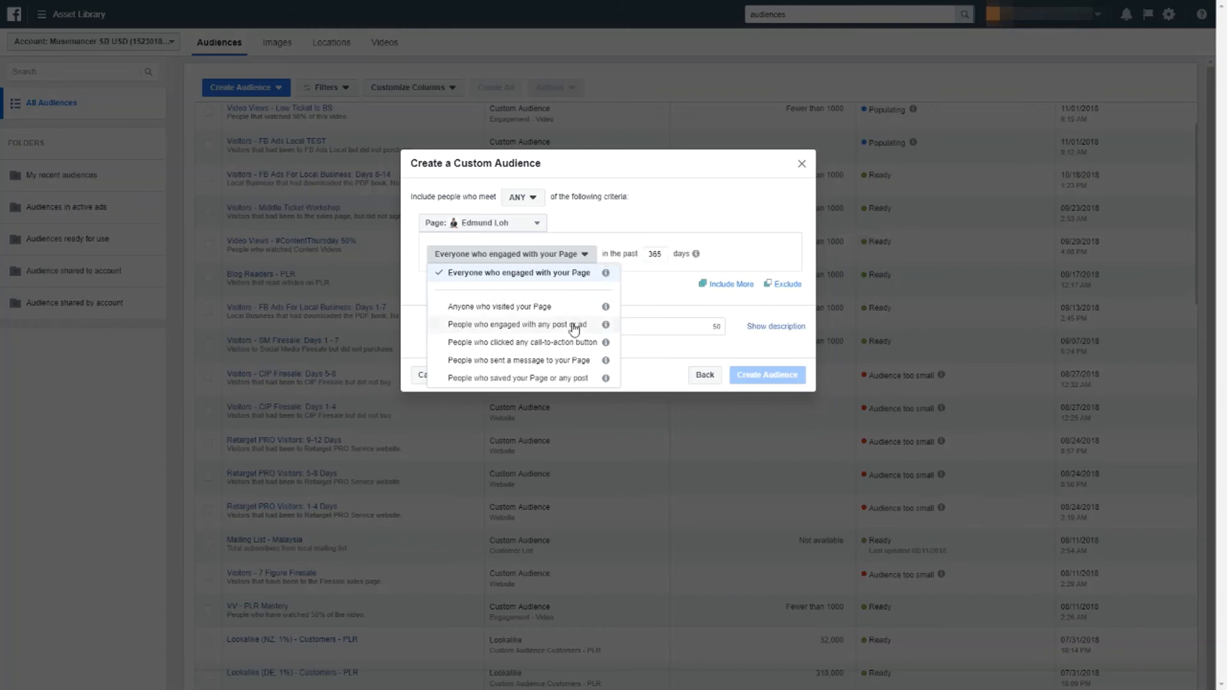
{"action": "left_click", "coordinate": [518, 323]}
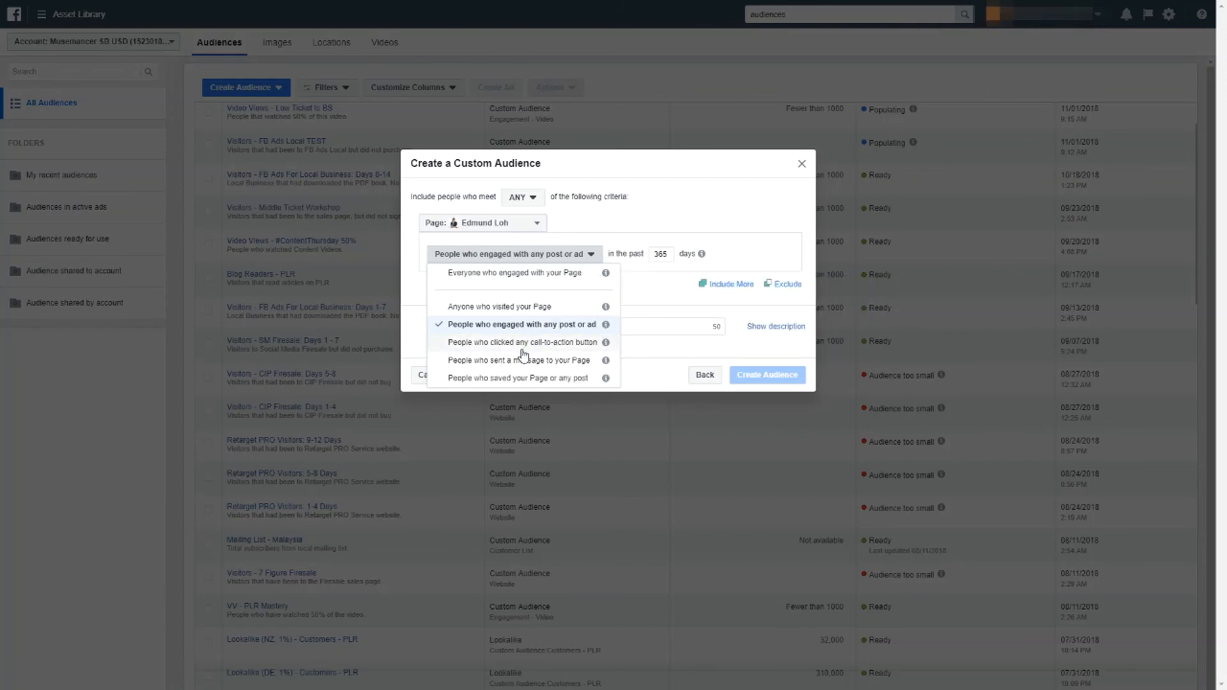
{"action": "left_click", "coordinate": [515, 324]}
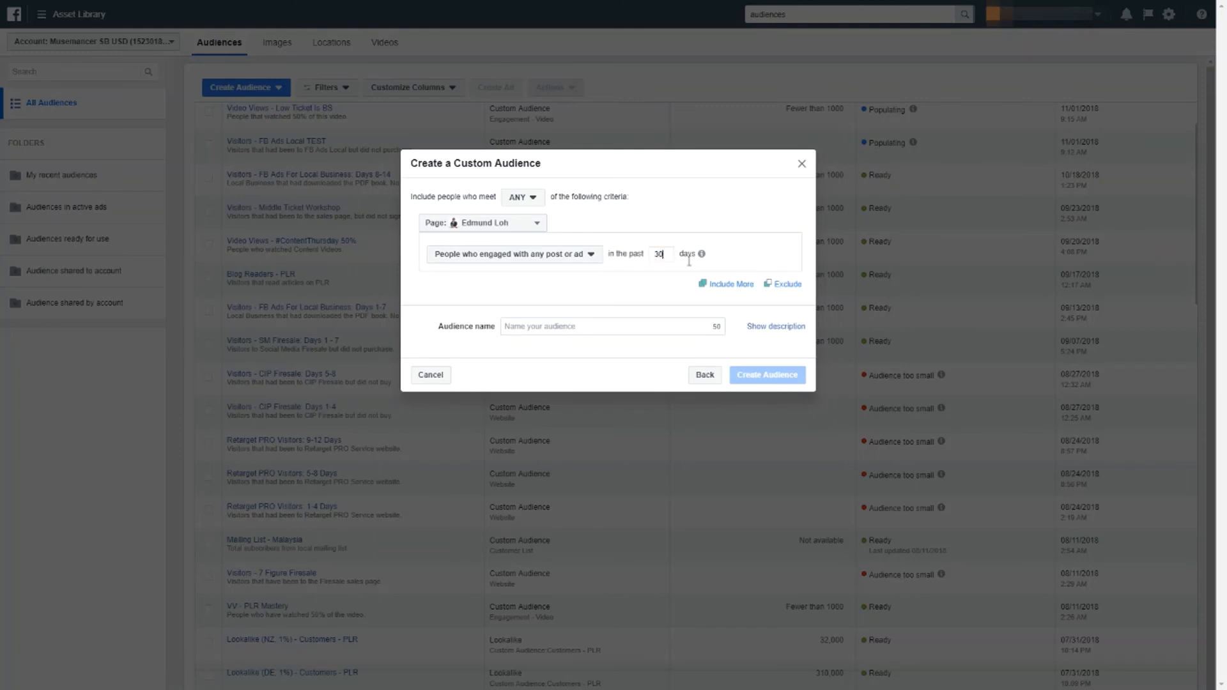
Name it 'FB Page Edmund Loh - Post Engagement', described as people that engaged with my FB posts
{"action": "left_click", "coordinate": [610, 326]}
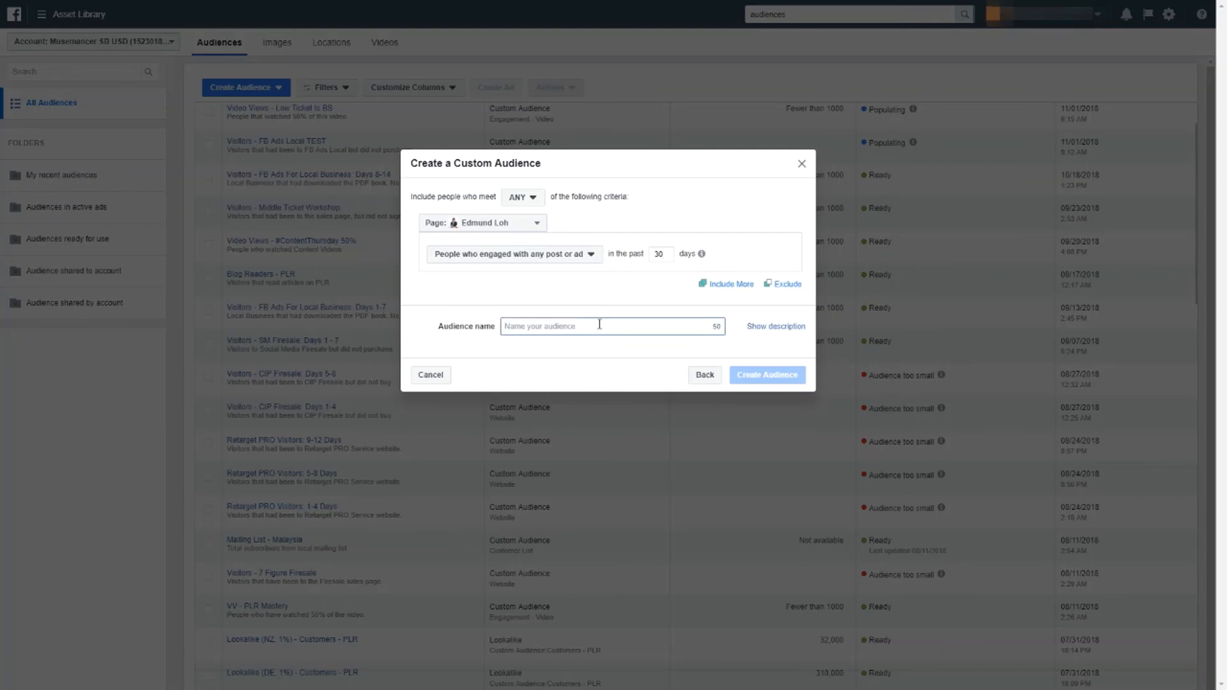
{"action": "type", "text": "FB Page Edmund Loh - En"}
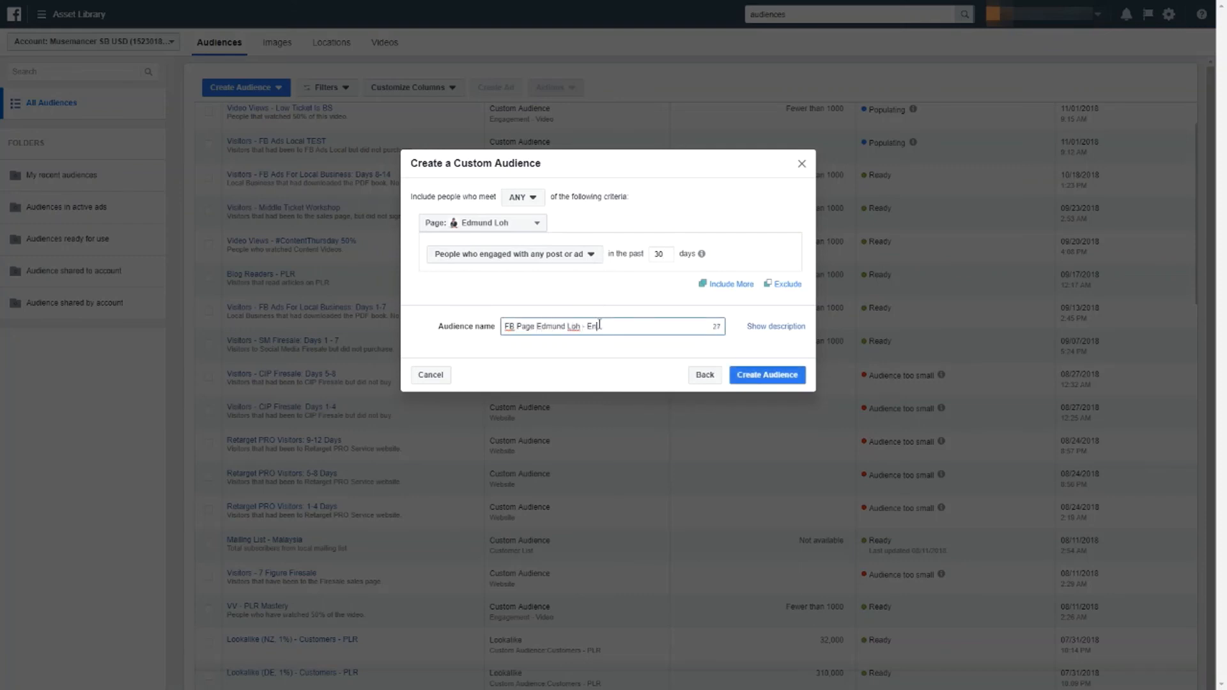
{"action": "type", "text": "Post Engl"}
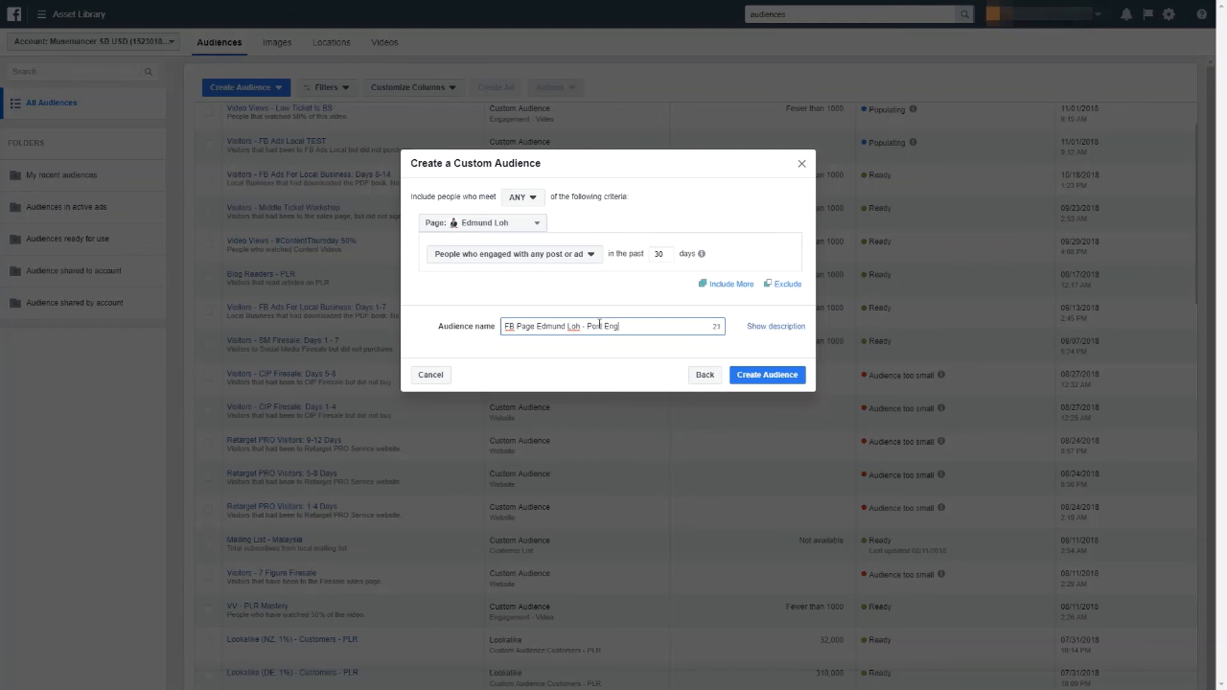
{"action": "left_click", "coordinate": [776, 326]}
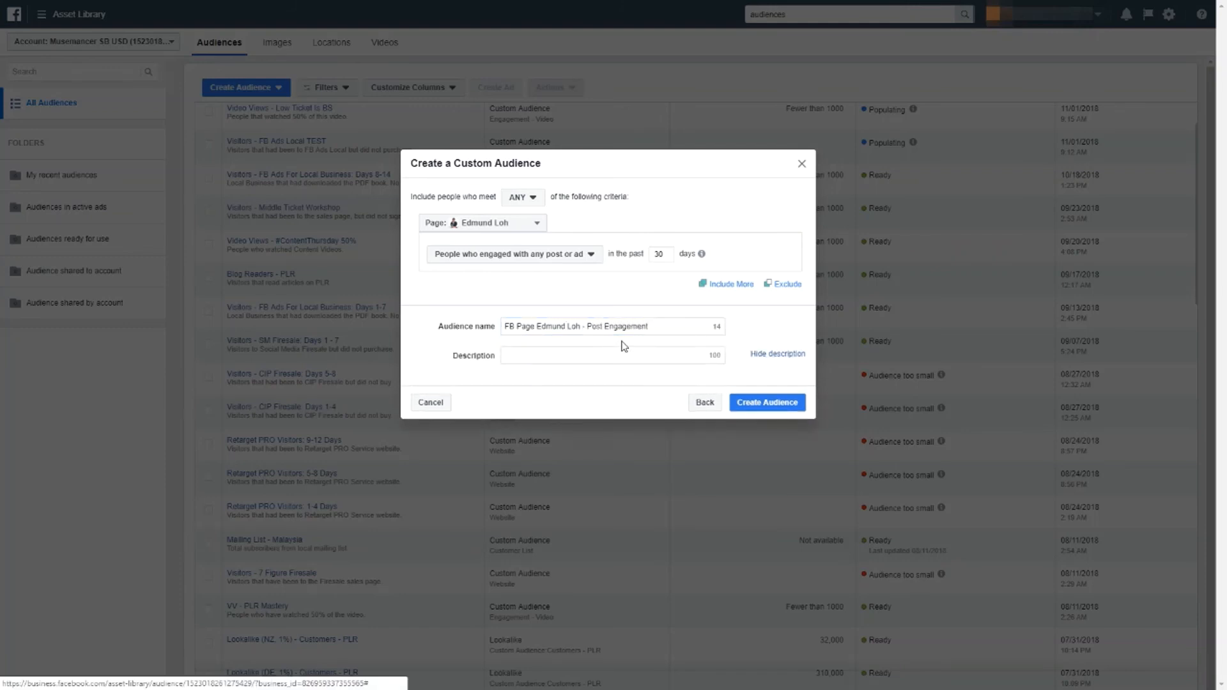
{"action": "left_click", "coordinate": [612, 361]}
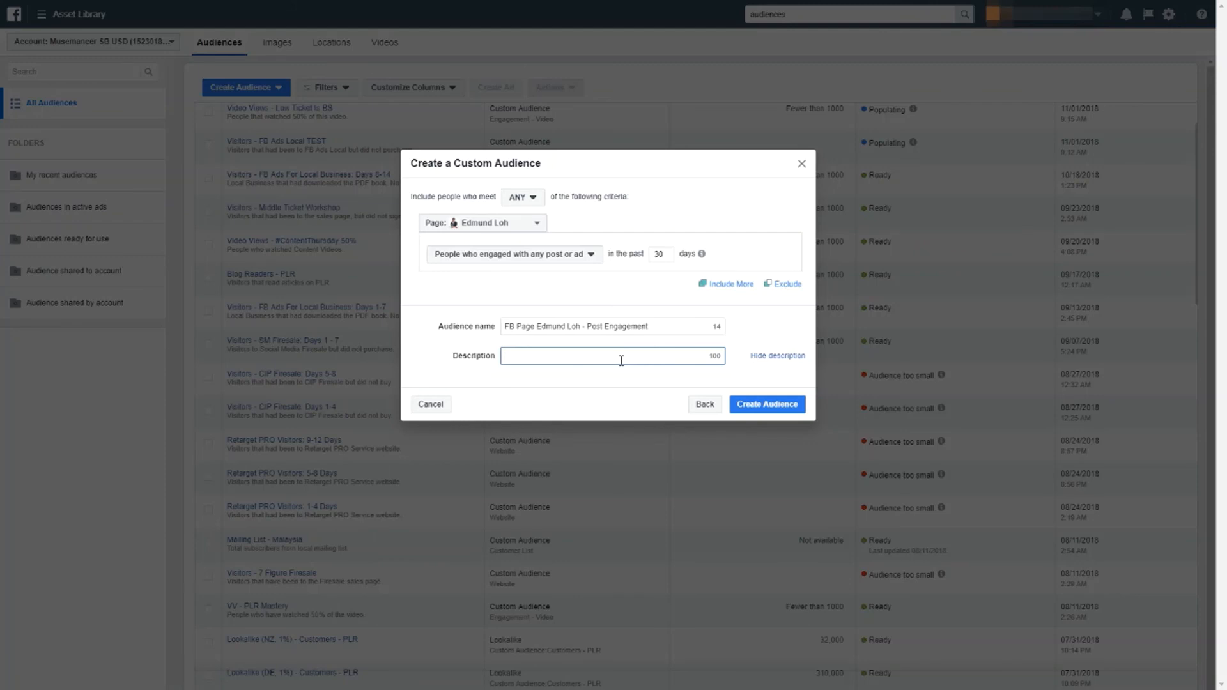
{"action": "type", "text": "People that eng"}
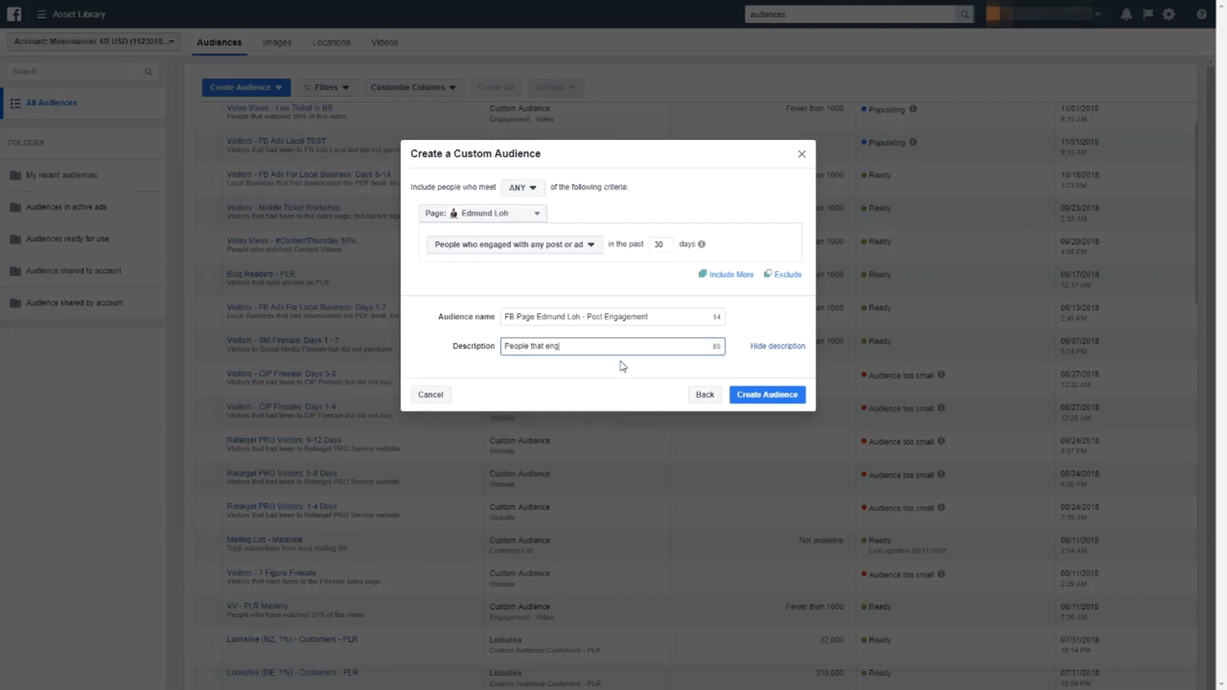
{"action": "type", "text": "aged with my FB Pos"}
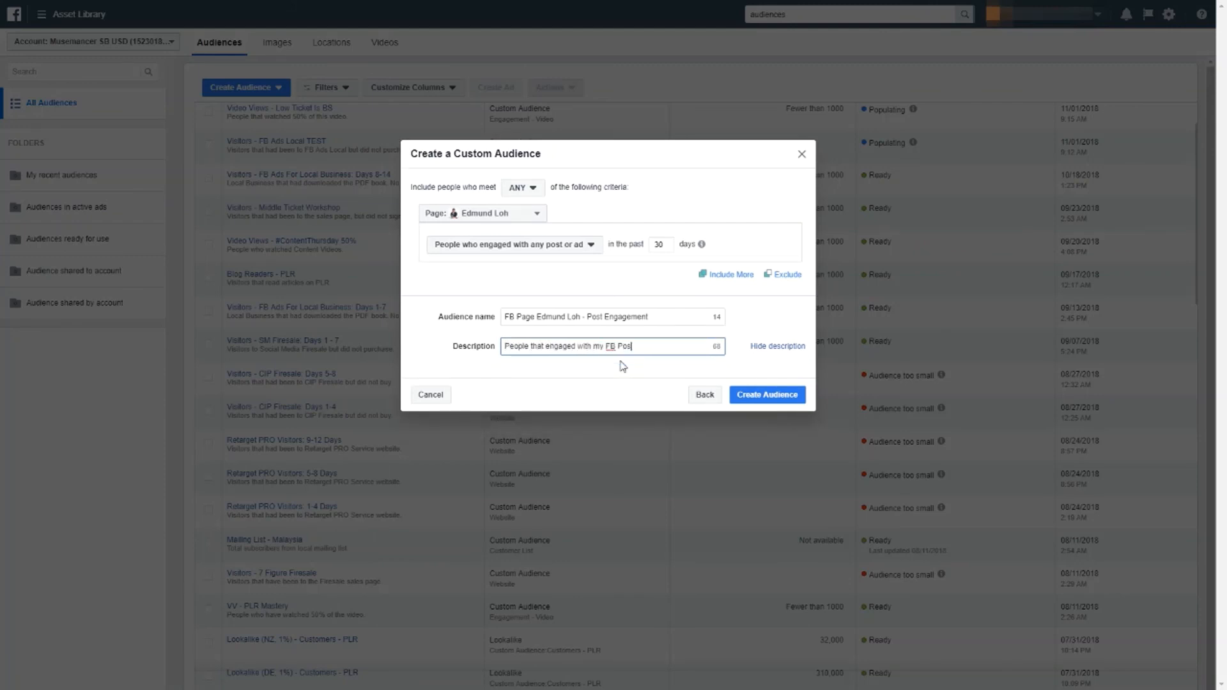
Create the page post-engagement audience
{"action": "left_click", "coordinate": [765, 395]}
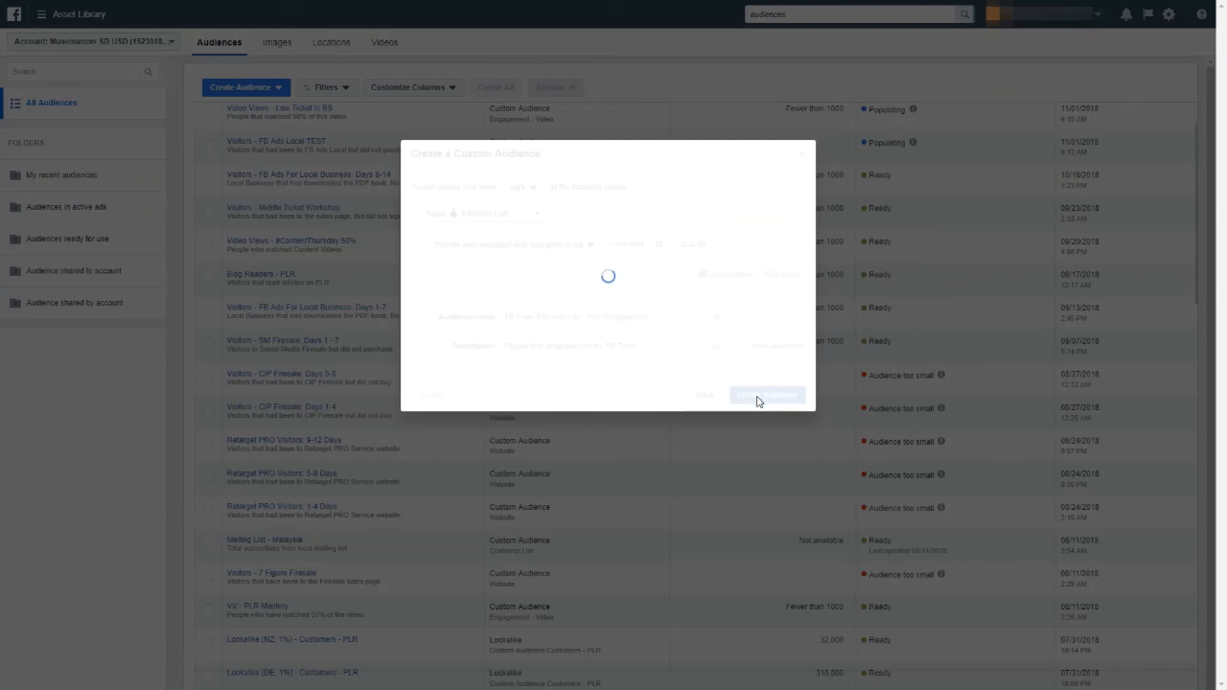
{"action": "left_click", "coordinate": [767, 395]}
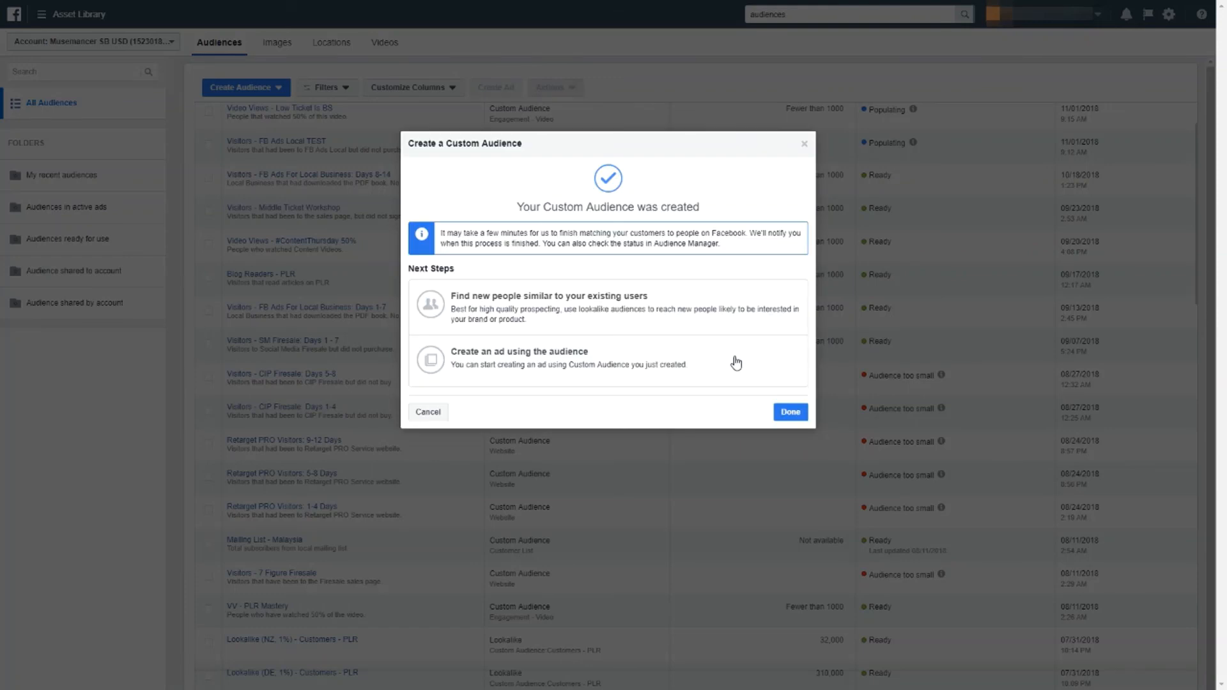
Return to the list and start an Instagram business profile audience of everyone who engaged
{"action": "left_click", "coordinate": [788, 412]}
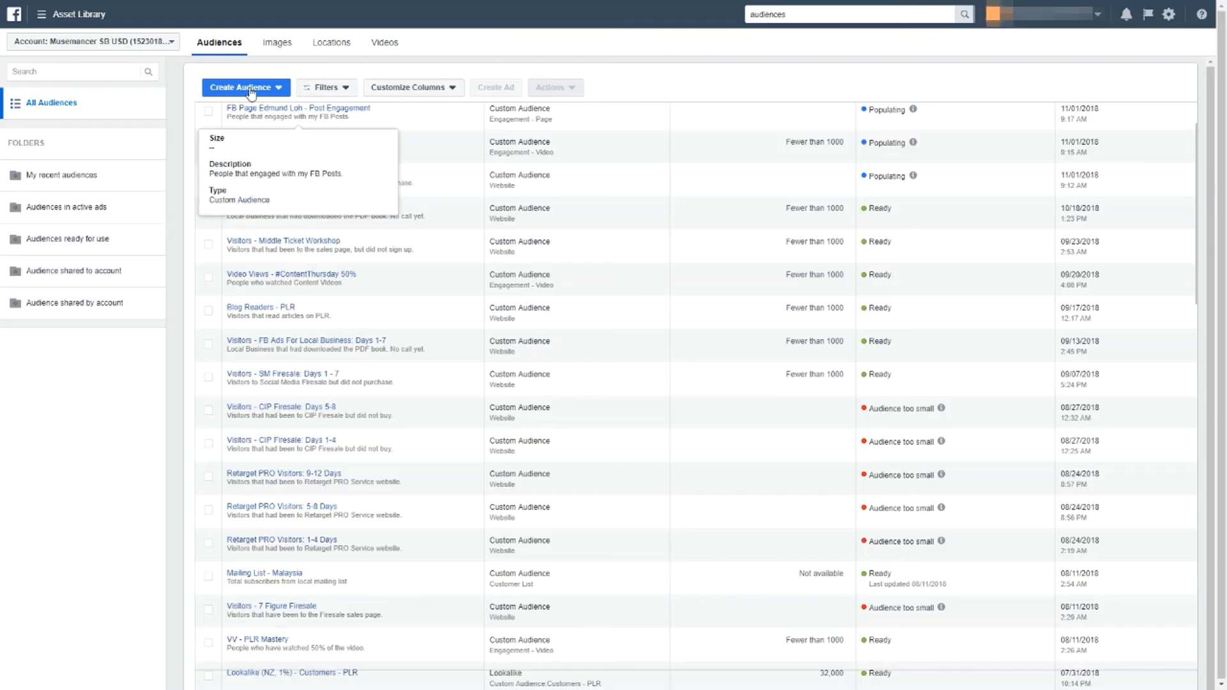
{"action": "left_click", "coordinate": [245, 87]}
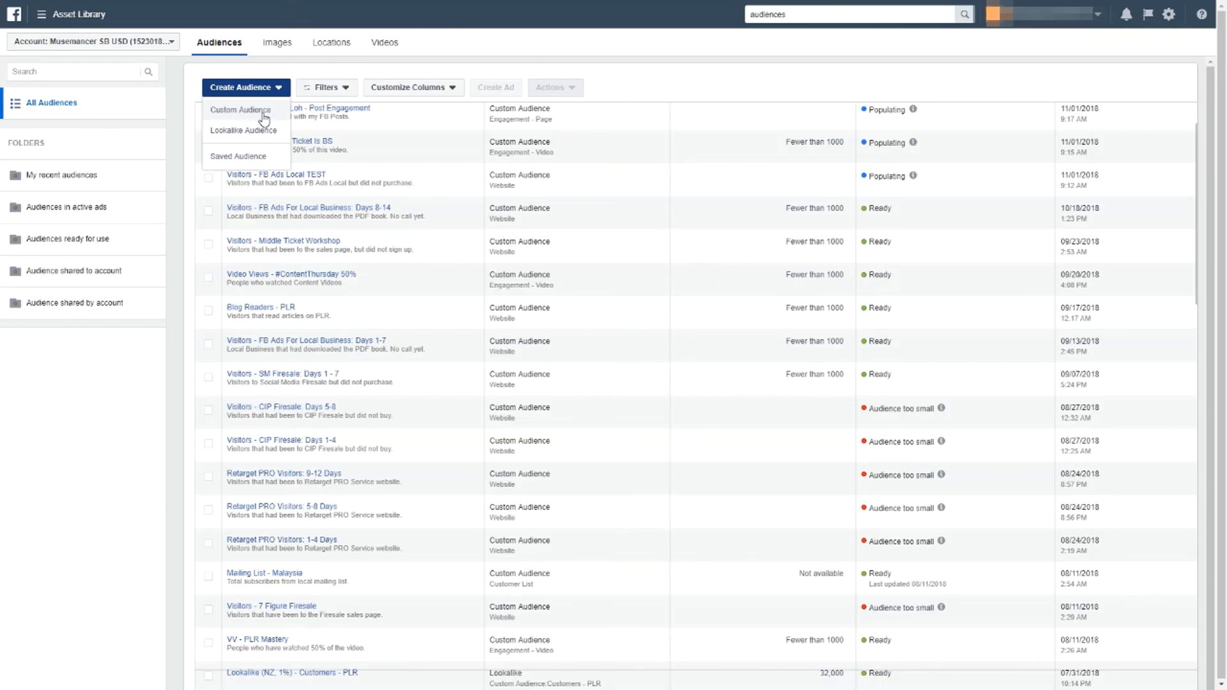
{"action": "left_click", "coordinate": [243, 110]}
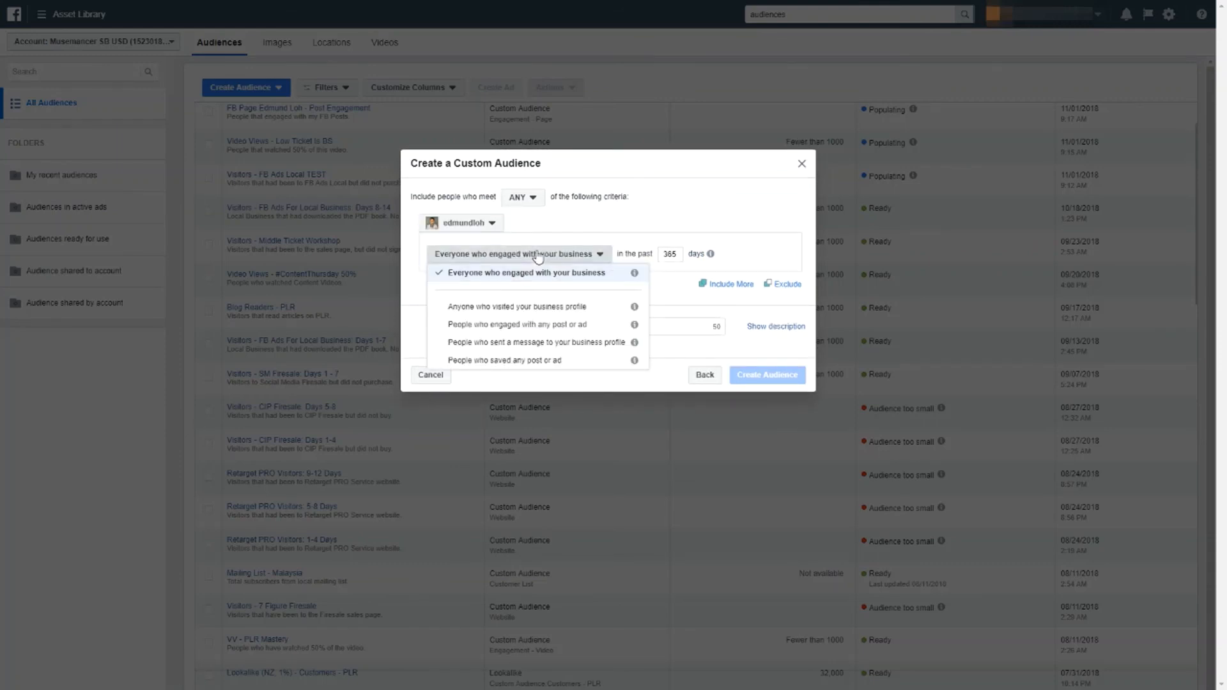
{"action": "left_click", "coordinate": [460, 223]}
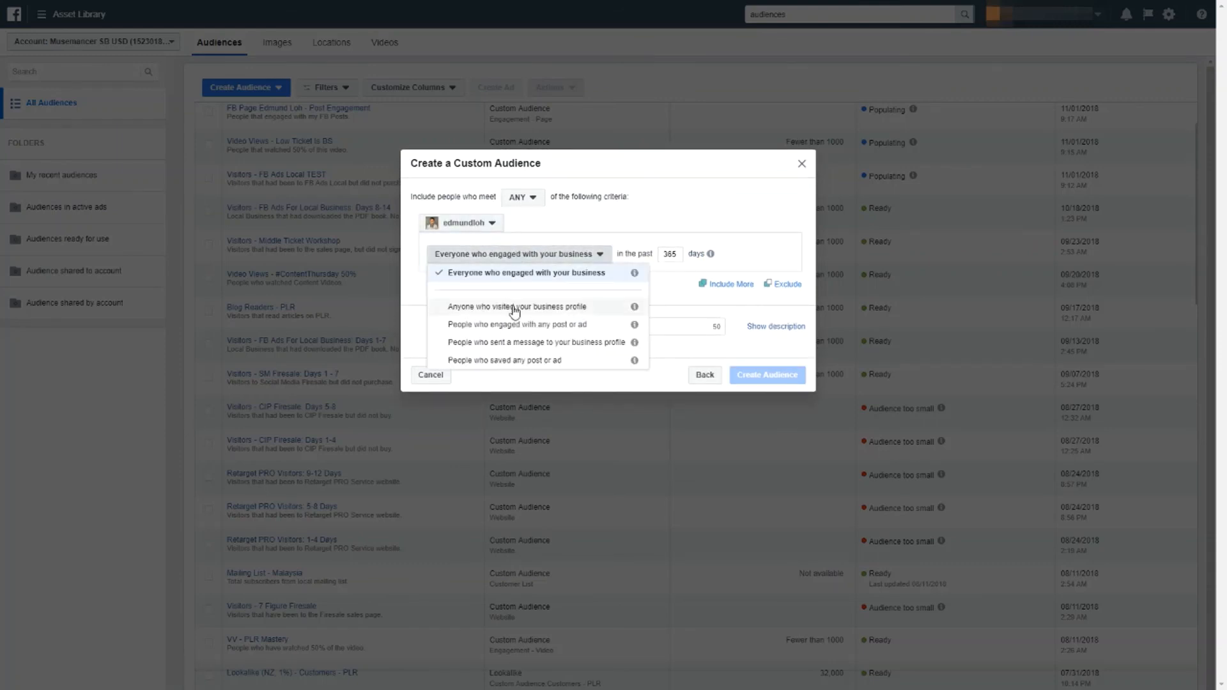
{"action": "mouse_move", "coordinate": [635, 273]}
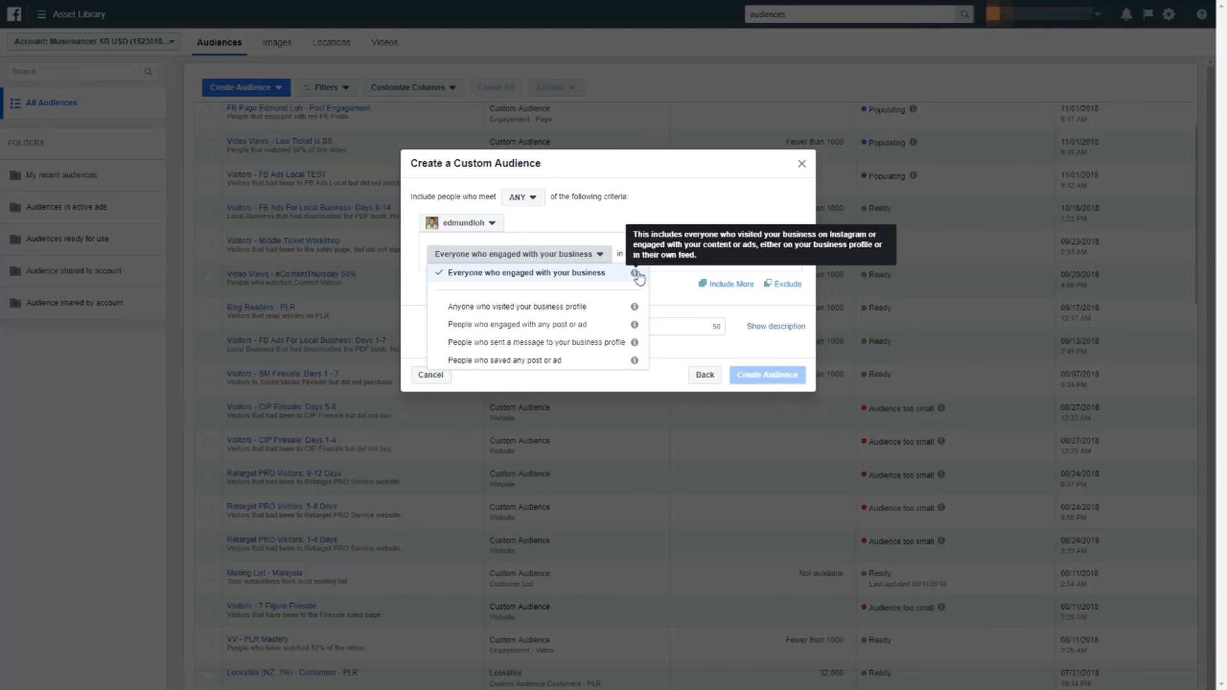
{"action": "mouse_move", "coordinate": [596, 336]}
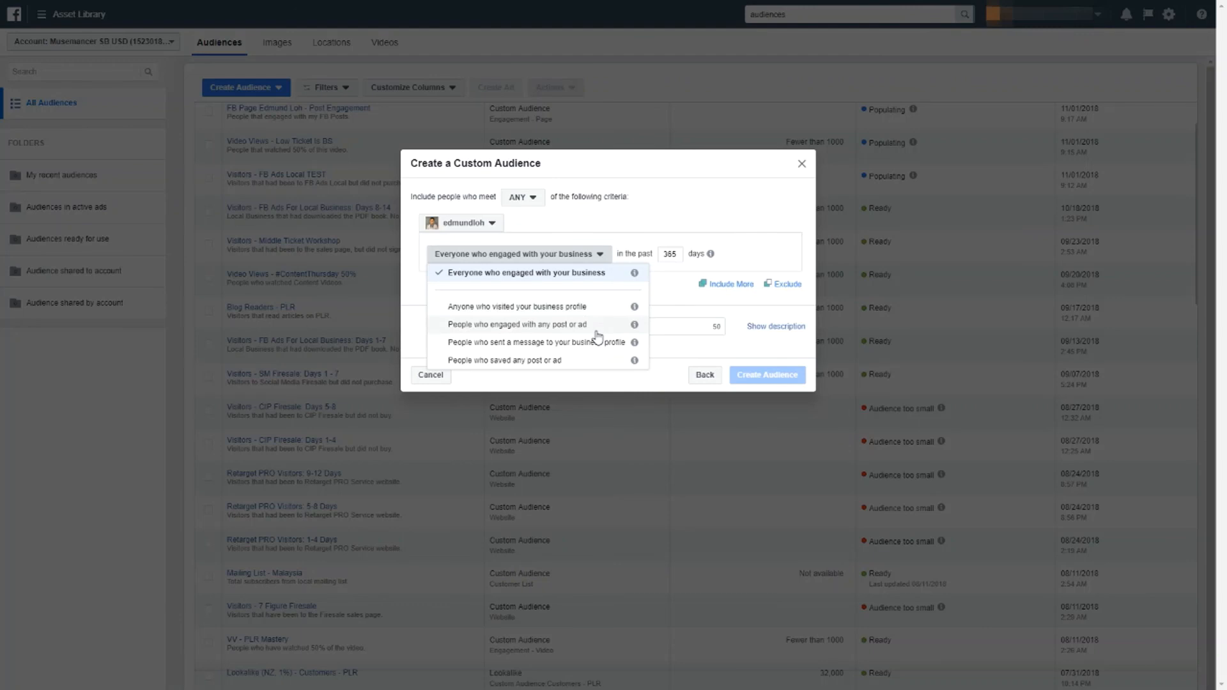
{"action": "mouse_move", "coordinate": [627, 309]}
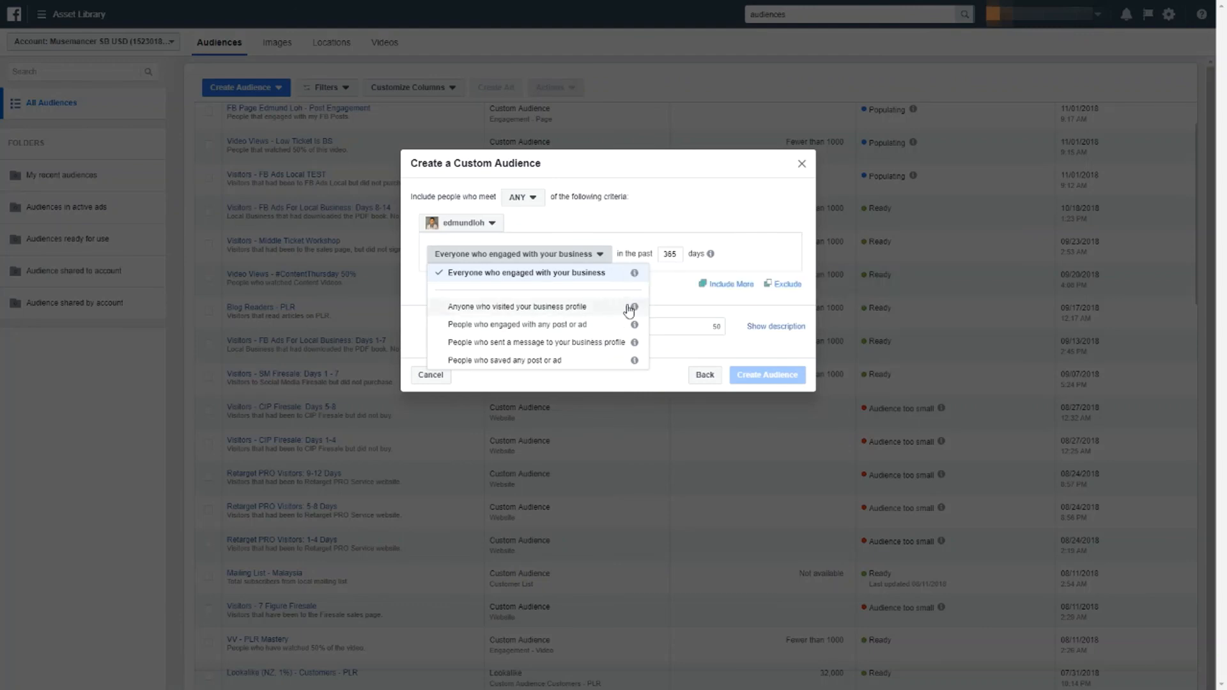
{"action": "mouse_move", "coordinate": [632, 274]}
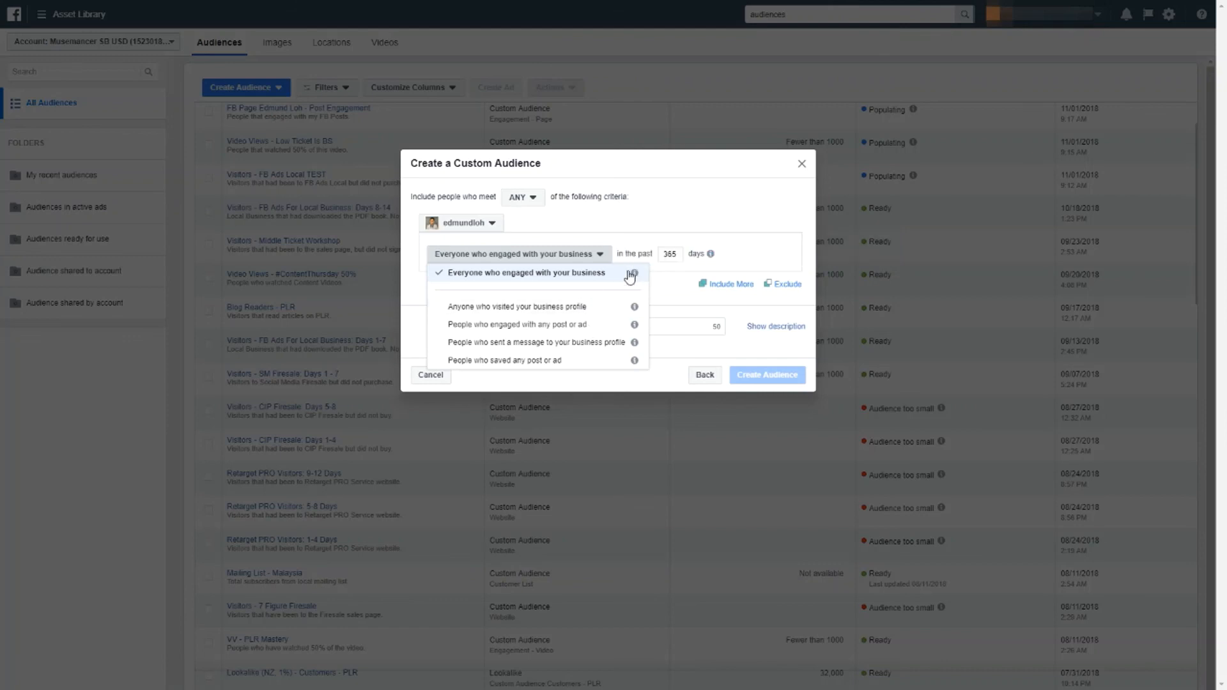
{"action": "left_click", "coordinate": [528, 273]}
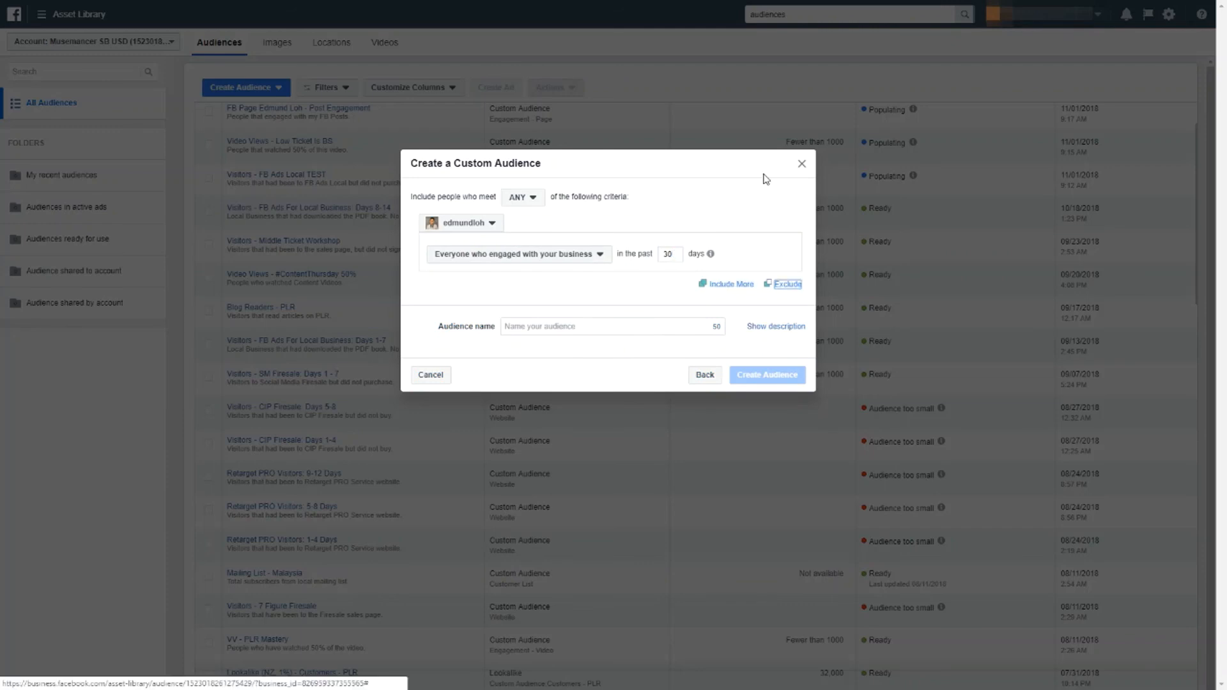
{"action": "type", "text": "IG Edm"}
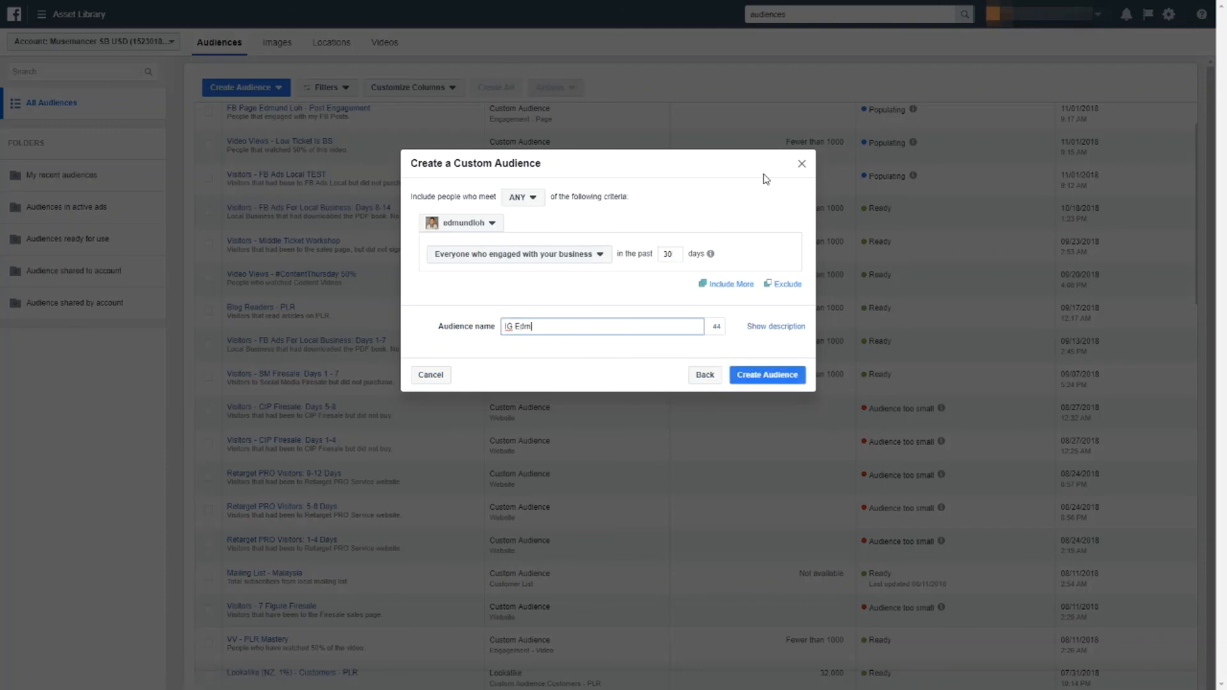
{"action": "type", "text": "@edmundloh"}
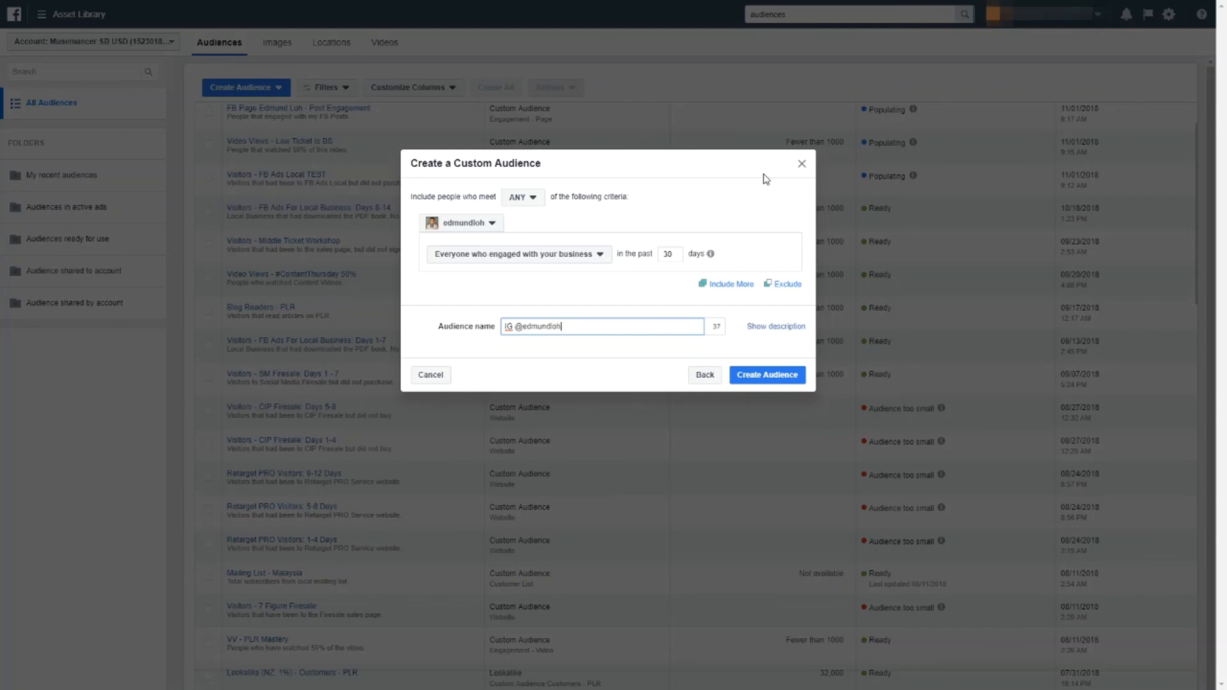
{"action": "left_click", "coordinate": [774, 326]}
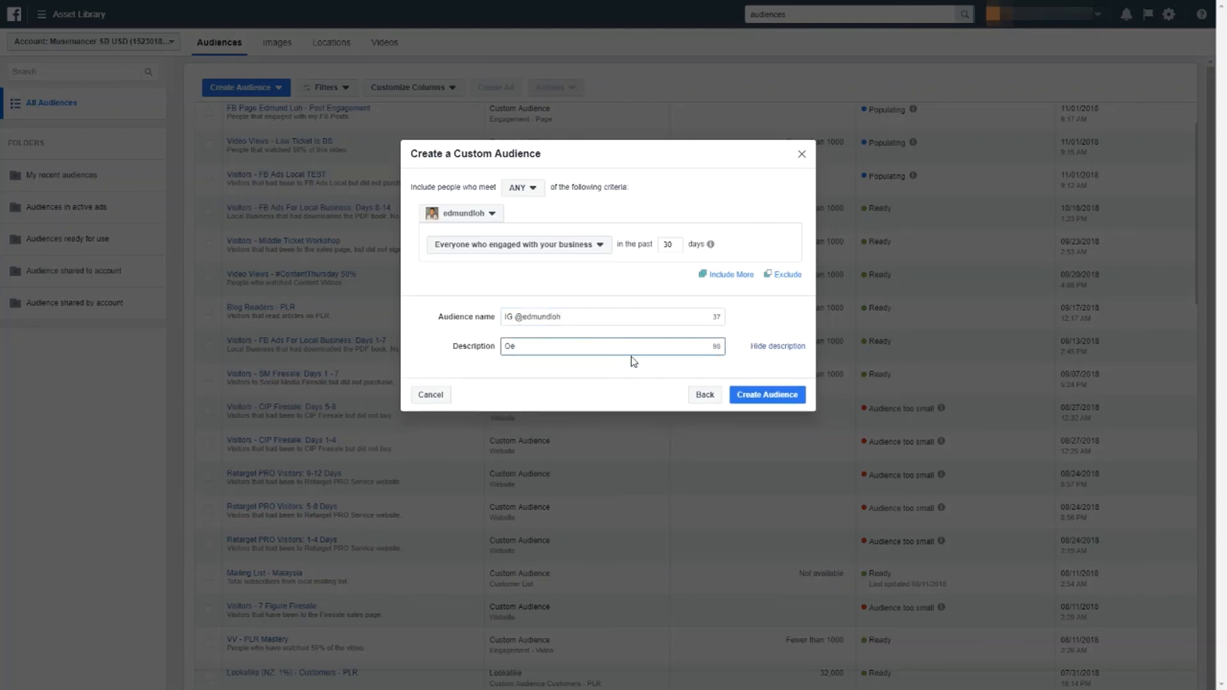
{"action": "type", "text": "People that engag"}
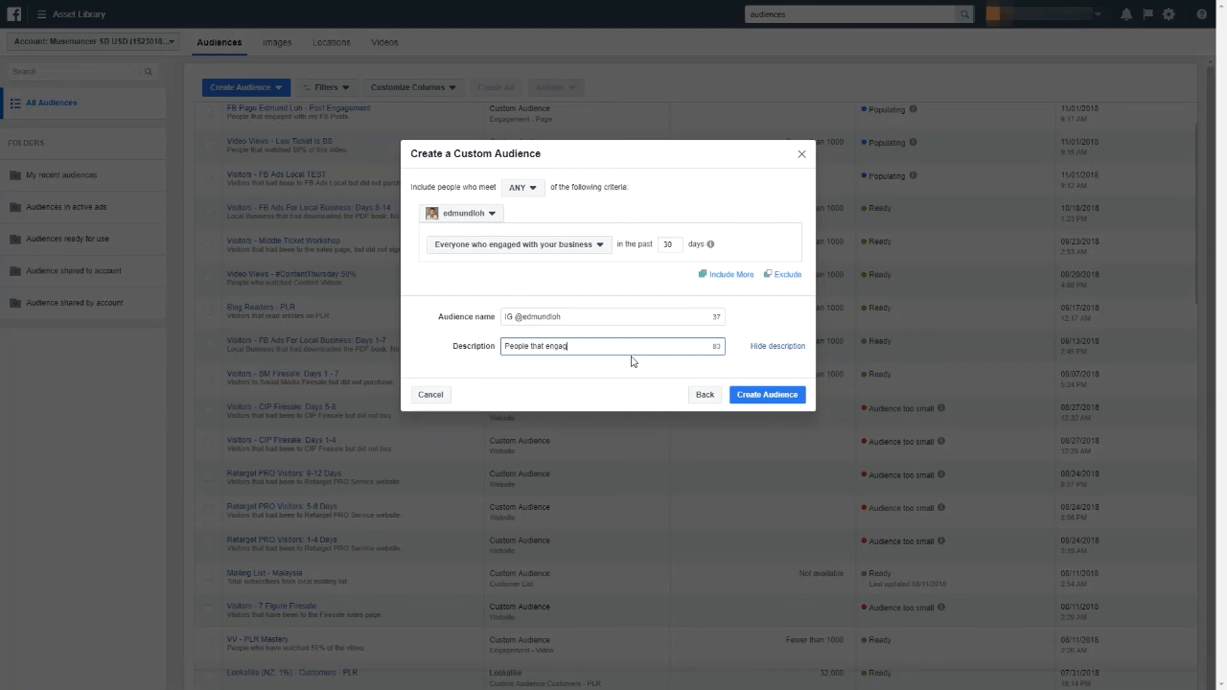
{"action": "type", "text": "ed with my IG"}
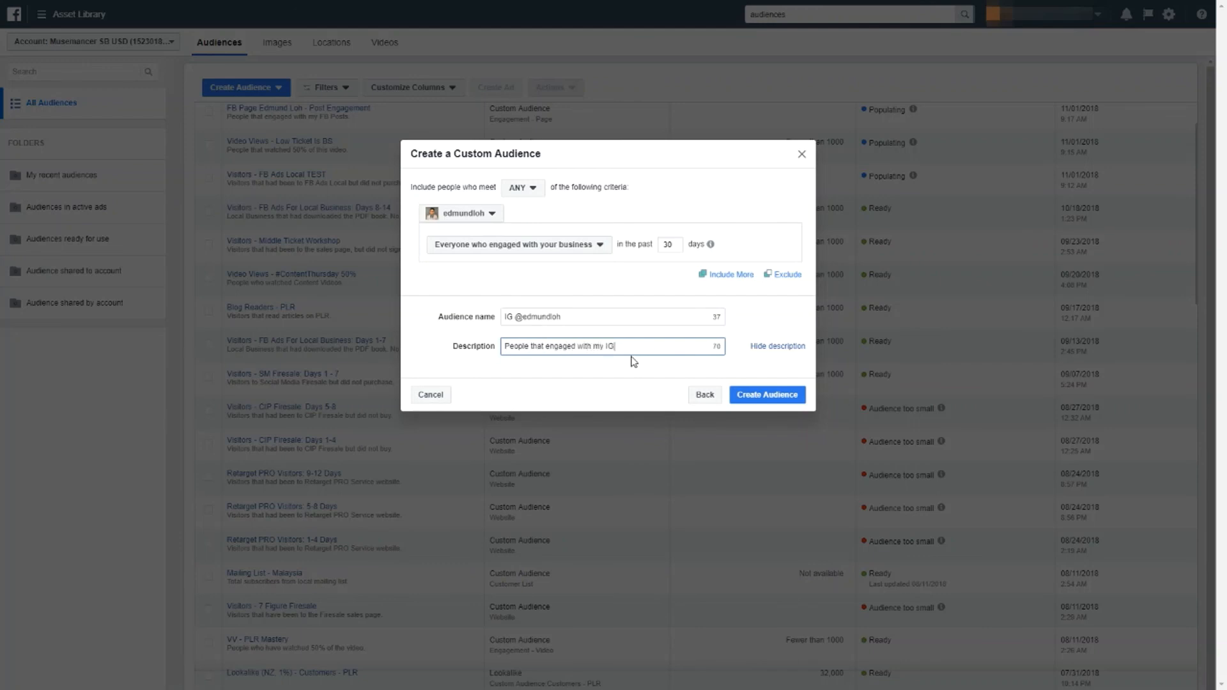
{"action": "type", "text": "Profile."}
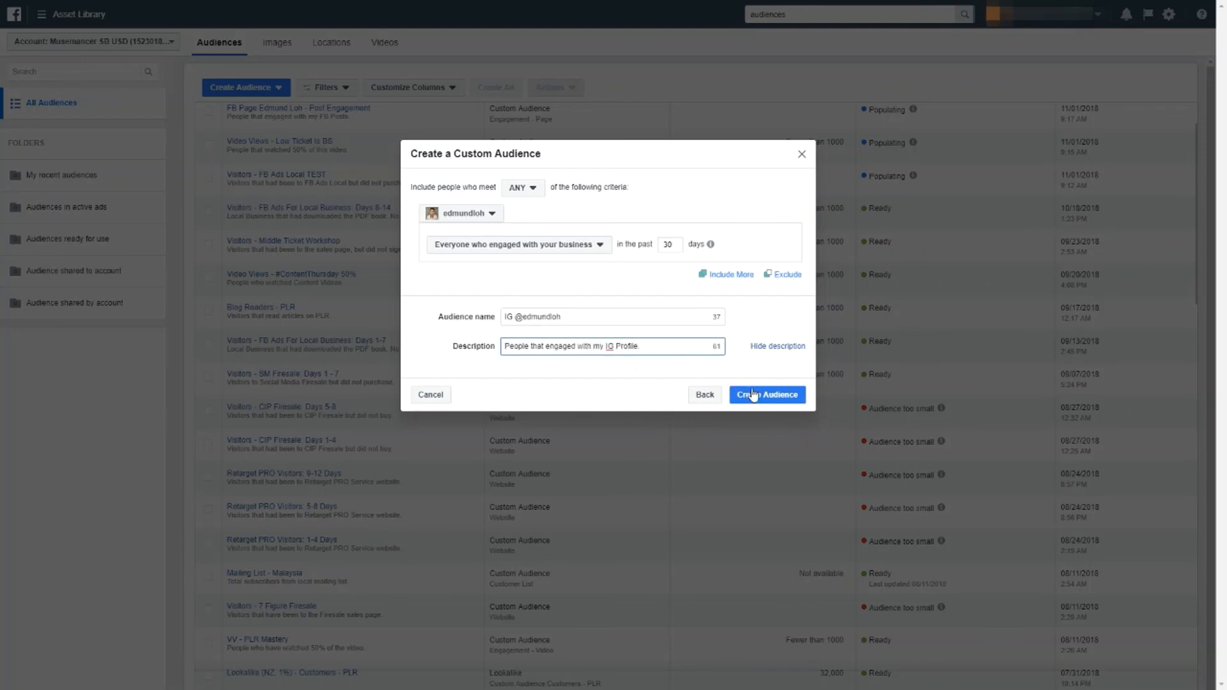
{"action": "left_click", "coordinate": [766, 395]}
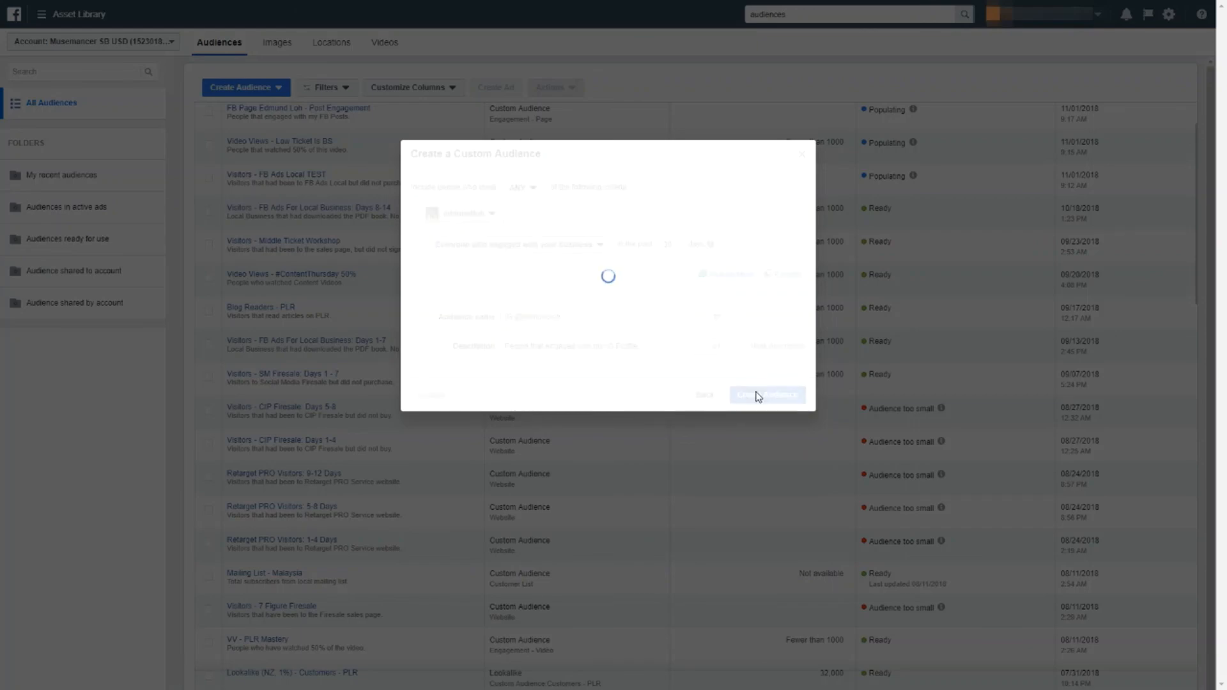
{"action": "left_click", "coordinate": [800, 153]}
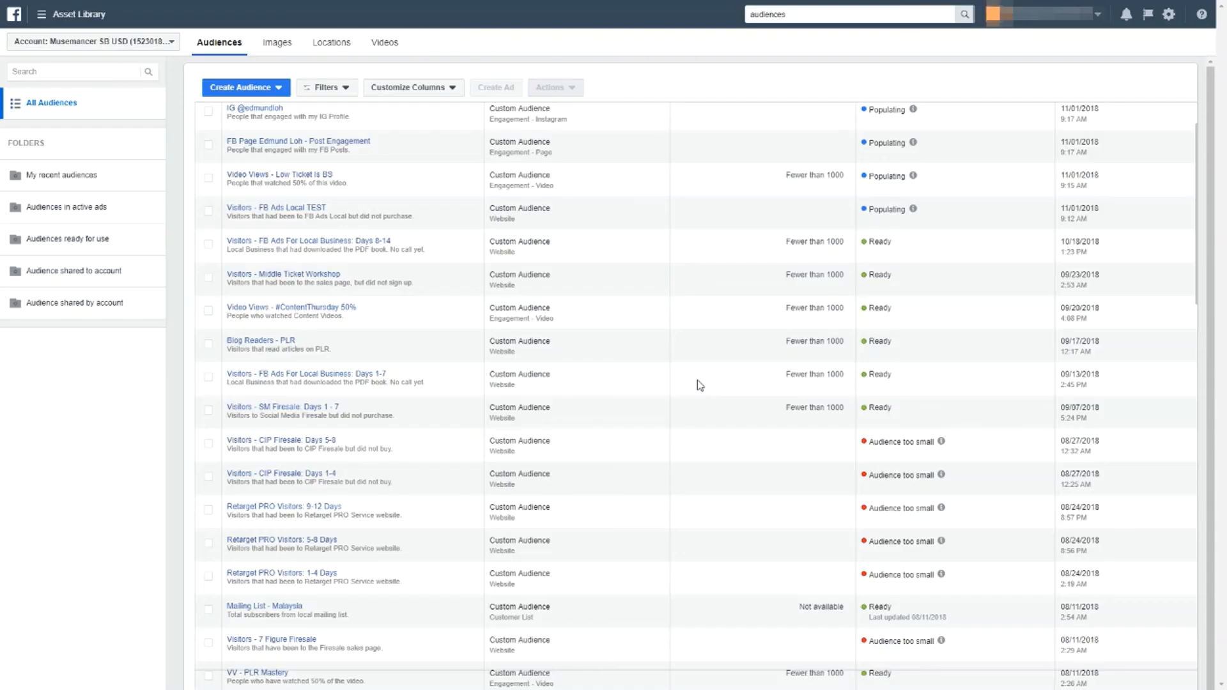
{"action": "mouse_move", "coordinate": [550, 189]}
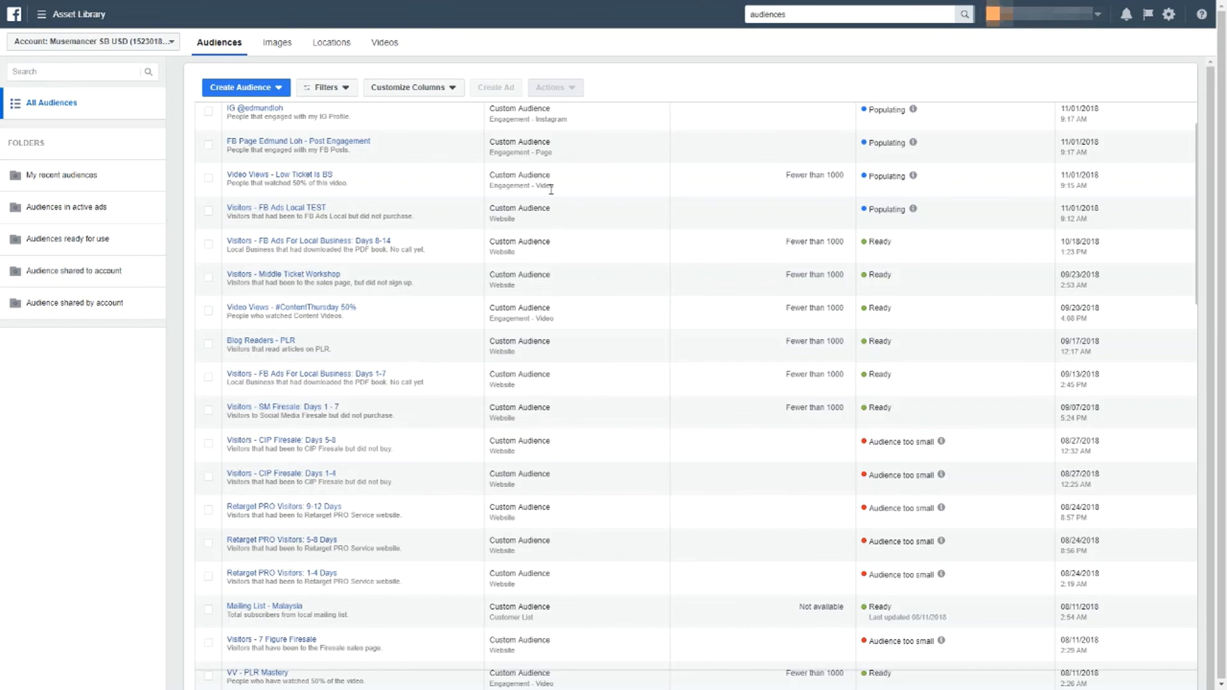
{"action": "mouse_move", "coordinate": [588, 170]}
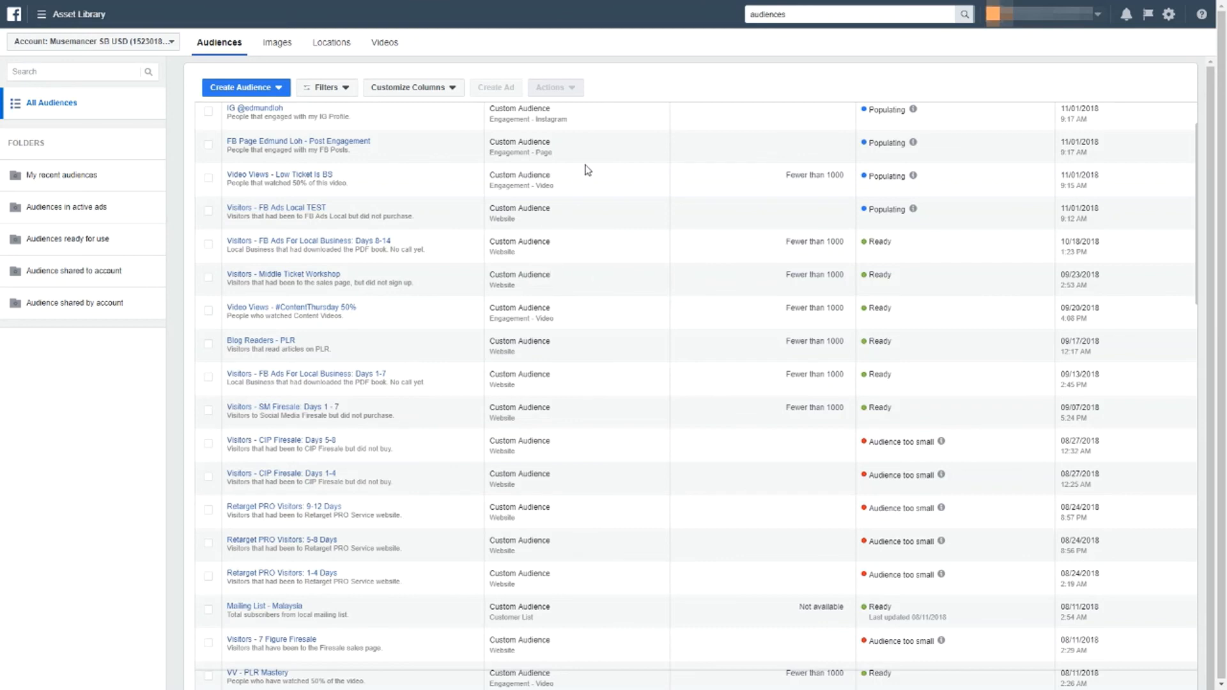